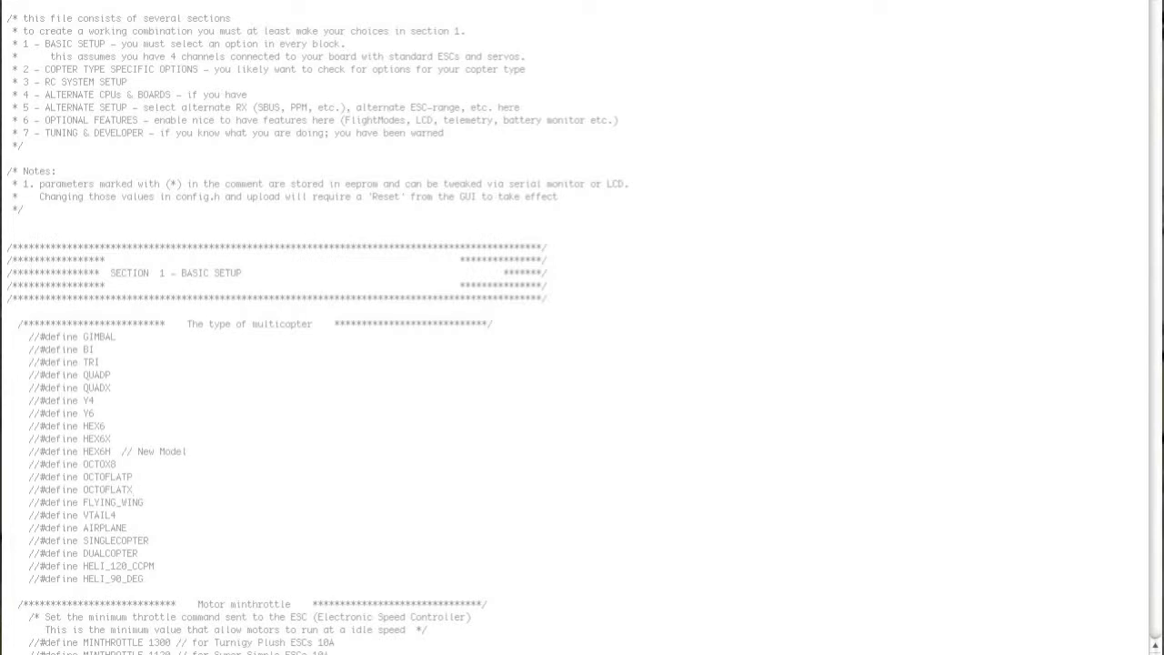
{"action": "mouse_move", "coordinate": [702, 227]}
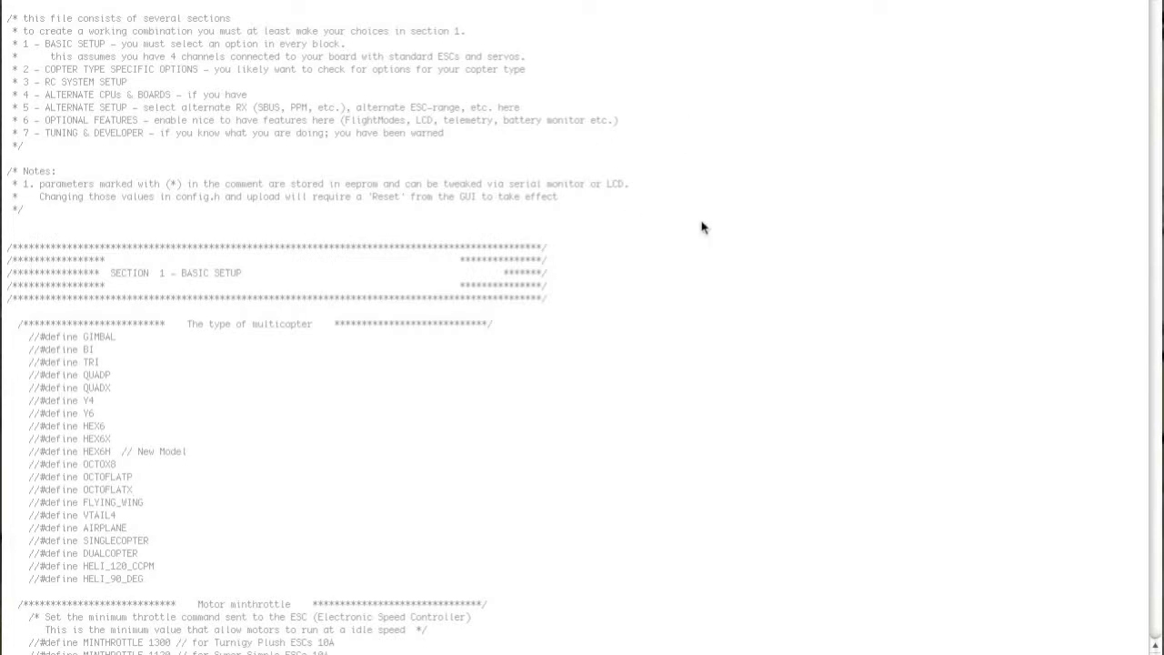
{"action": "mouse_move", "coordinate": [713, 40]}
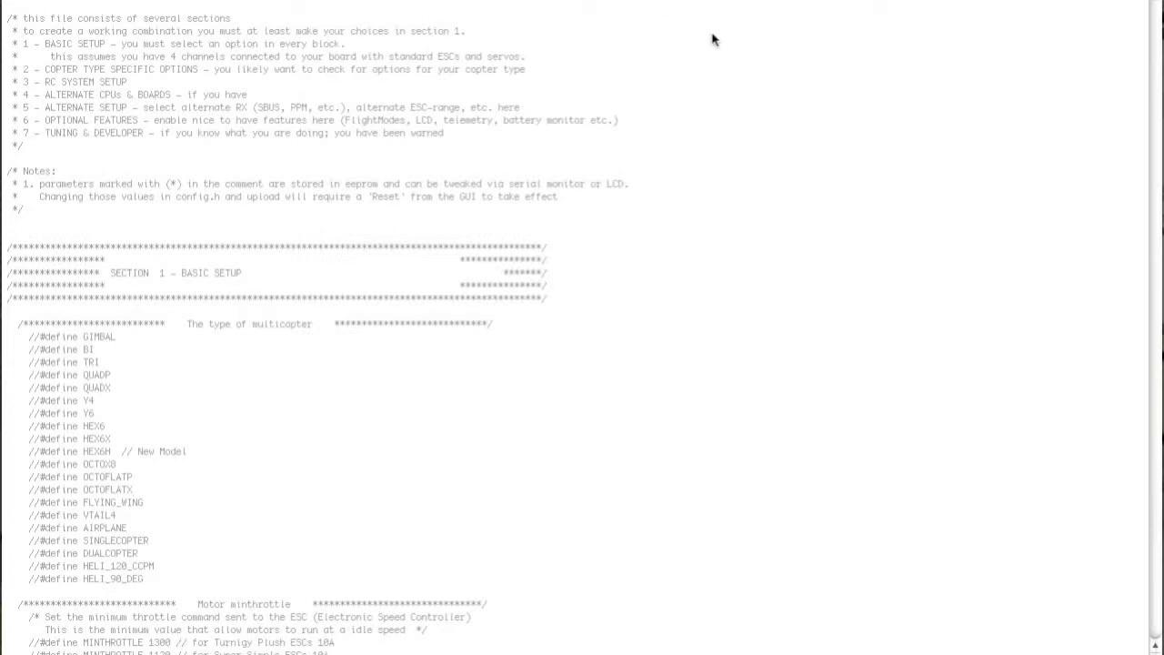
{"action": "mouse_move", "coordinate": [320, 178]}
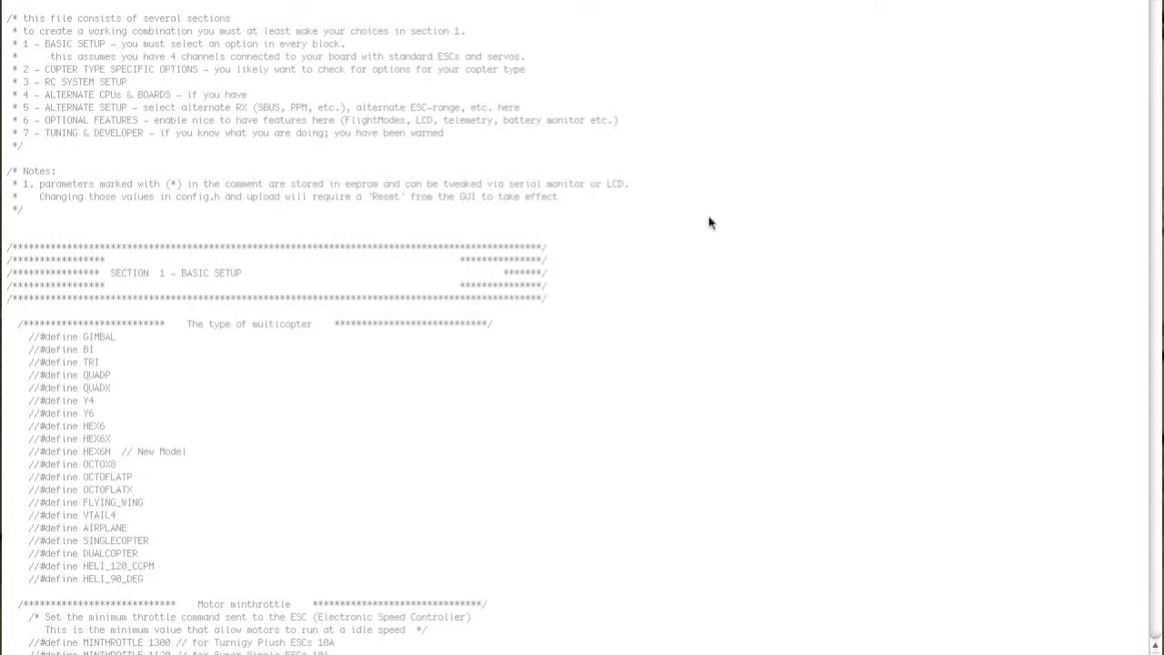
{"action": "mouse_move", "coordinate": [396, 192]}
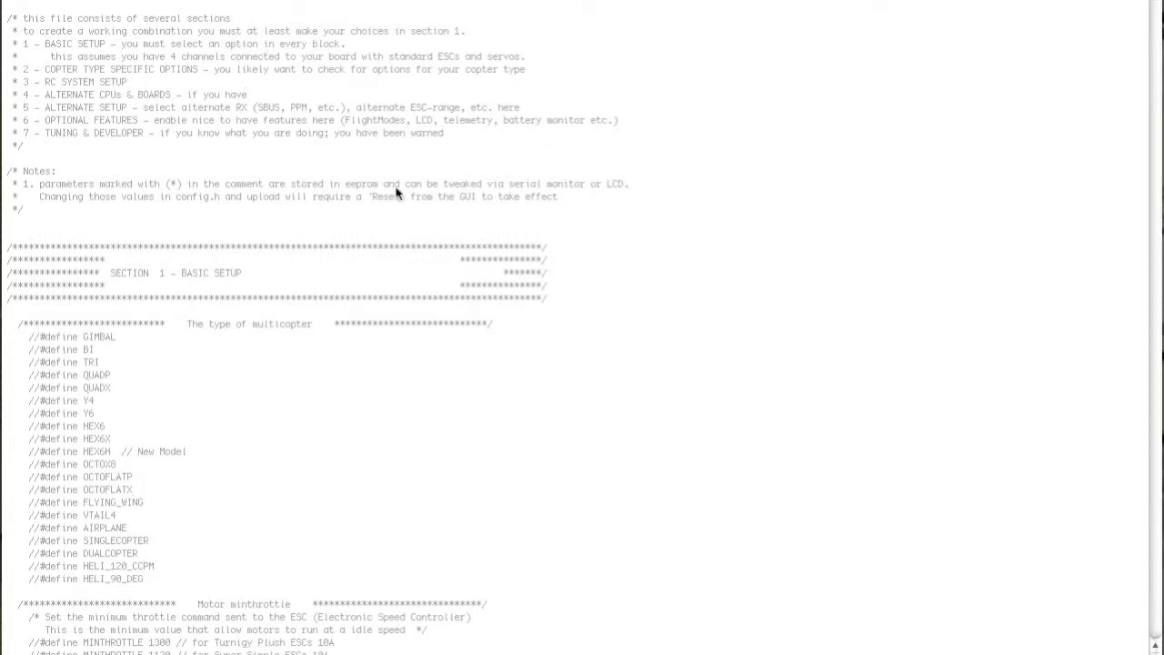
{"action": "mouse_move", "coordinate": [718, 227]}
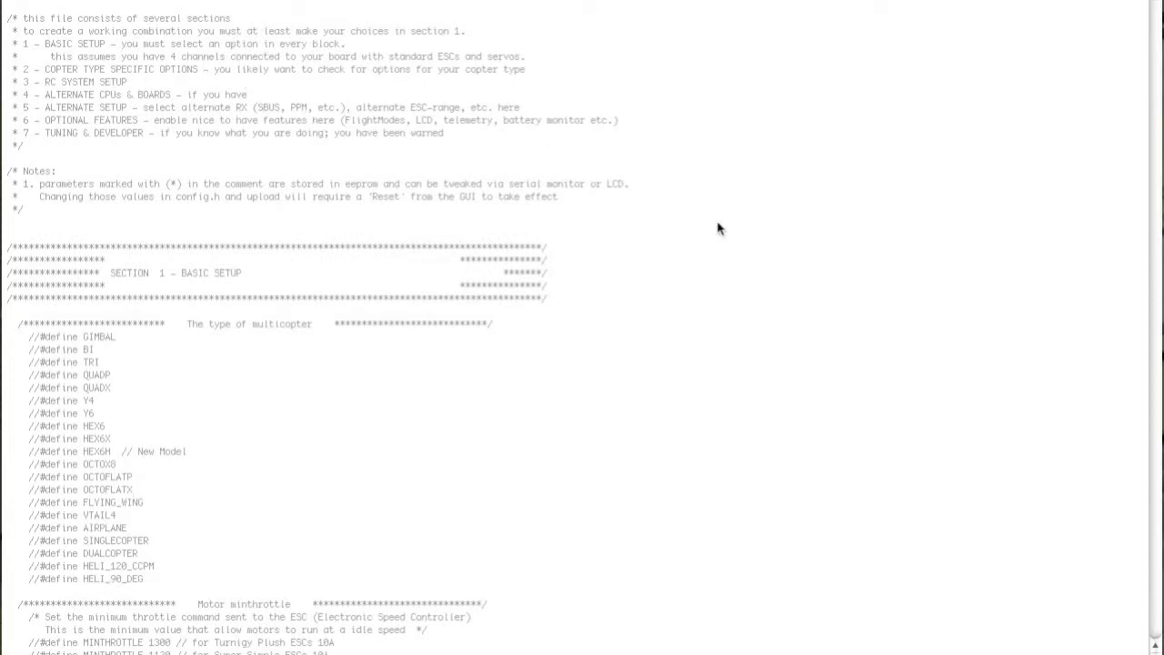
{"action": "mouse_move", "coordinate": [269, 313]}
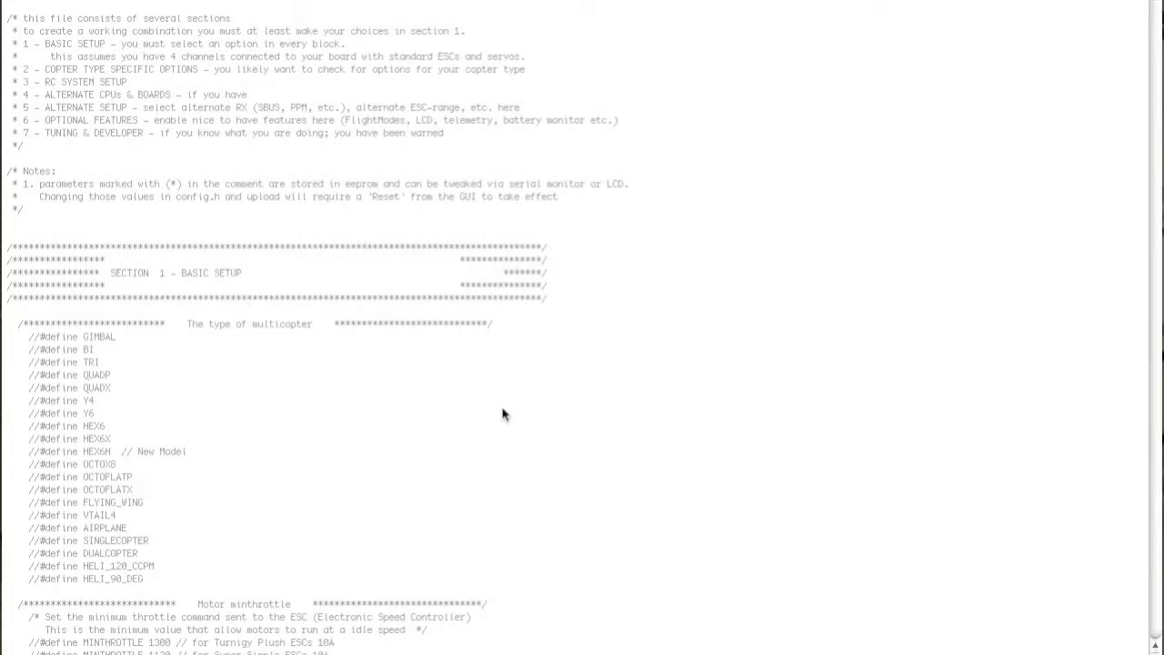
{"action": "mouse_move", "coordinate": [211, 229]}
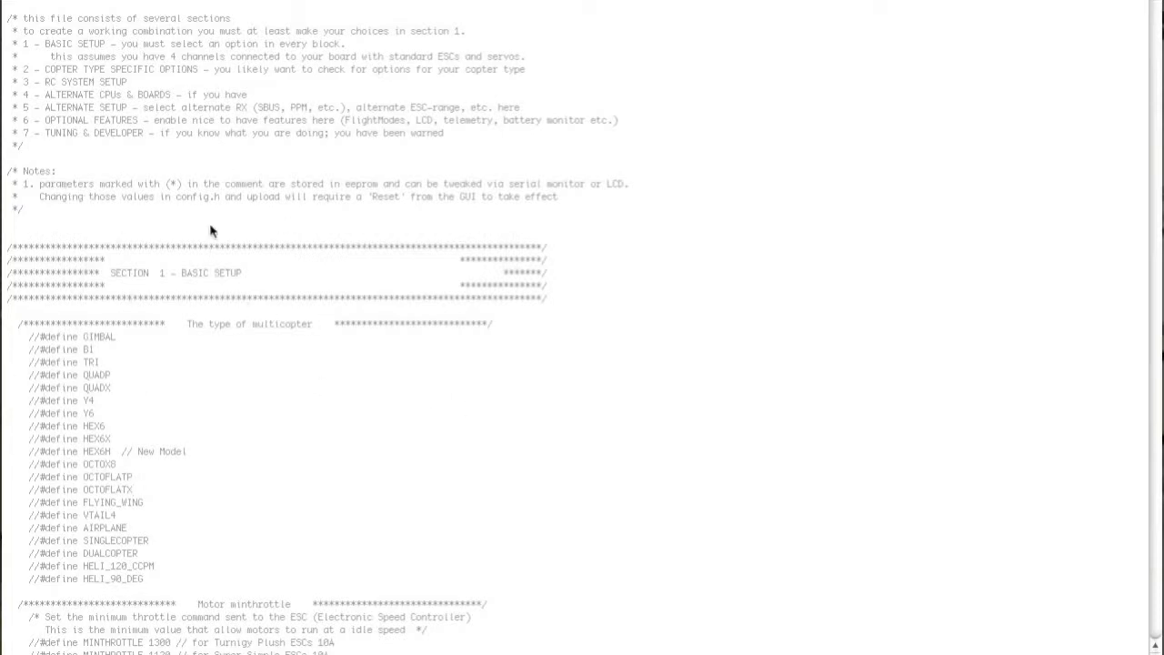
Uncomment #define TRI in Section 1 so the tricopter is the active copter type.
{"action": "right_click", "coordinate": [211, 233]}
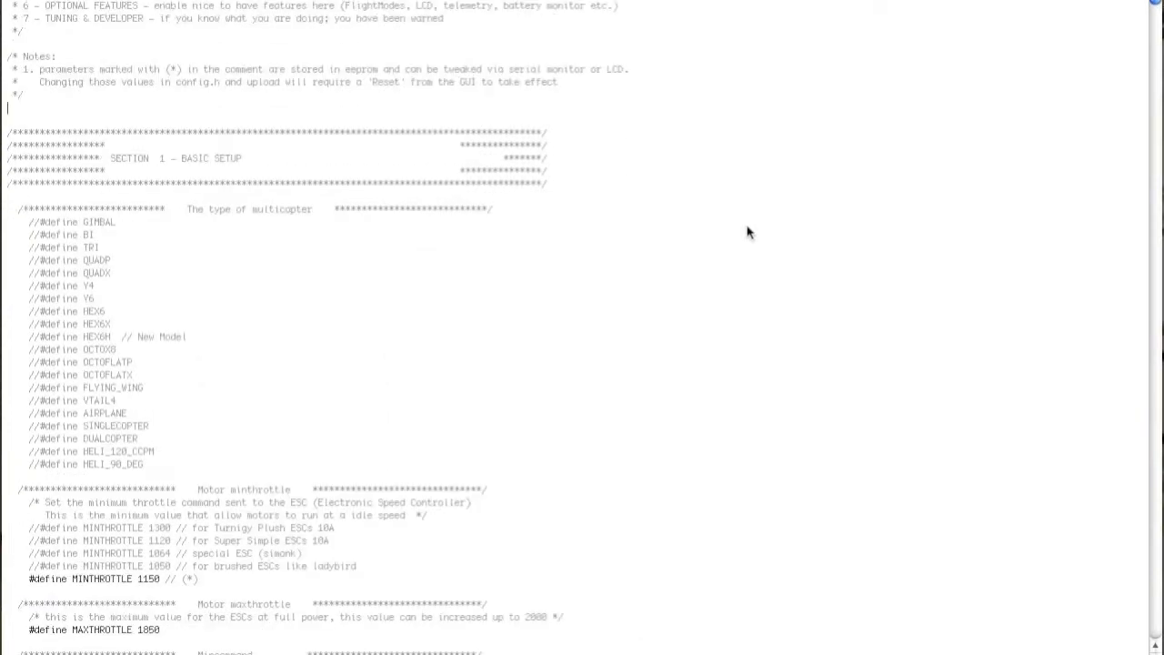
{"action": "scroll", "scroll_direction": "up", "scroll_amount": 3}
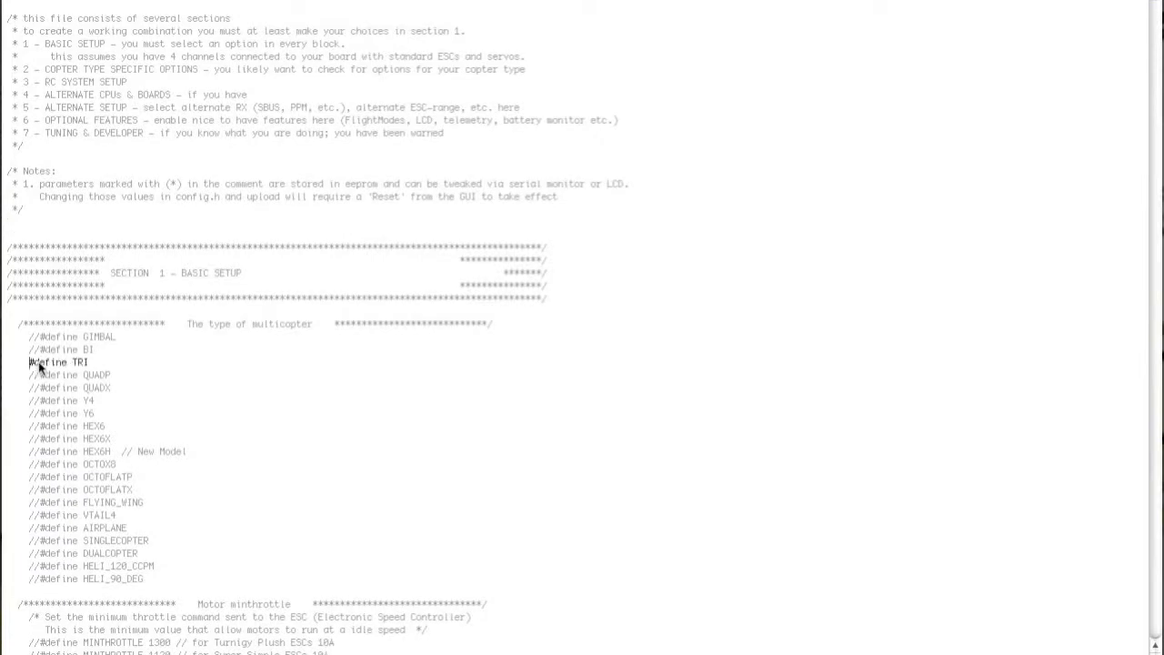
{"action": "mouse_move", "coordinate": [154, 410]}
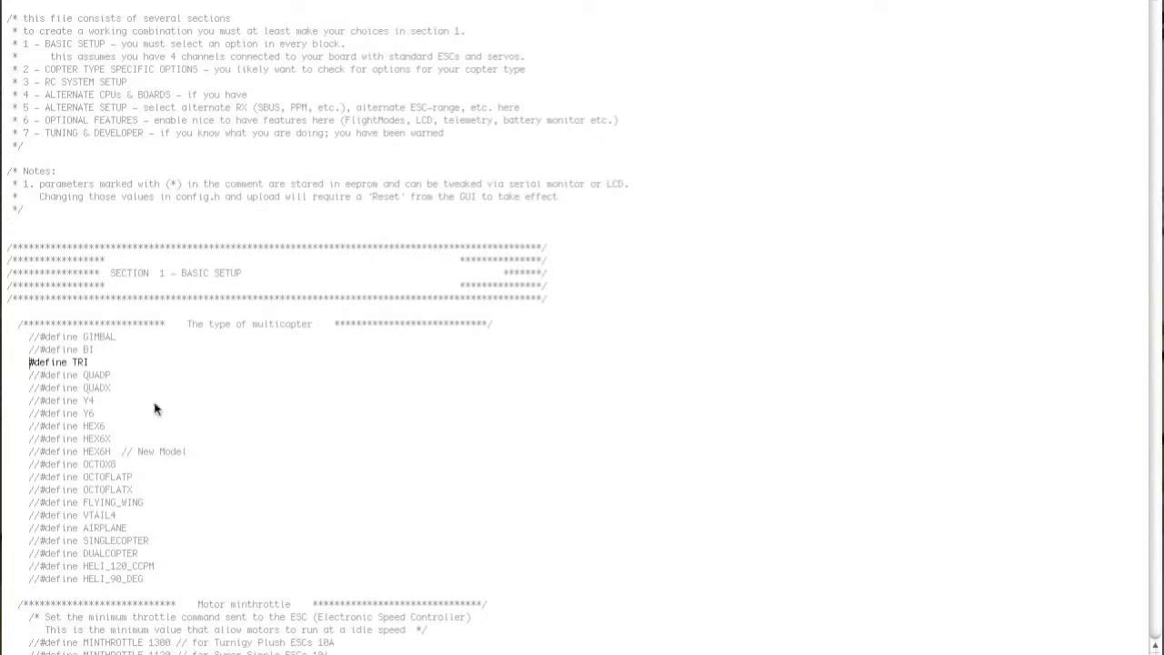
{"action": "mouse_move", "coordinate": [87, 457]}
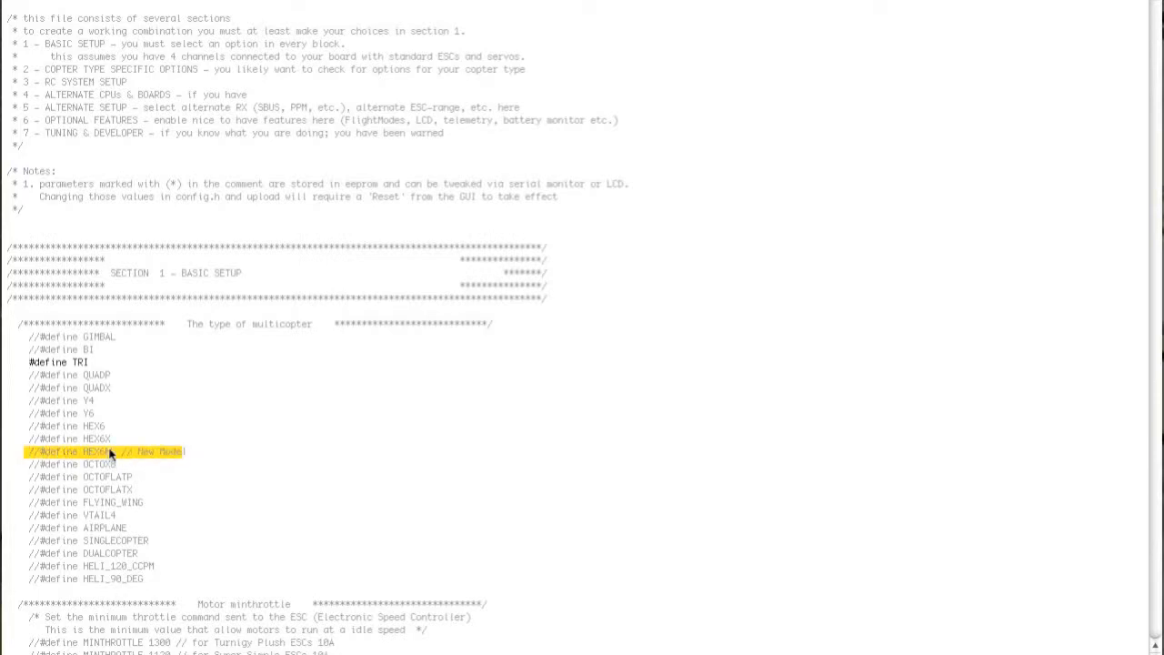
{"action": "left_click", "coordinate": [117, 464]}
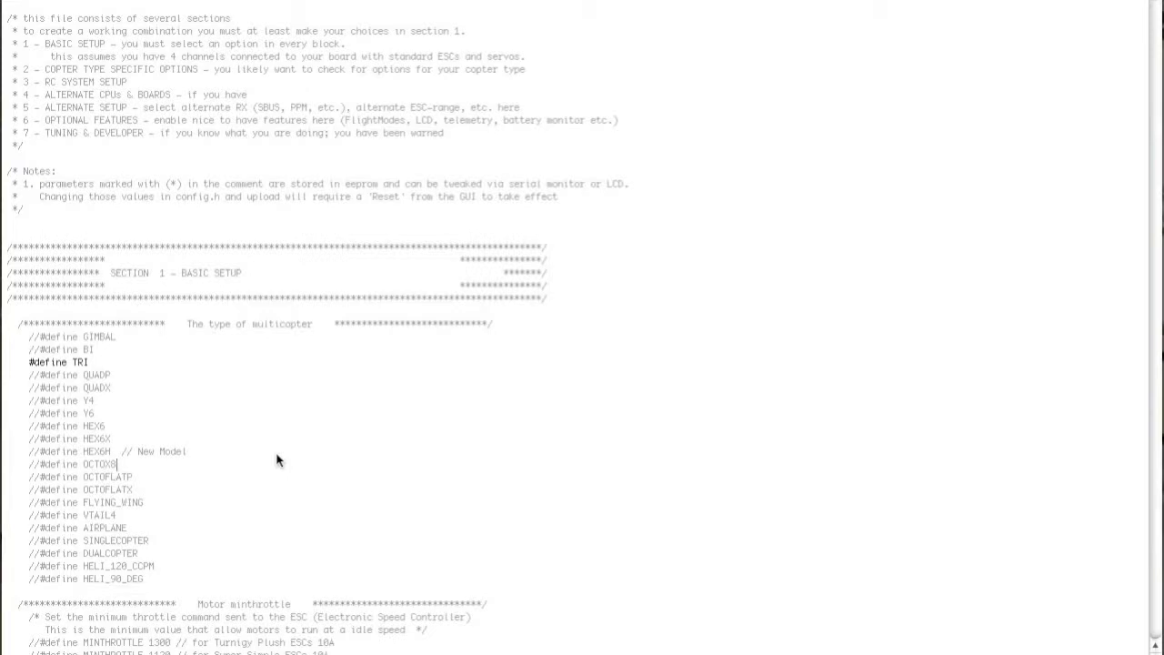
{"action": "mouse_move", "coordinate": [503, 454]}
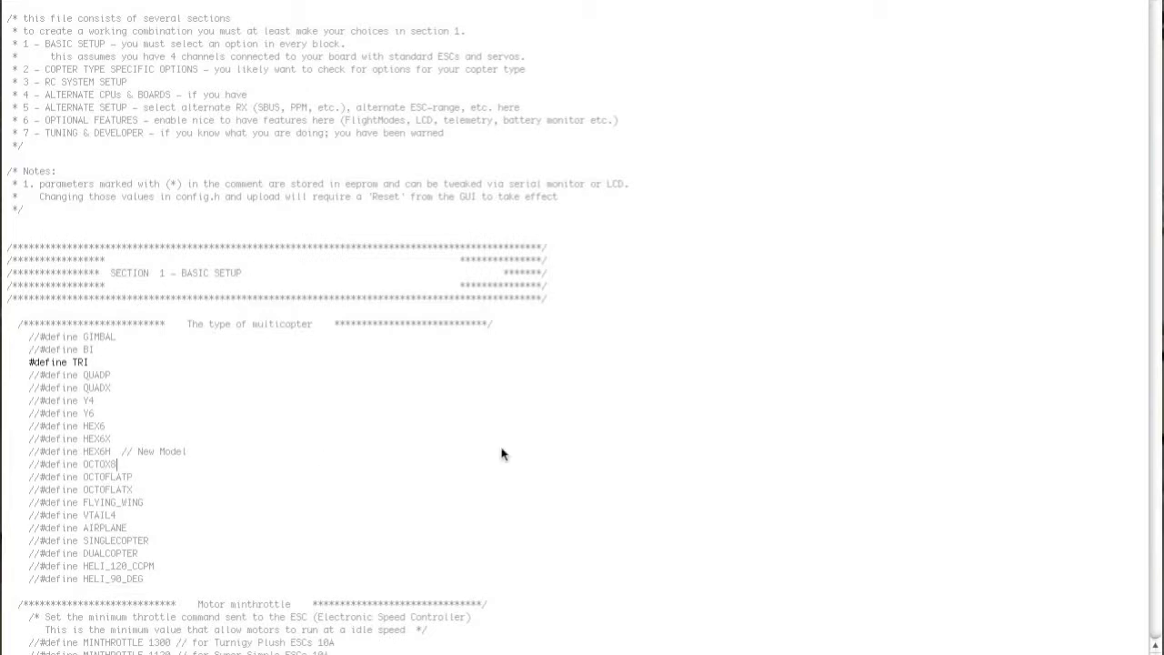
{"action": "scroll", "scroll_direction": "down", "scroll_amount": 3}
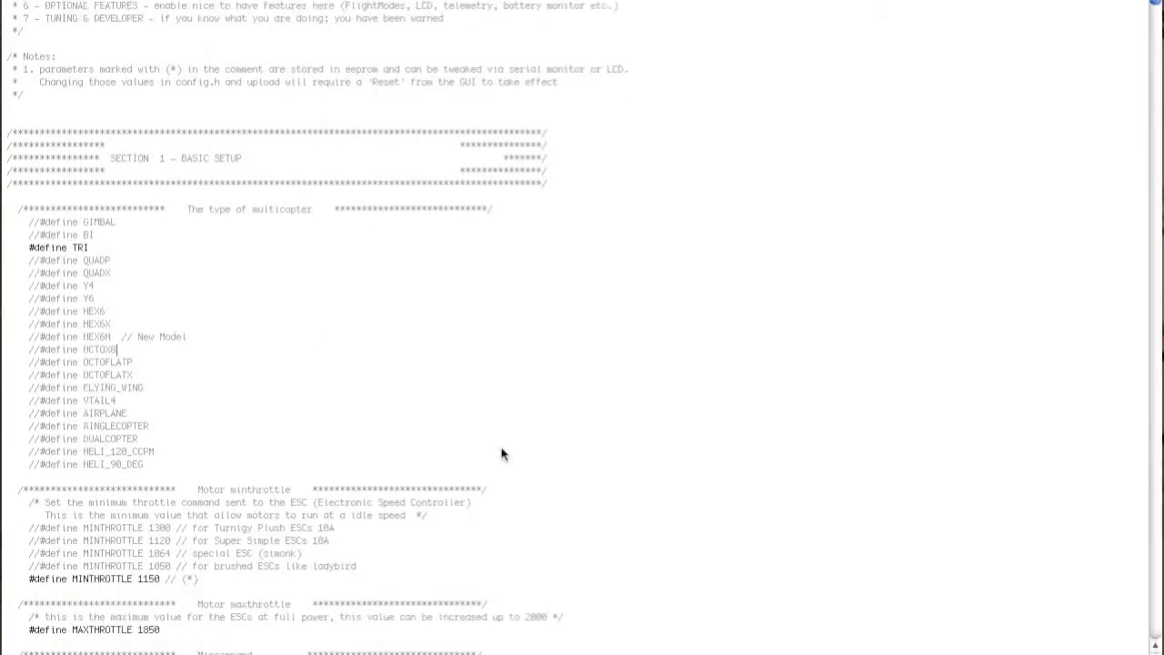
Scroll past the throttle, I2C and pullup settings to the Combined IMU Boards list.
{"action": "scroll", "scroll_direction": "down", "scroll_amount": 3}
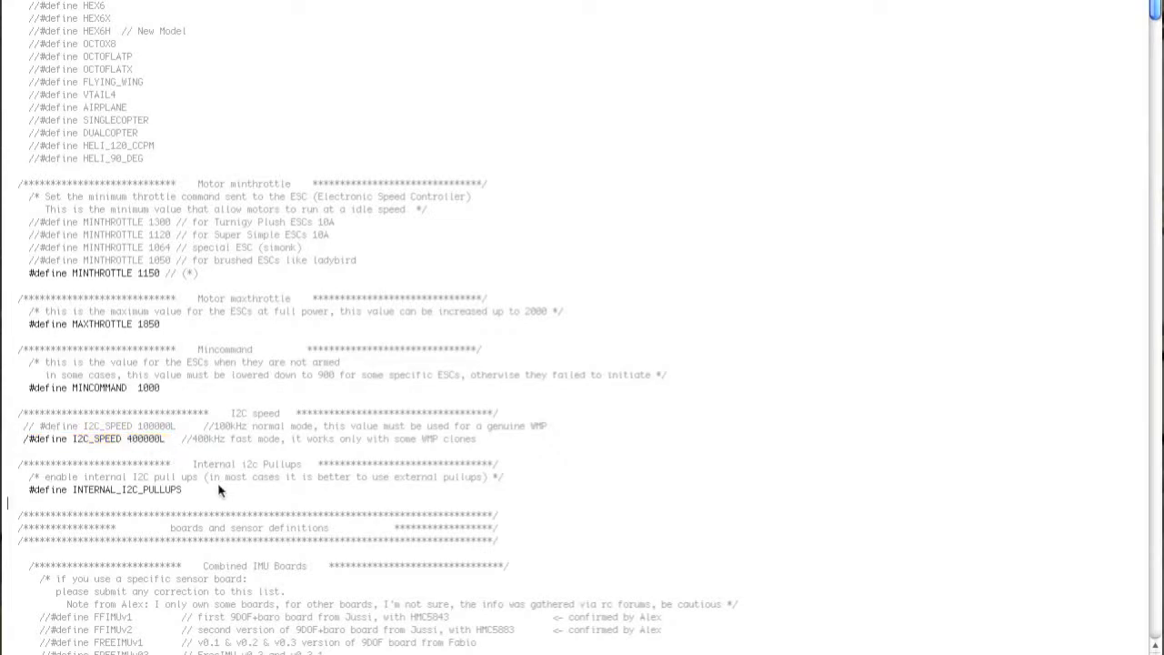
{"action": "scroll", "scroll_direction": "down", "scroll_amount": 3}
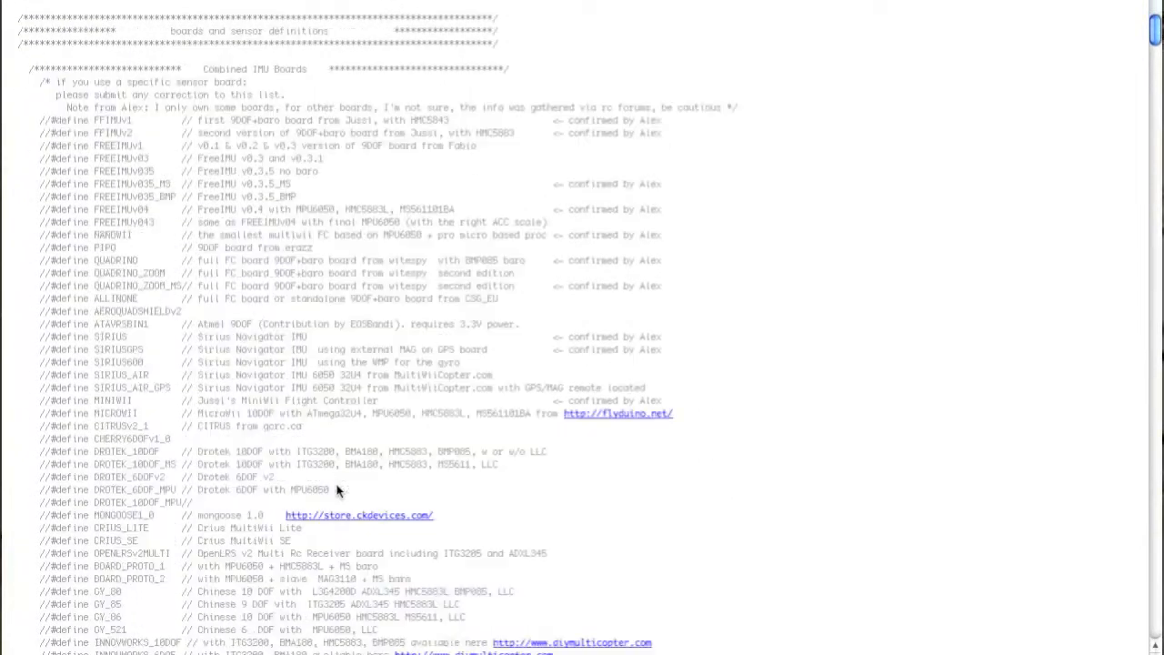
Uncomment #define SIRIUSGPS in the board list to select the Sirius Navigator IMU with GPS mag.
{"action": "scroll", "scroll_direction": "down", "scroll_amount": 3}
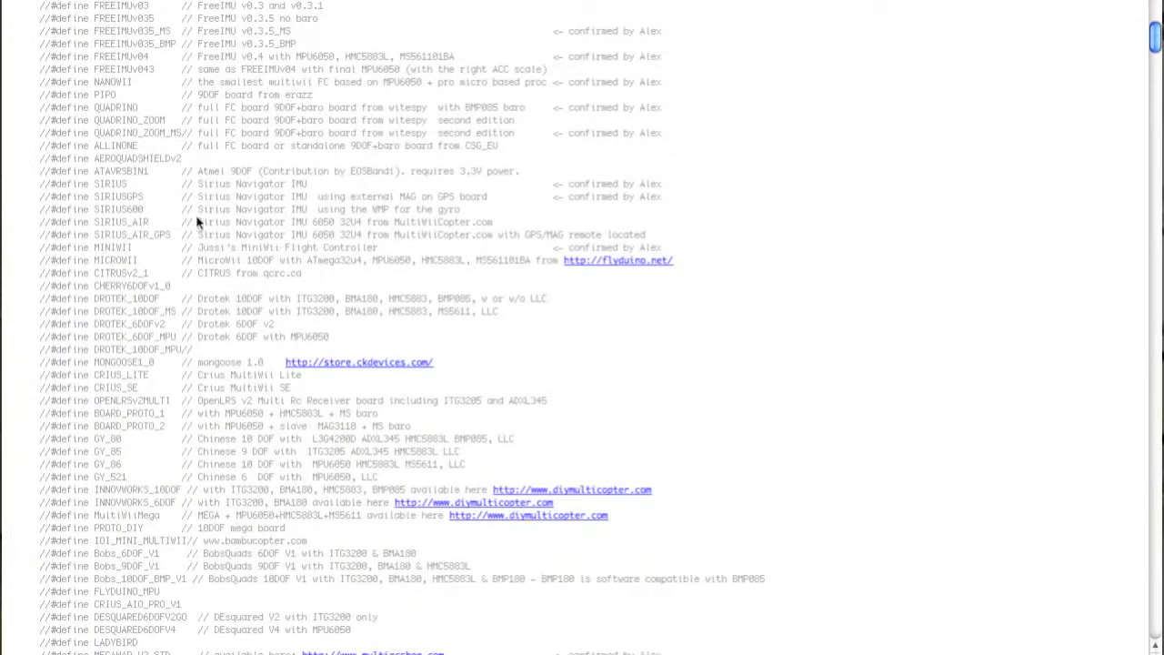
{"action": "scroll", "scroll_direction": "down", "scroll_amount": 3}
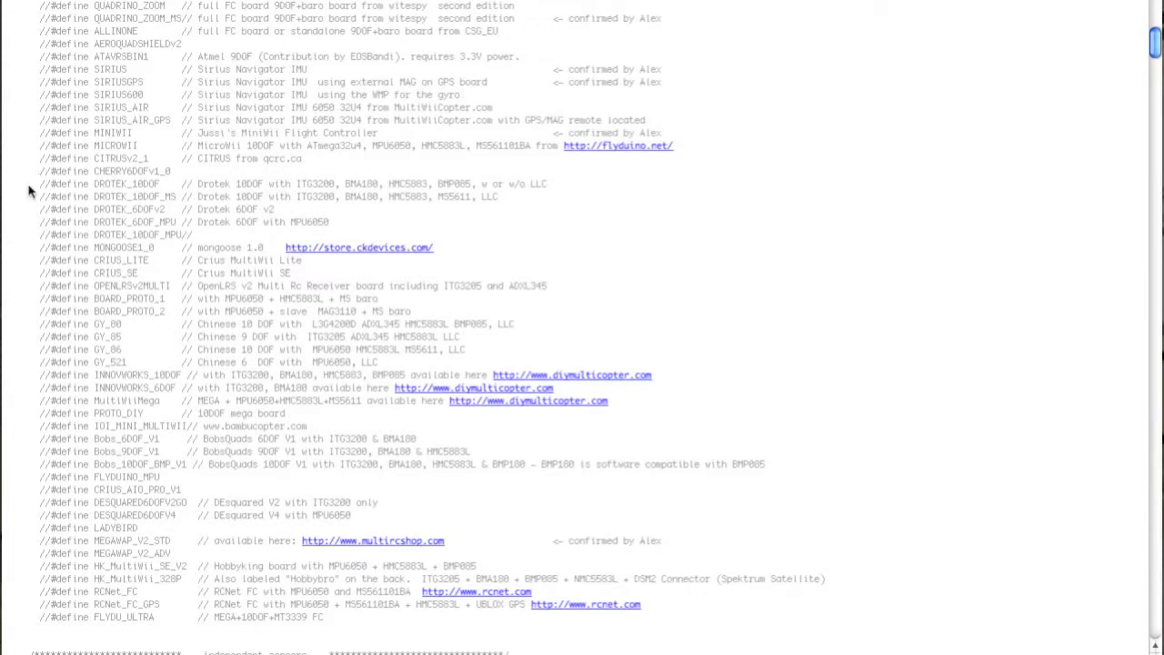
{"action": "mouse_move", "coordinate": [55, 76]}
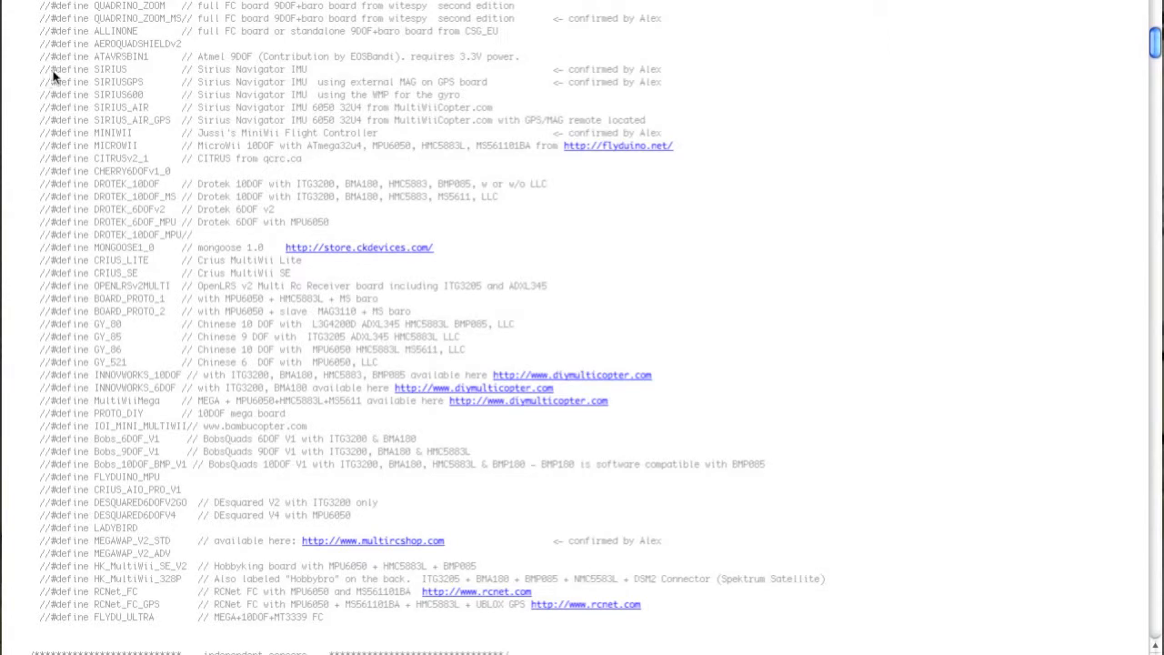
{"action": "double_click", "coordinate": [88, 69]}
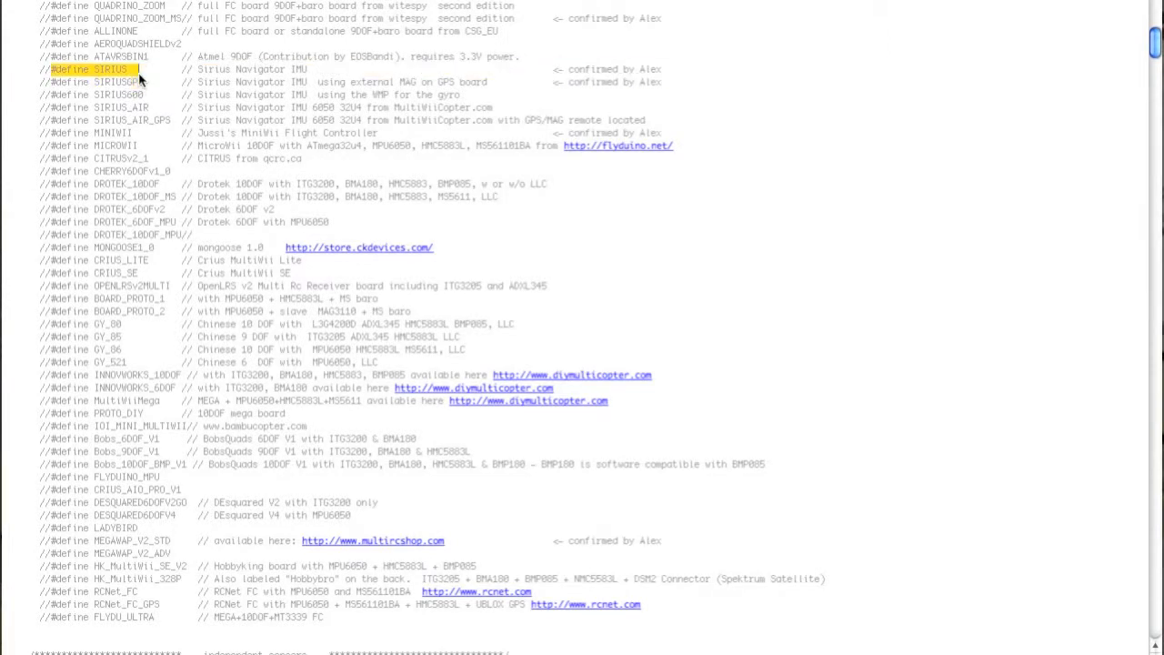
{"action": "left_click", "coordinate": [89, 69]}
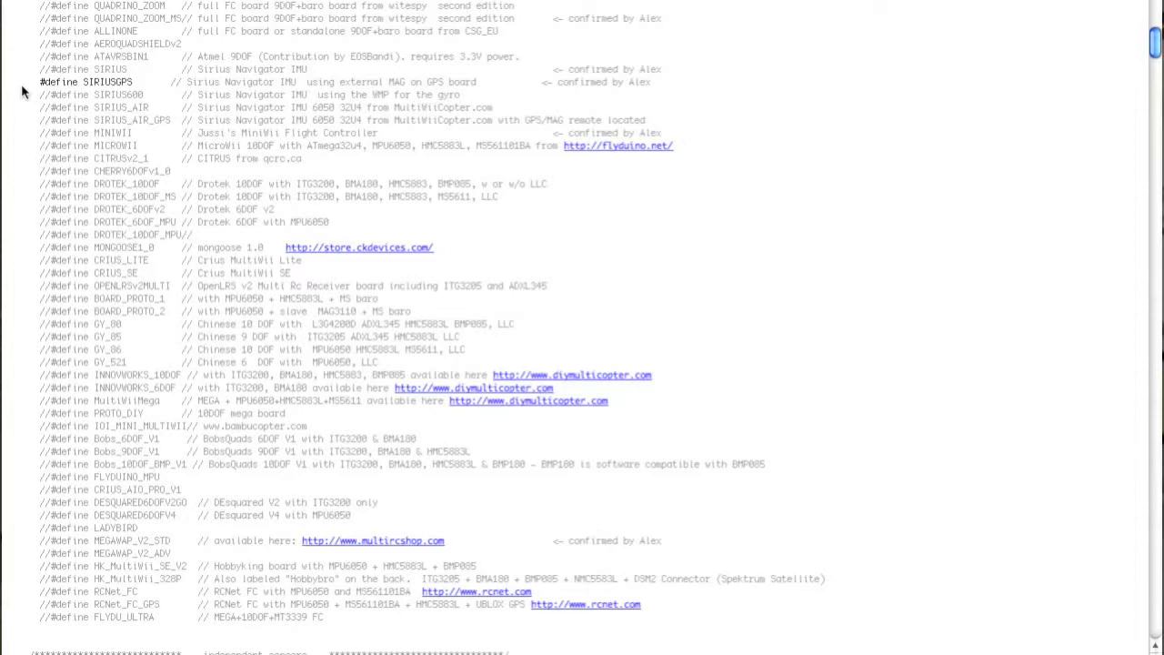
{"action": "mouse_move", "coordinate": [26, 113]}
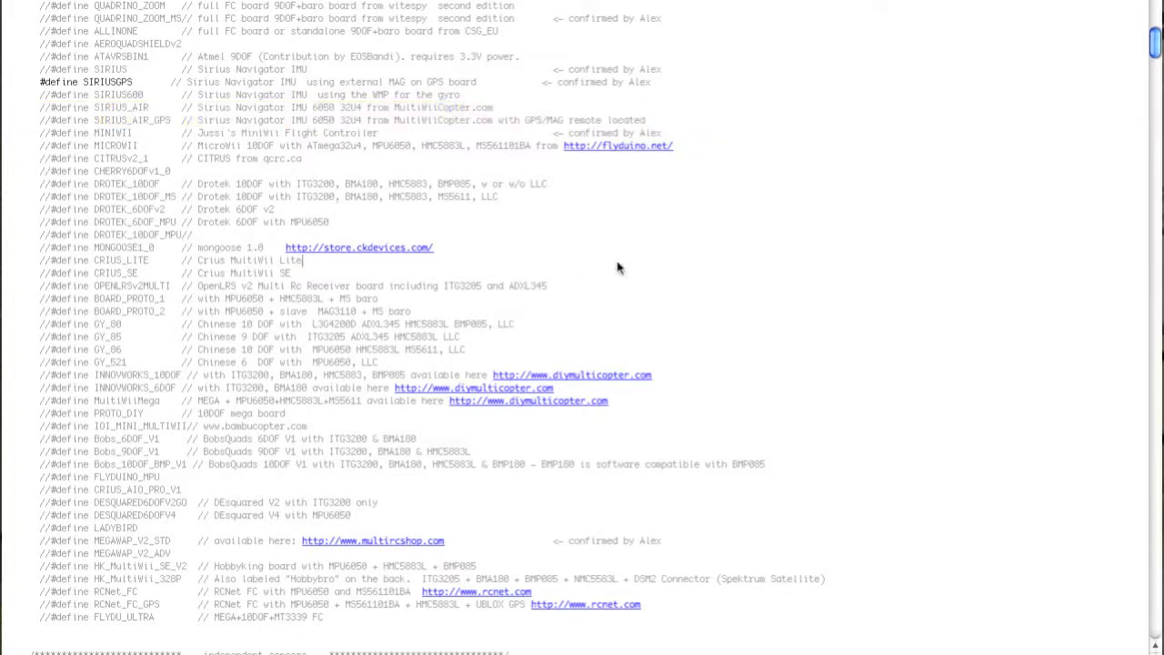
{"action": "mouse_move", "coordinate": [564, 259]}
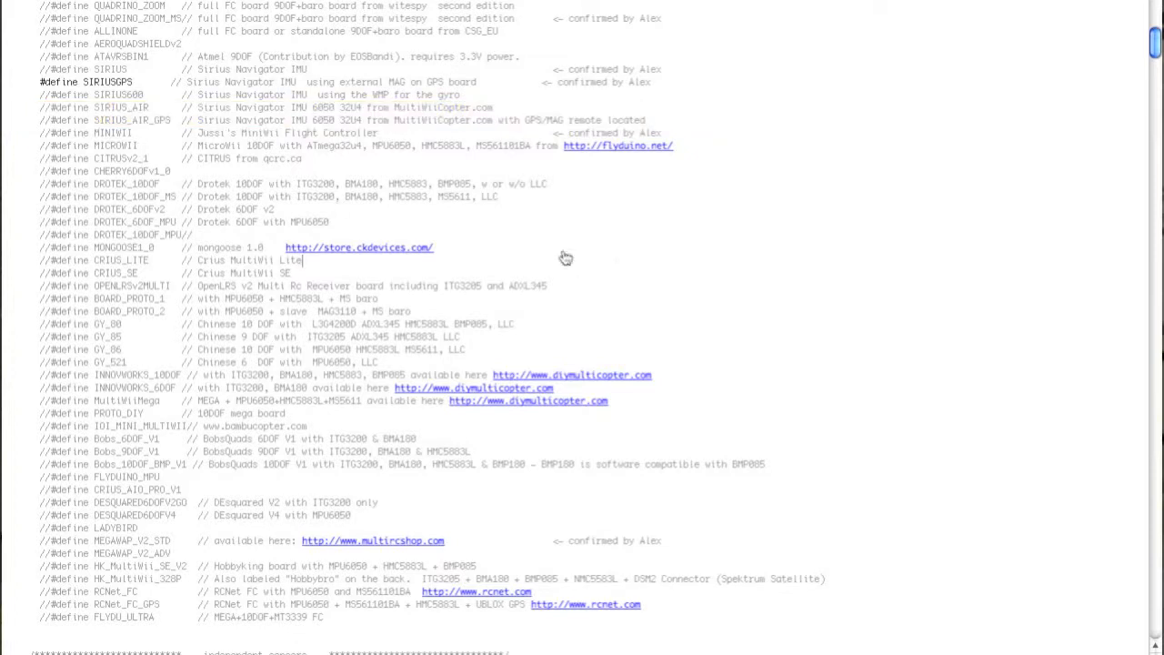
{"action": "mouse_move", "coordinate": [877, 387]}
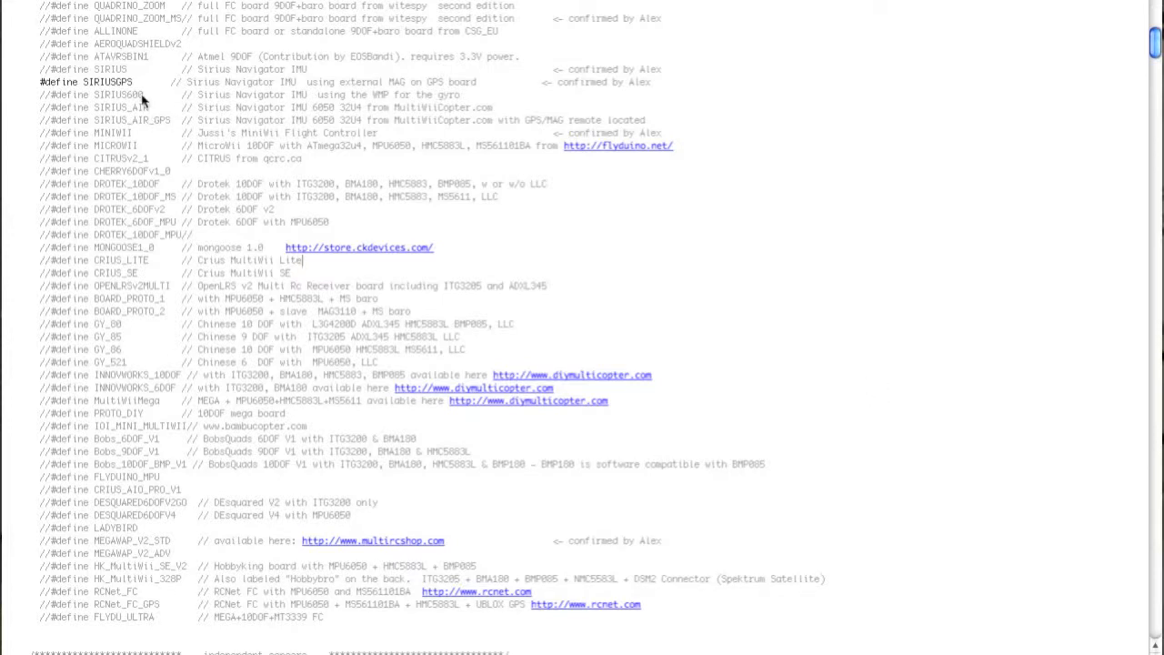
{"action": "mouse_move", "coordinate": [136, 135]}
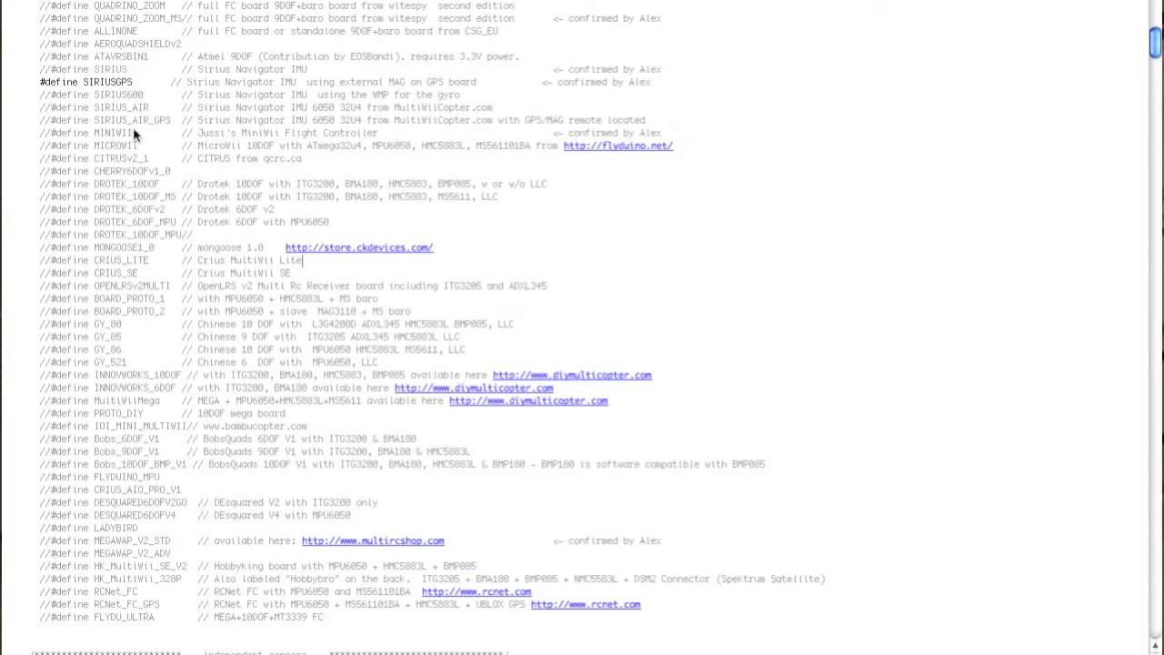
{"action": "mouse_move", "coordinate": [243, 126]}
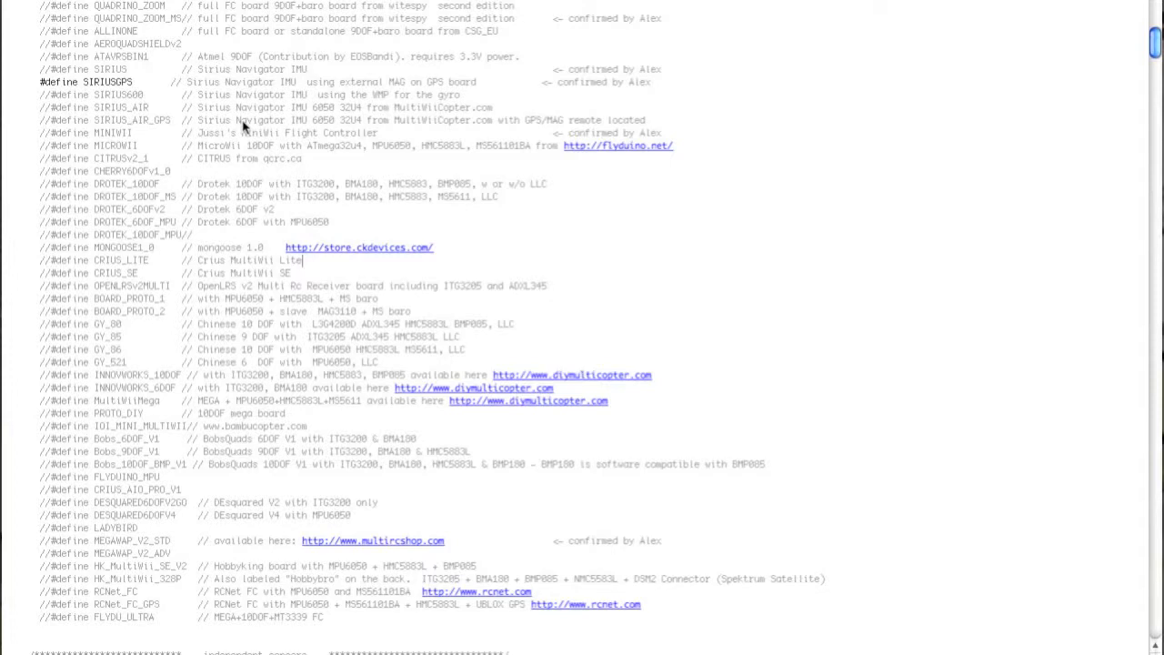
{"action": "mouse_move", "coordinate": [163, 124]}
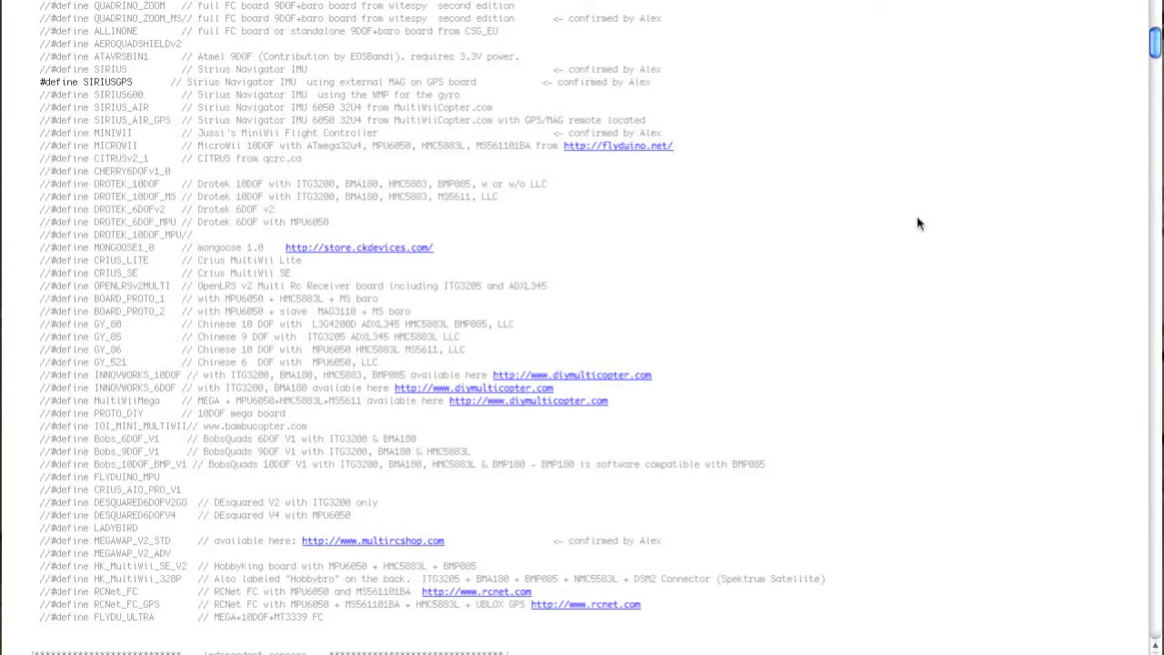
{"action": "scroll", "scroll_direction": "down", "scroll_amount": 3}
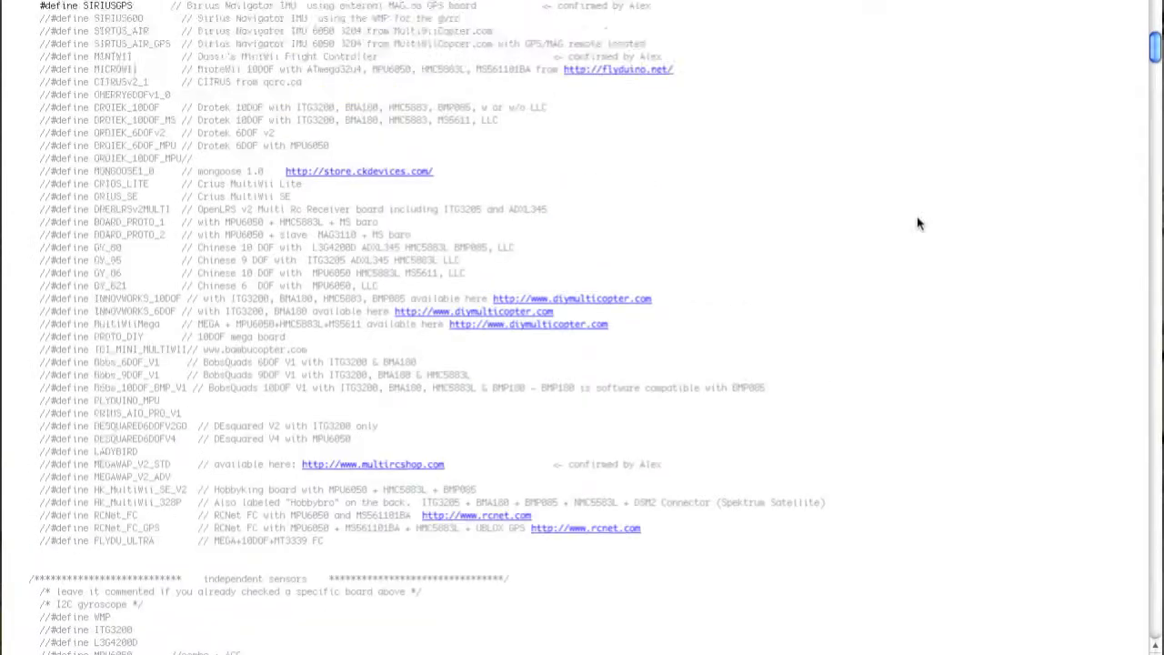
{"action": "scroll", "scroll_direction": "up", "scroll_amount": 3}
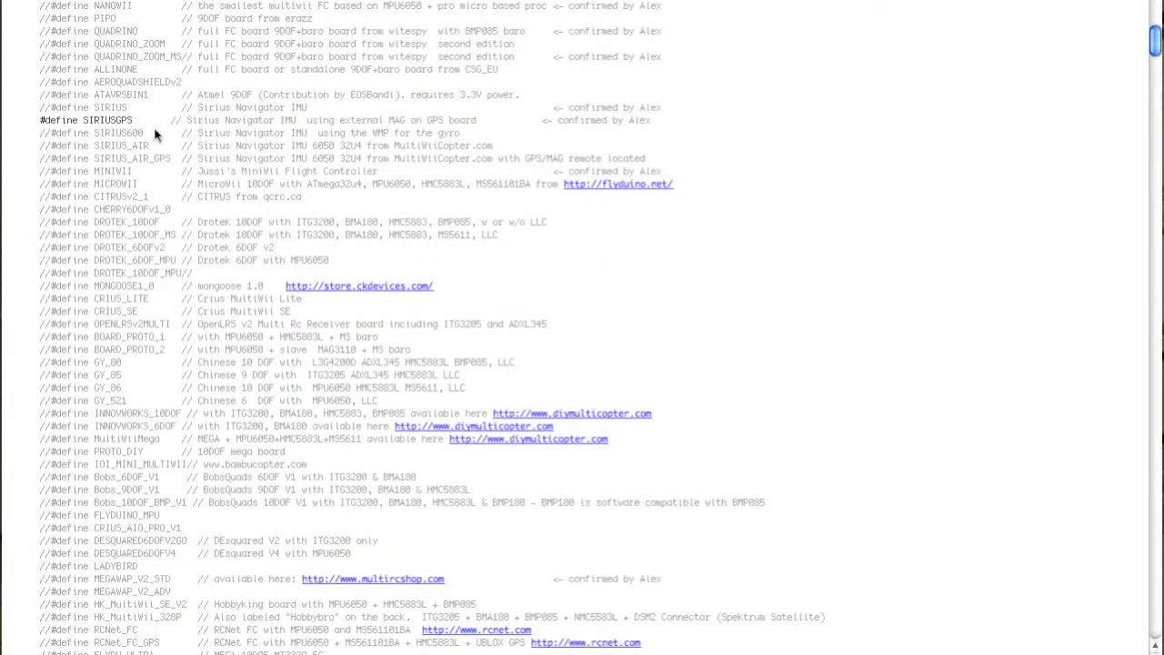
{"action": "mouse_move", "coordinate": [15, 57]}
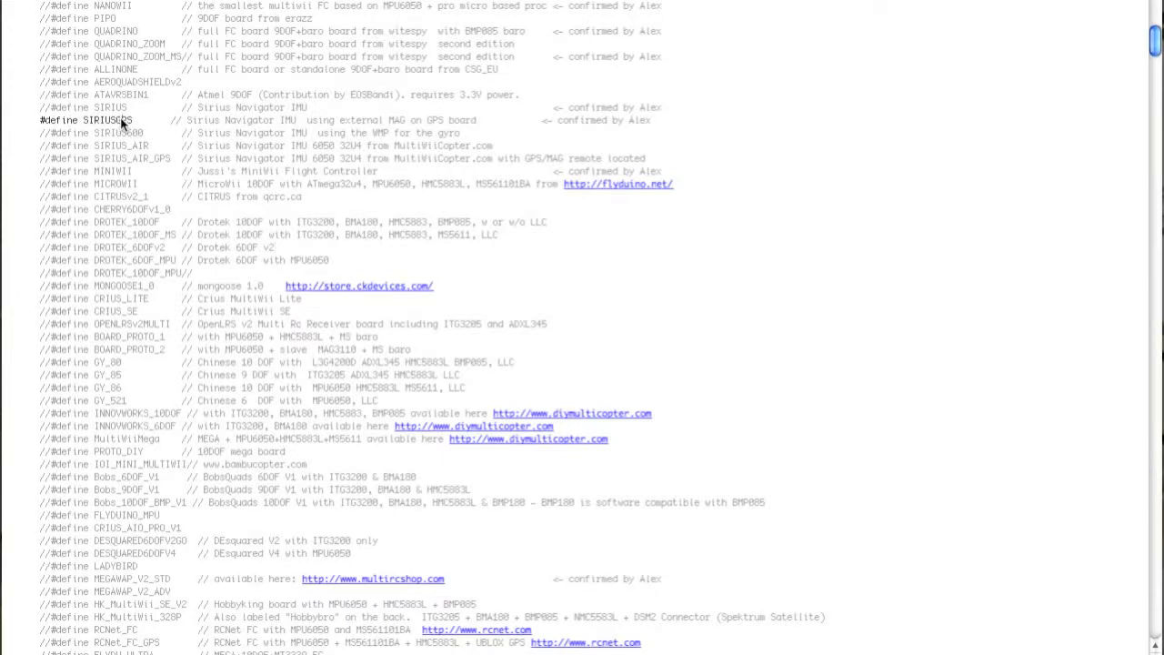
{"action": "mouse_move", "coordinate": [839, 217]}
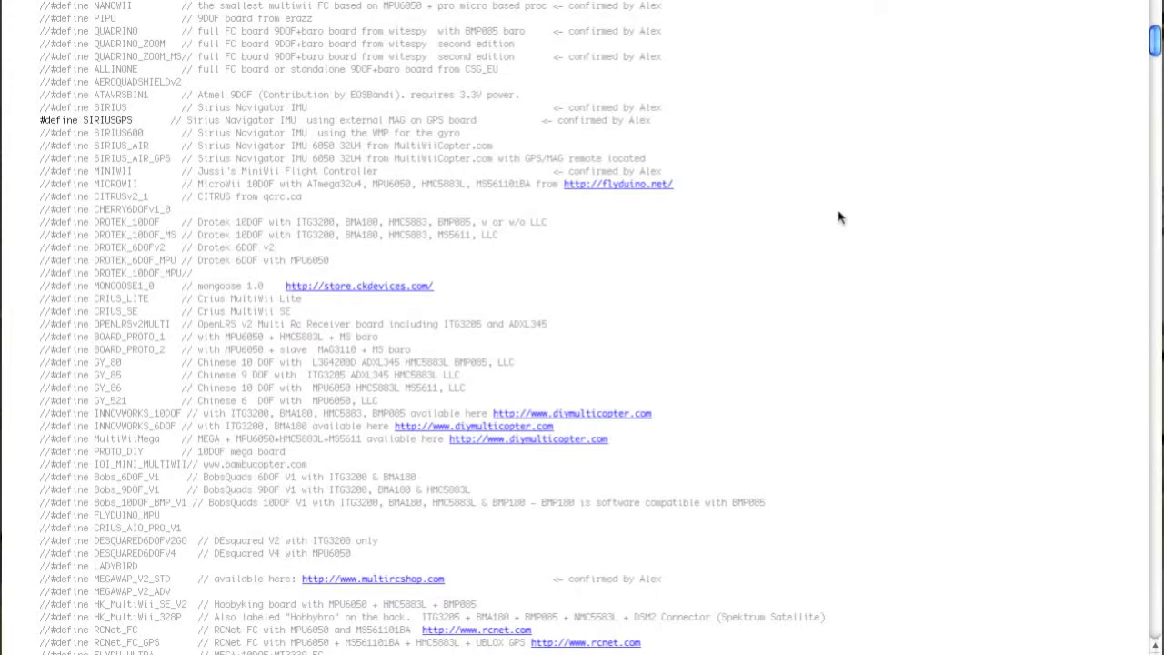
Set TRI_YAW_CONSTRAINT_MIN to 1100 and TRI_YAW_CONSTRAINT_MAX to 1900 in the TRI settings.
{"action": "scroll", "scroll_direction": "down", "scroll_amount": 3}
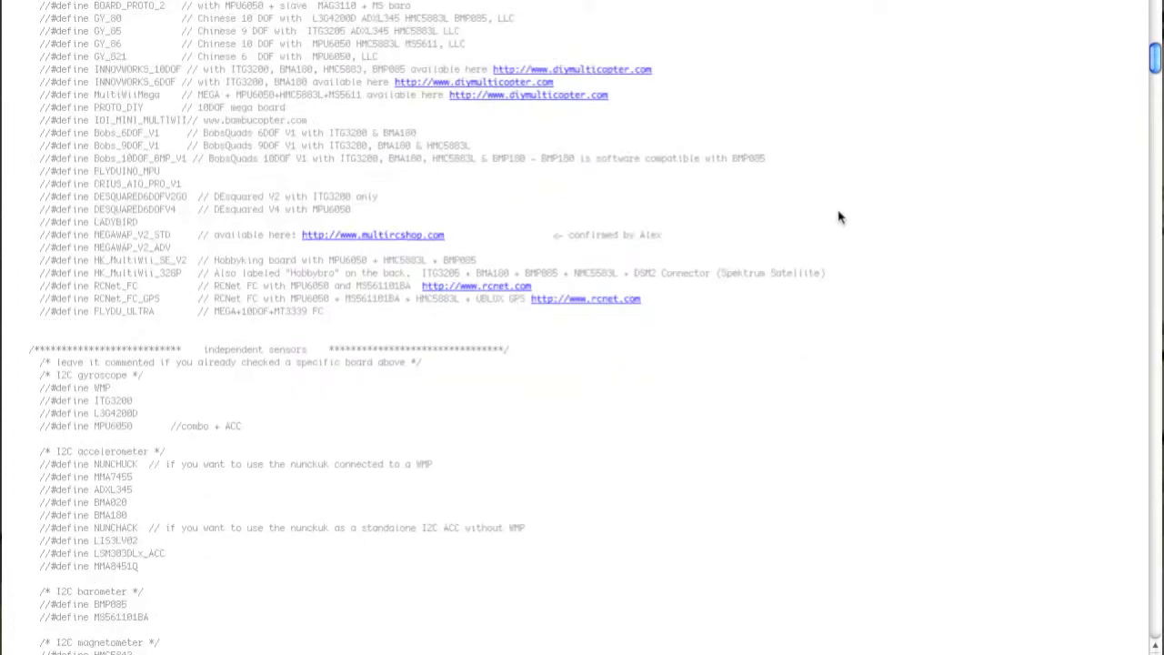
{"action": "scroll", "scroll_direction": "down", "scroll_amount": 3}
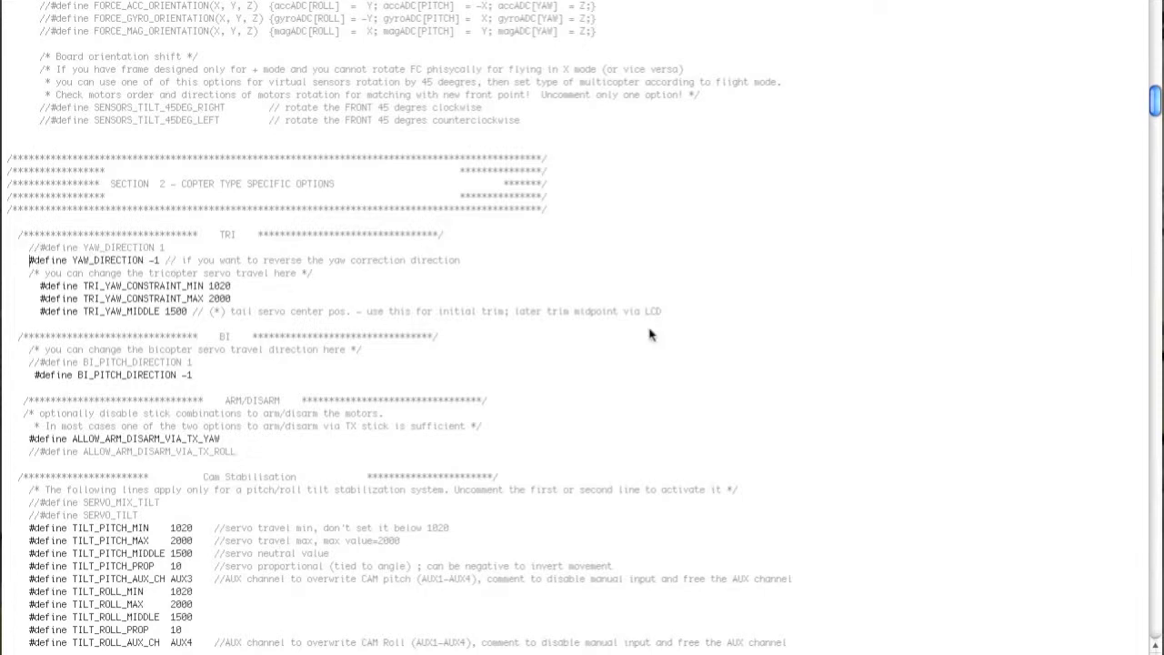
{"action": "mouse_move", "coordinate": [222, 293]}
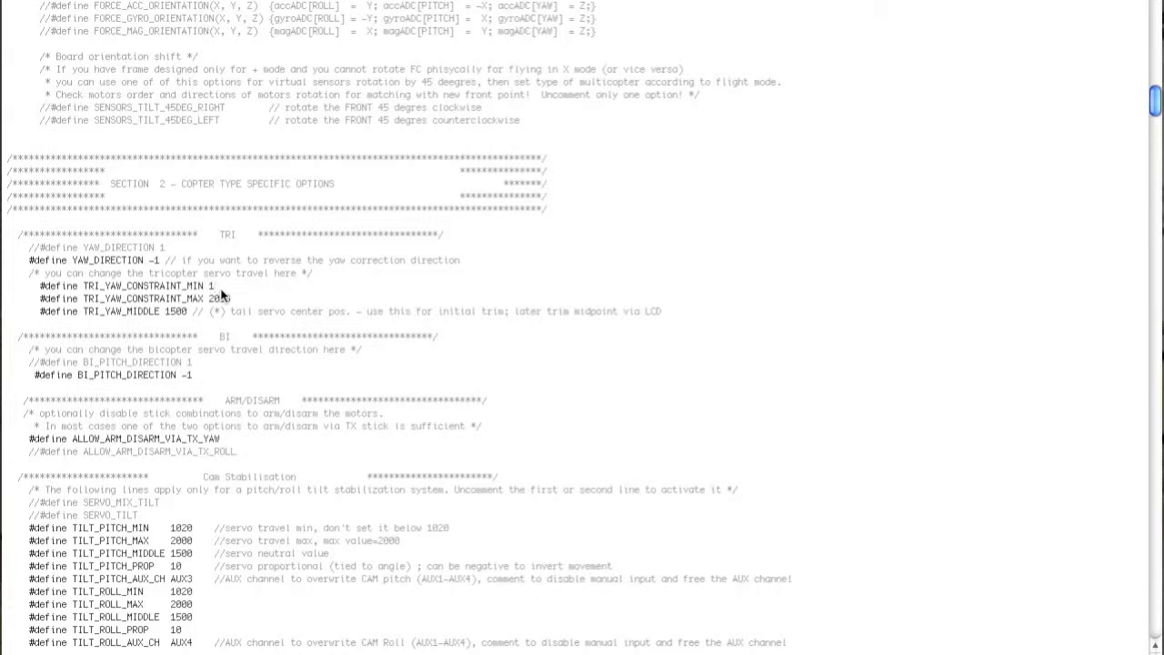
{"action": "type", "text": "1100"}
{"action": "type", "text": "19"}
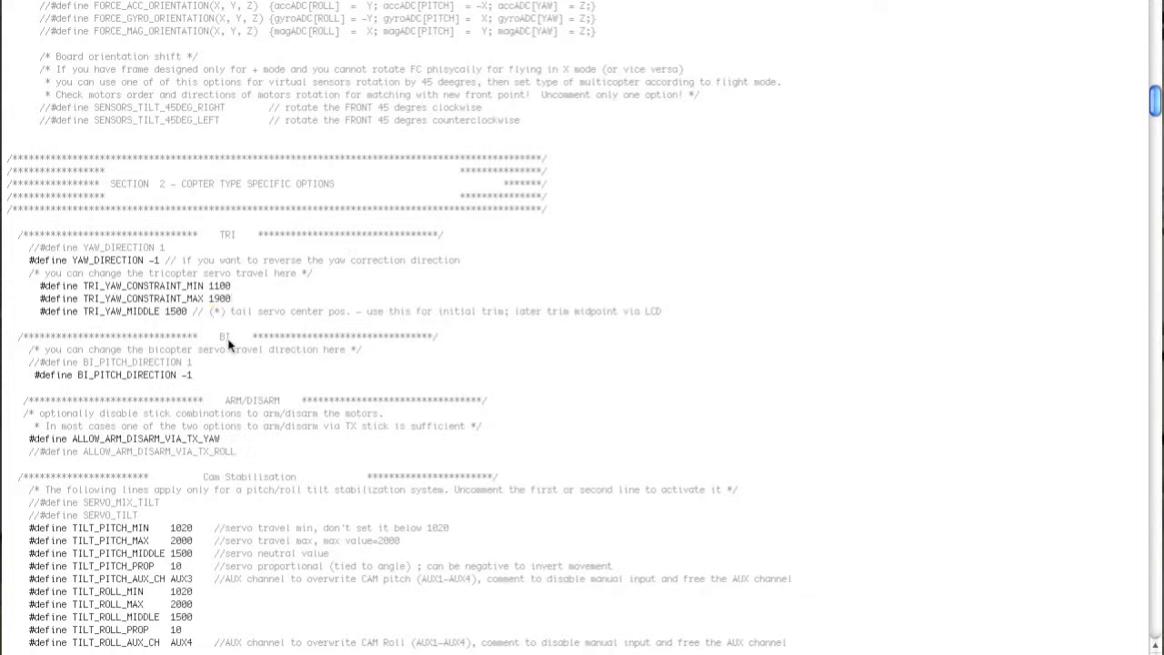
{"action": "mouse_move", "coordinate": [346, 302]}
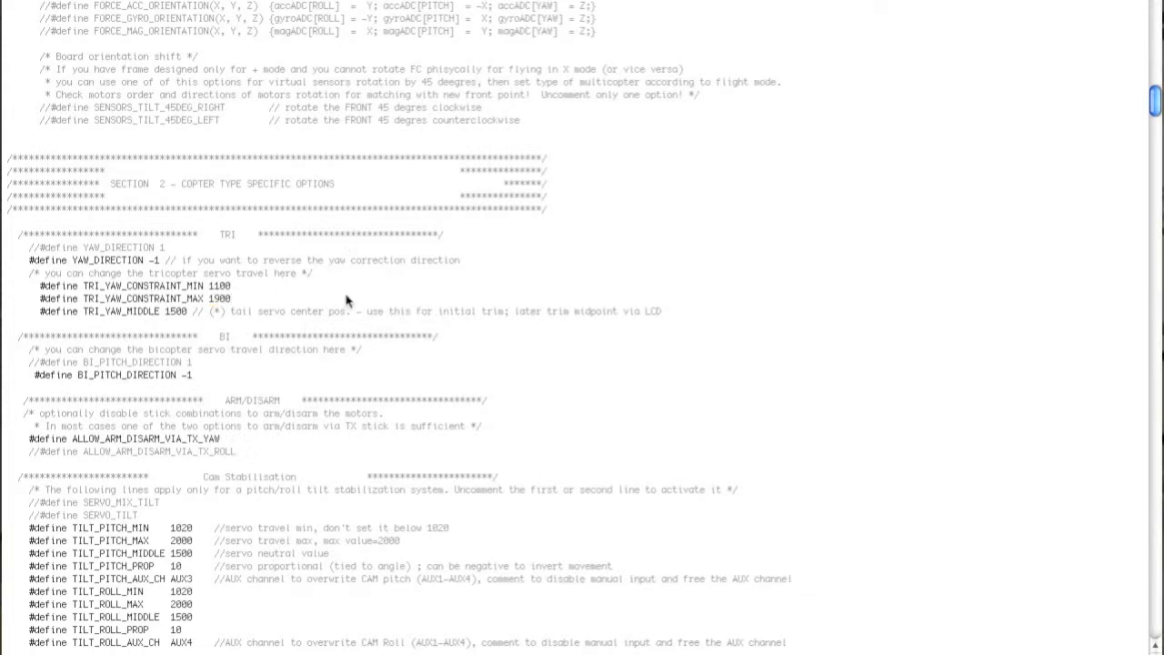
{"action": "mouse_move", "coordinate": [466, 380]}
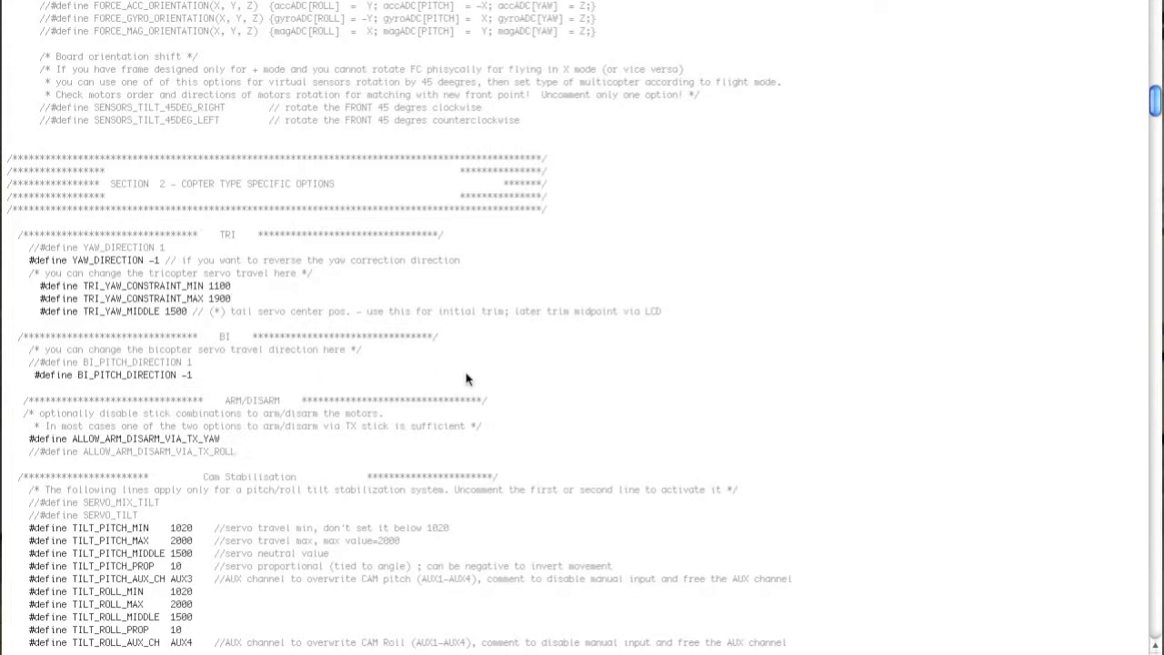
Edit TILT_ROLL_MIN 1100, TILT_ROLL_MAX 1900, TILT_ROLL_PROP -20 and comment out both tilt AUX channels.
{"action": "scroll", "scroll_direction": "down", "scroll_amount": 3}
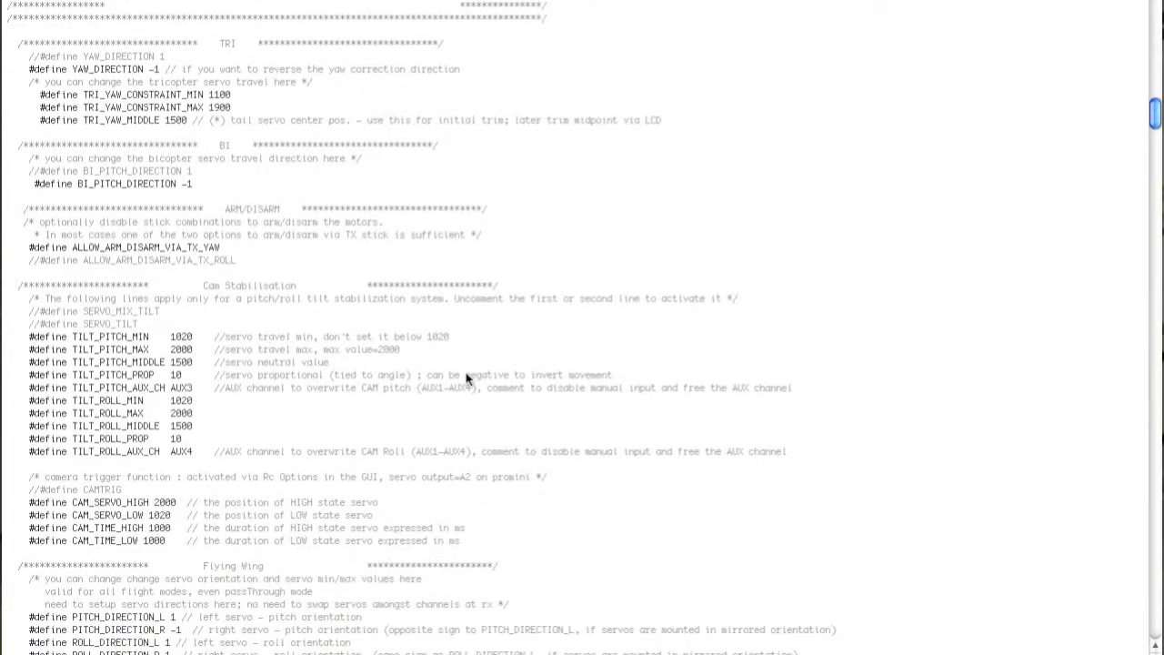
{"action": "scroll", "scroll_direction": "down", "scroll_amount": 3}
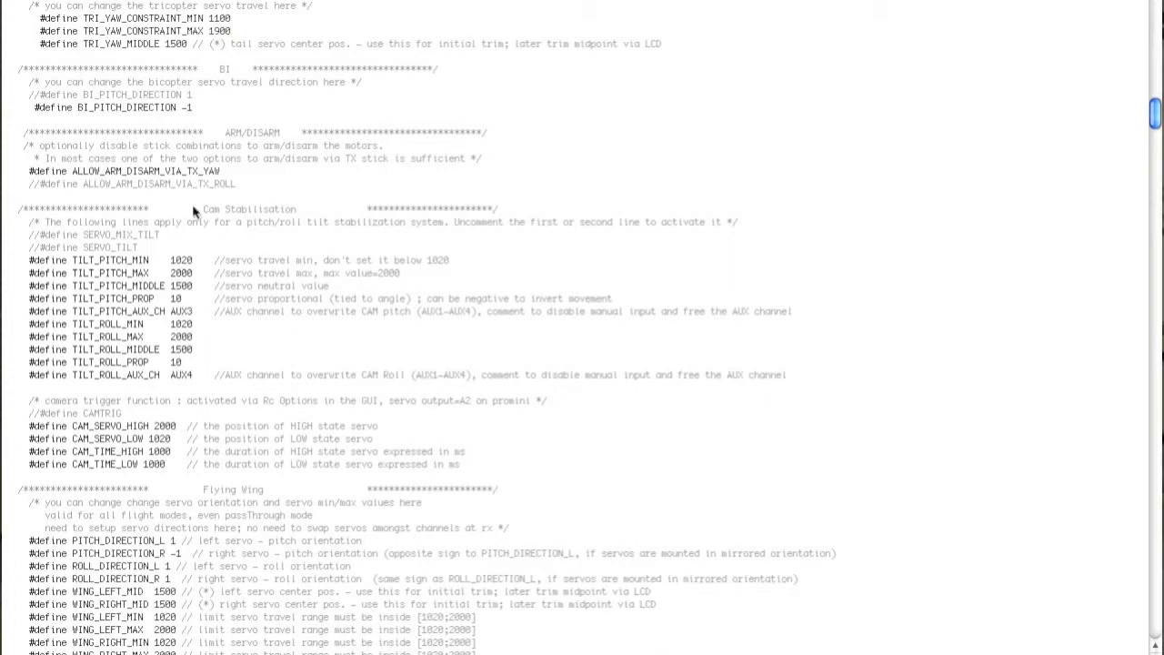
{"action": "mouse_move", "coordinate": [14, 207]}
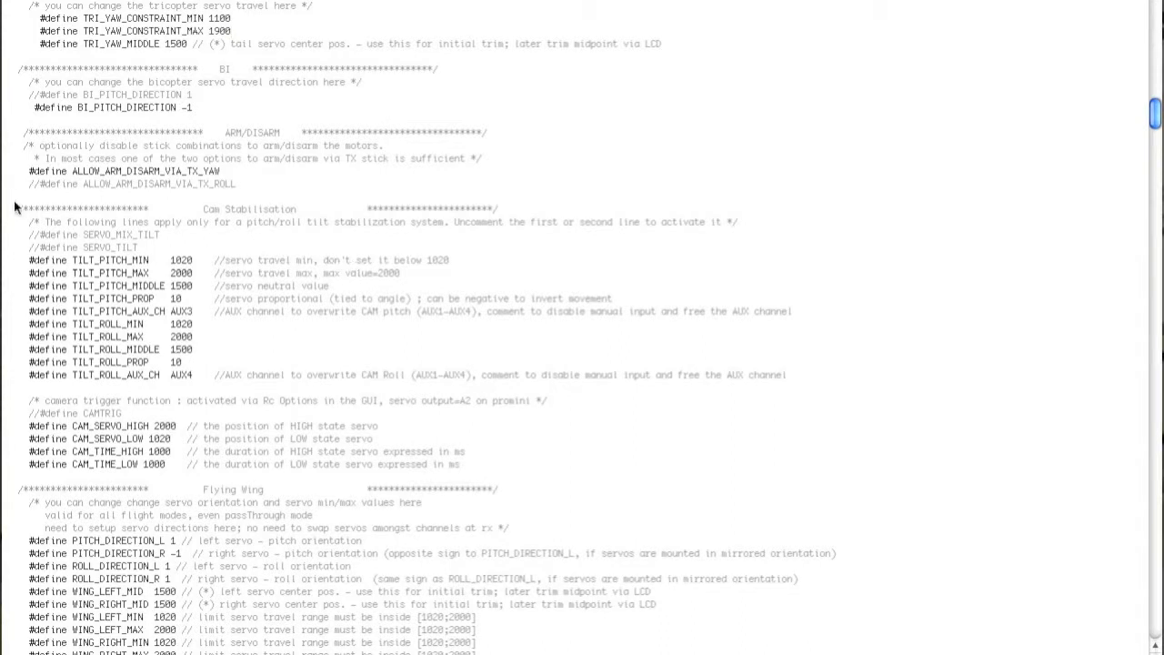
{"action": "left_click_drag", "start_coordinate": [30, 208], "coordinate": [192, 350]}
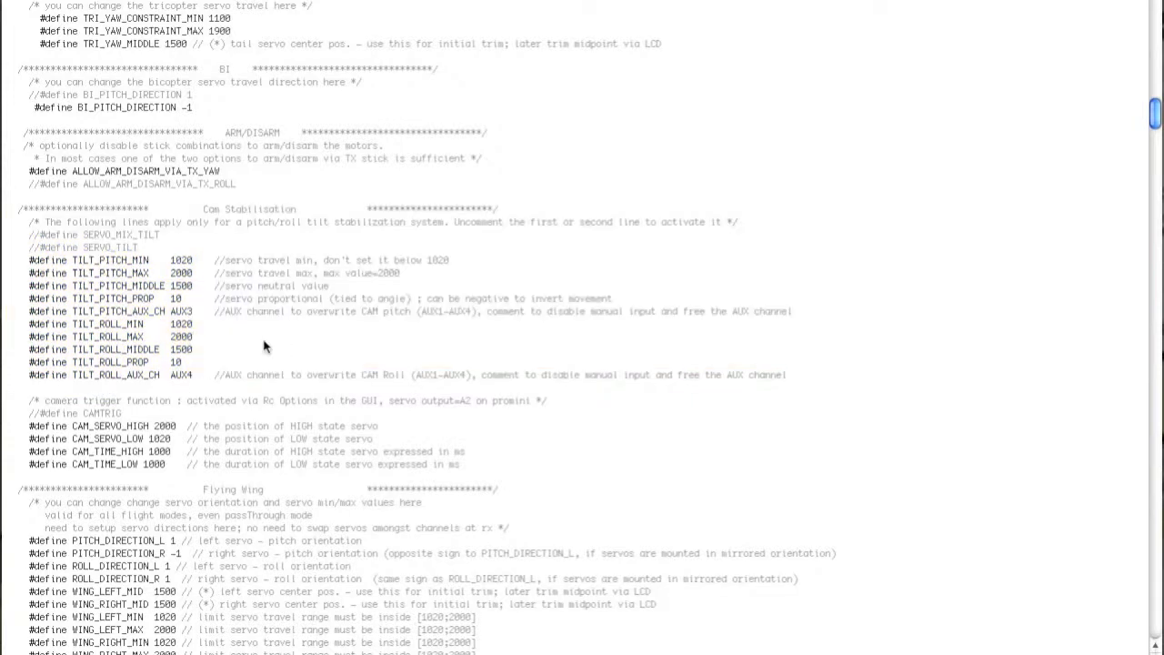
{"action": "double_click", "coordinate": [175, 362]}
{"action": "type", "text": "-2"}
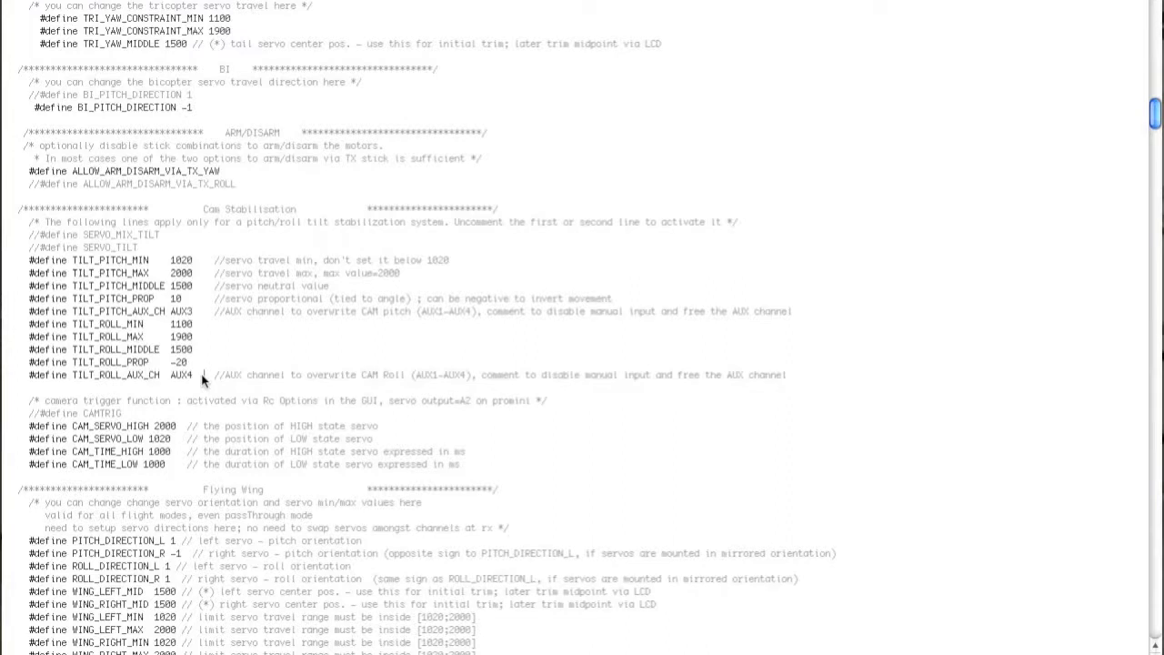
{"action": "mouse_move", "coordinate": [270, 353]}
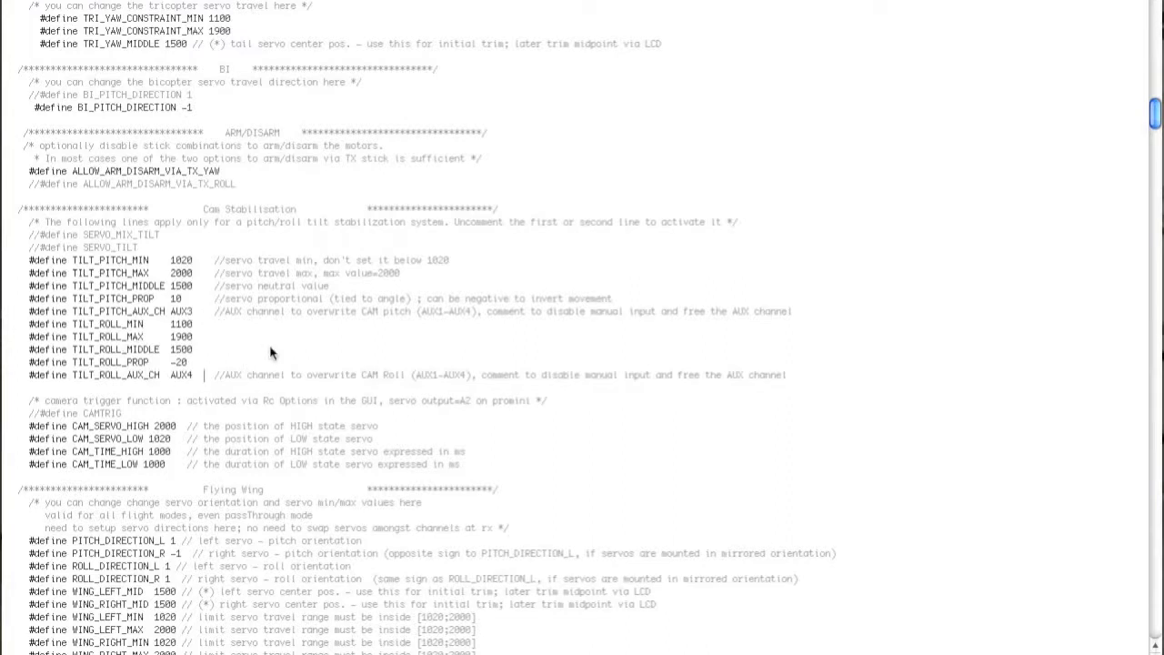
{"action": "mouse_move", "coordinate": [29, 313]}
{"action": "type", "text": "//"}
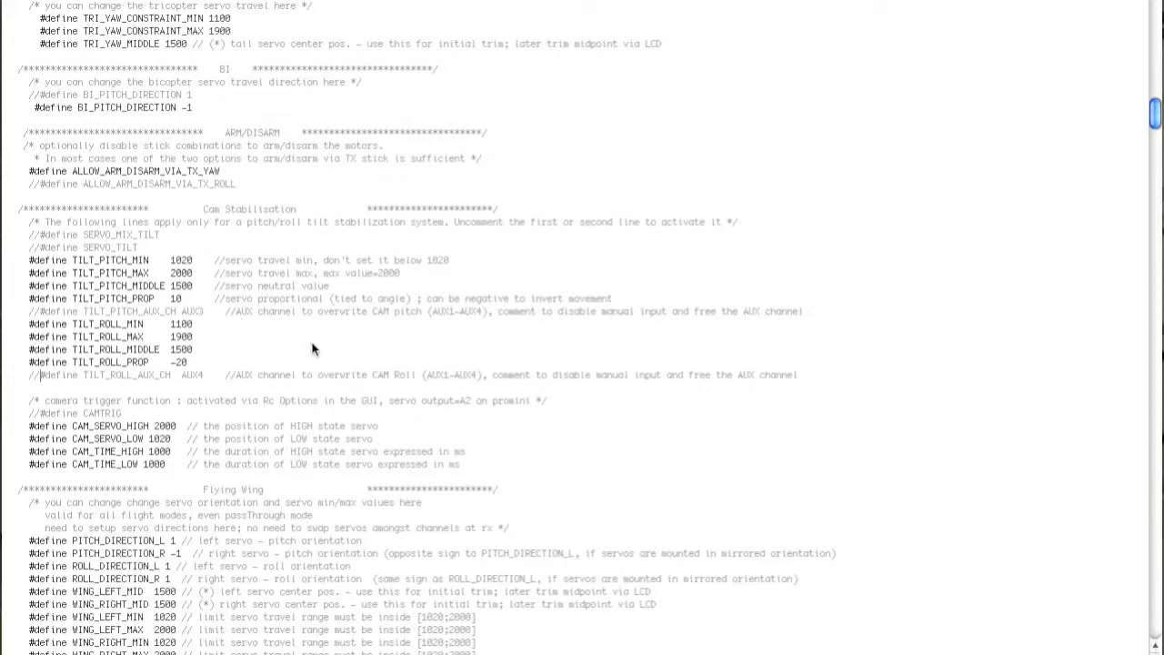
Uncomment the SERIAL_SUM_PPM line with the Robe/Hitec/Futaba channel order in RC System Setup.
{"action": "scroll", "scroll_direction": "down", "scroll_amount": 3}
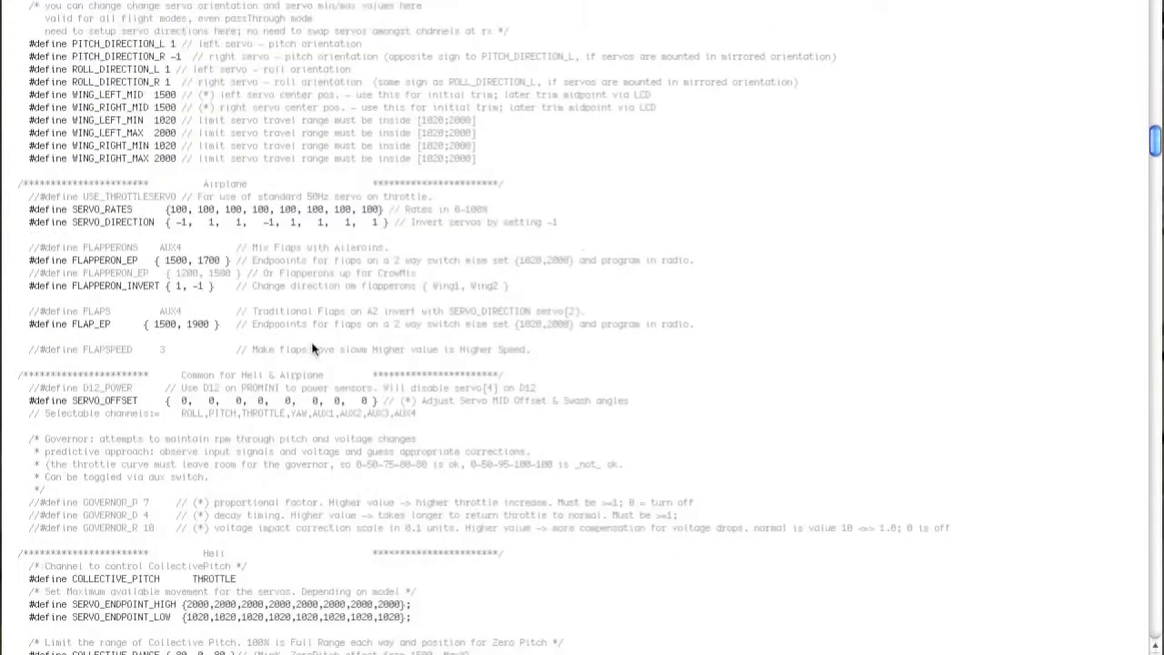
{"action": "scroll", "scroll_direction": "down", "scroll_amount": 3}
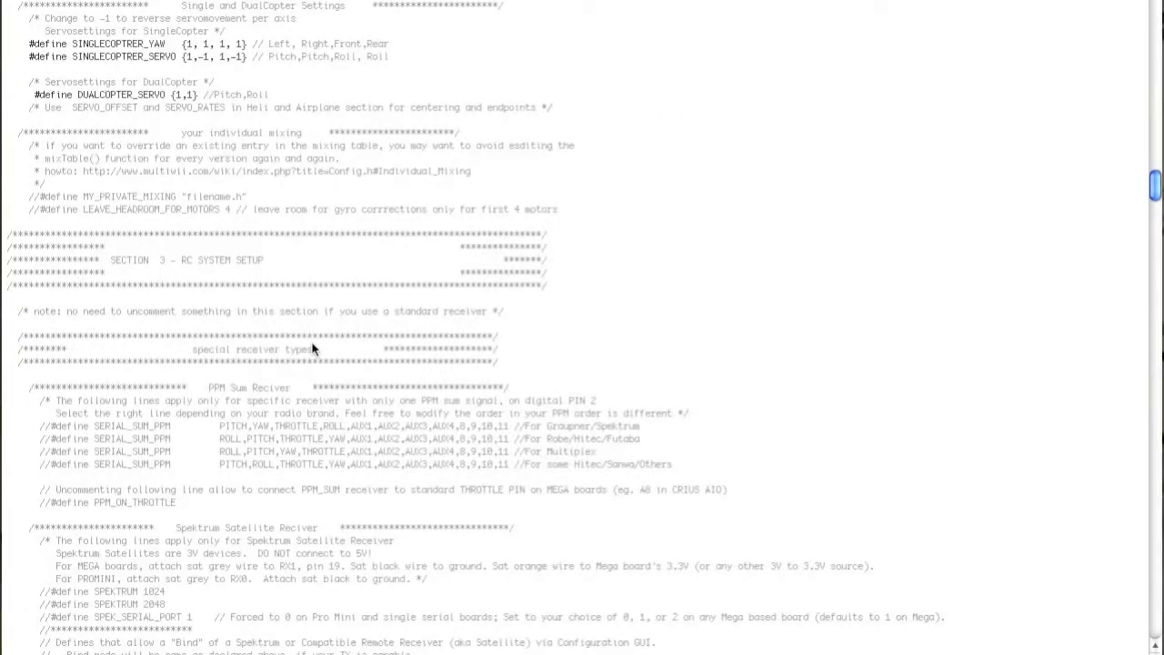
{"action": "scroll", "scroll_direction": "down", "scroll_amount": 3}
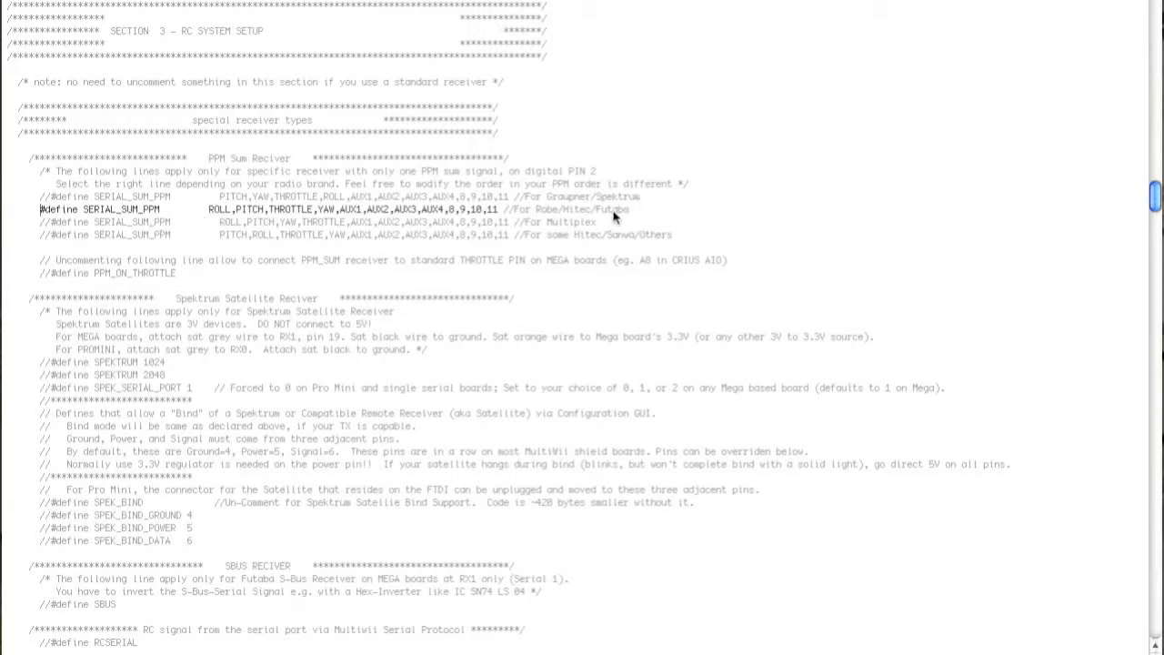
{"action": "double_click", "coordinate": [568, 210]}
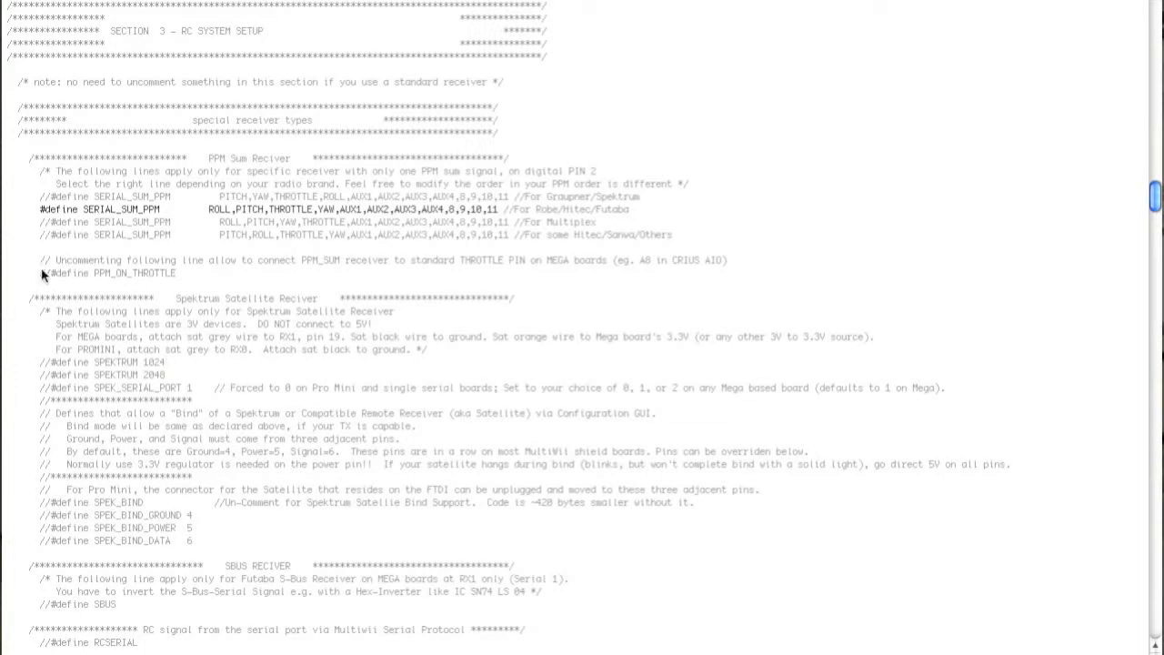
{"action": "mouse_move", "coordinate": [306, 321]}
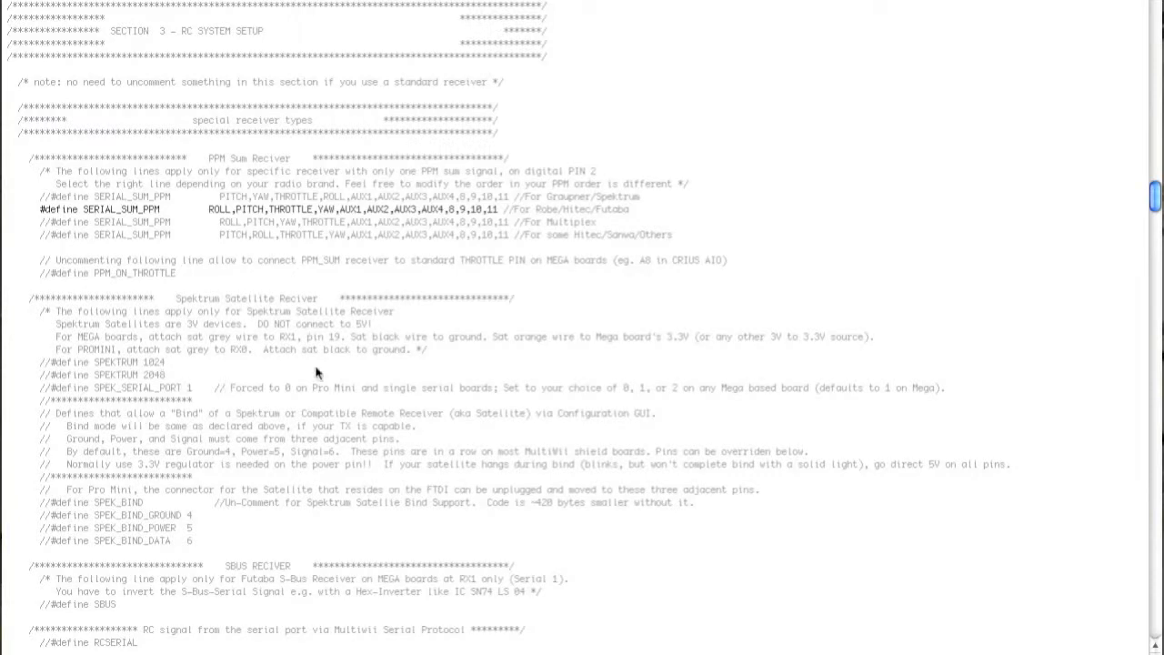
{"action": "mouse_move", "coordinate": [62, 313]}
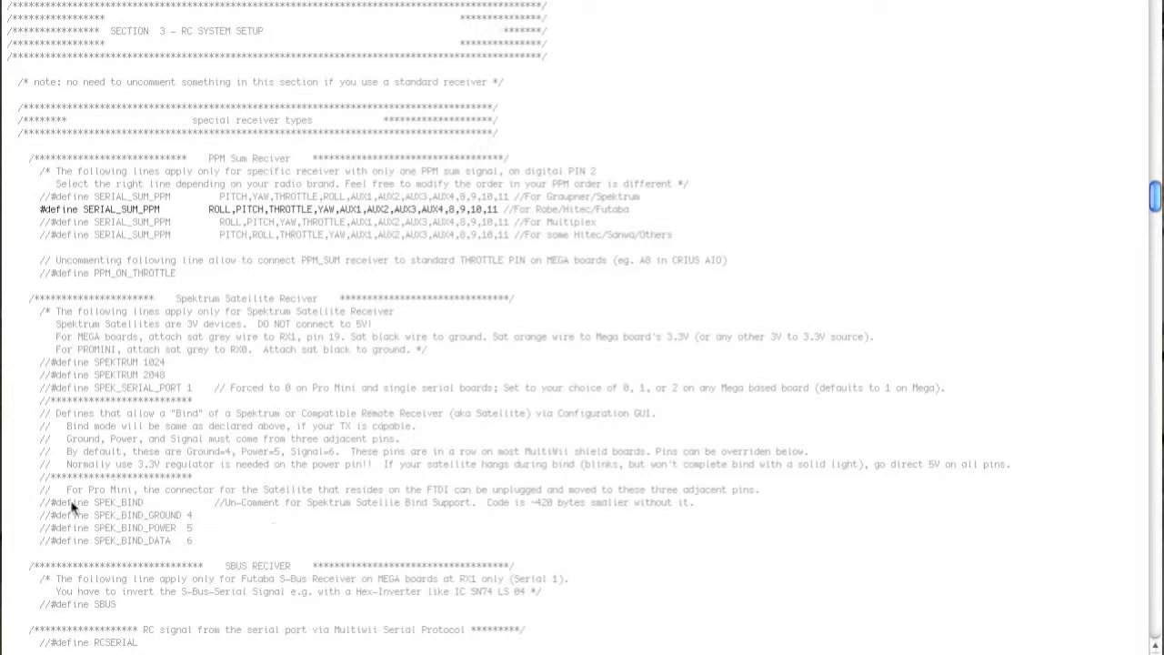
{"action": "double_click", "coordinate": [105, 502]}
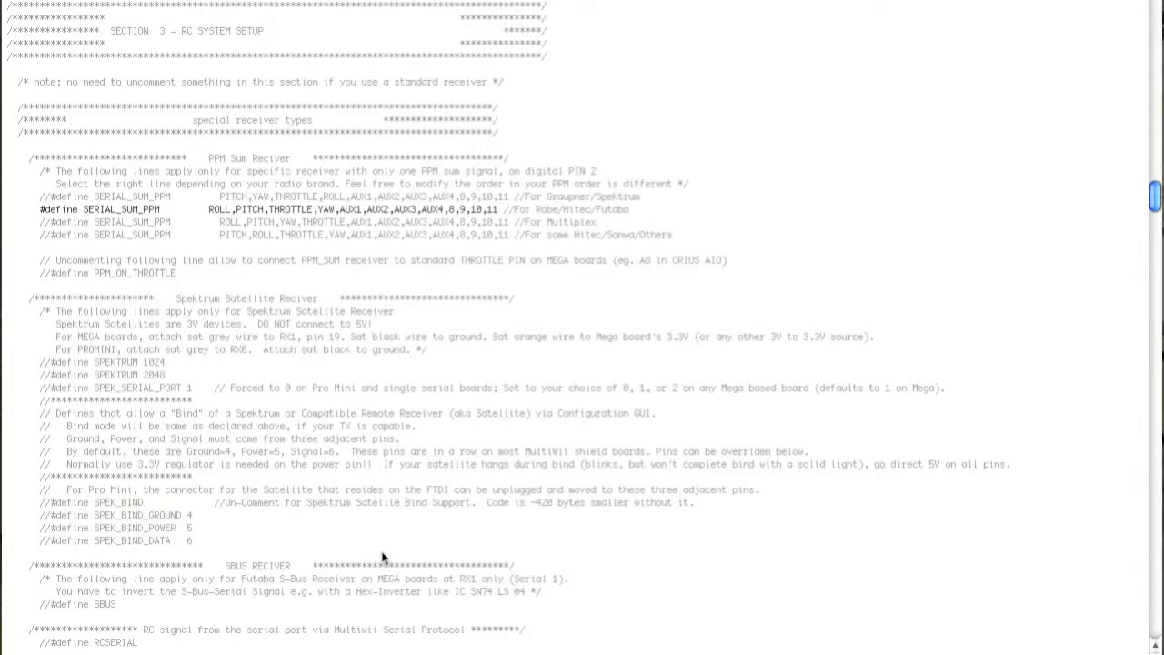
{"action": "mouse_move", "coordinate": [688, 517]}
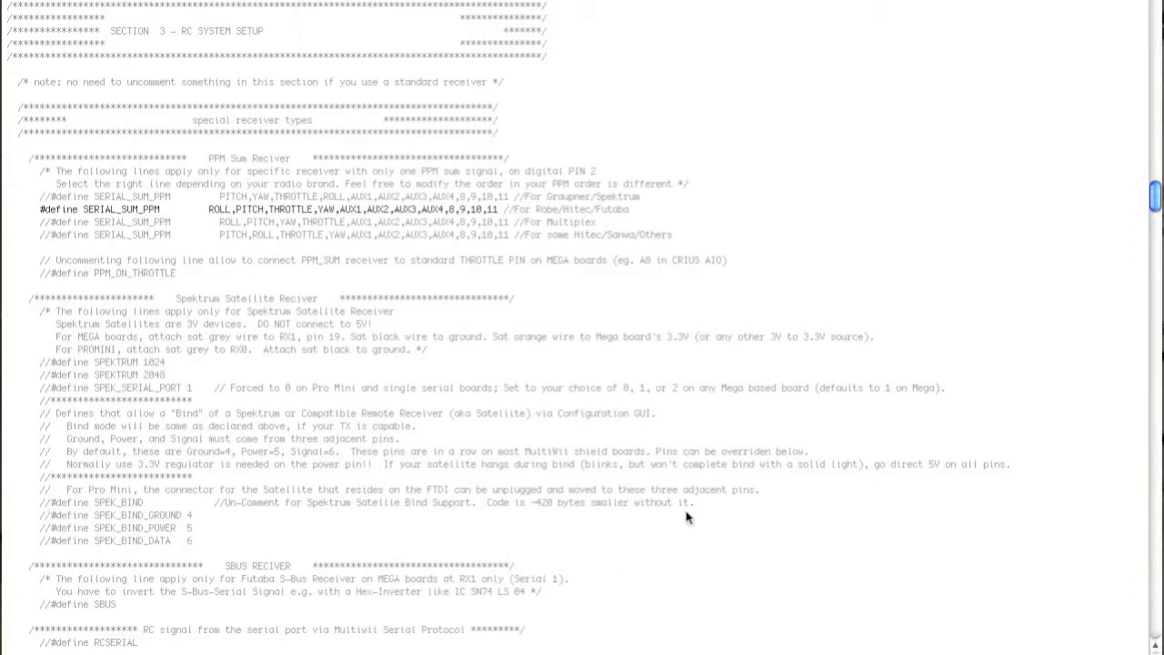
Reach the Pro Mini settings and uncomment #define A0_A1_PIN_HEX for motors on A0/A1.
{"action": "scroll", "scroll_direction": "down", "scroll_amount": 3}
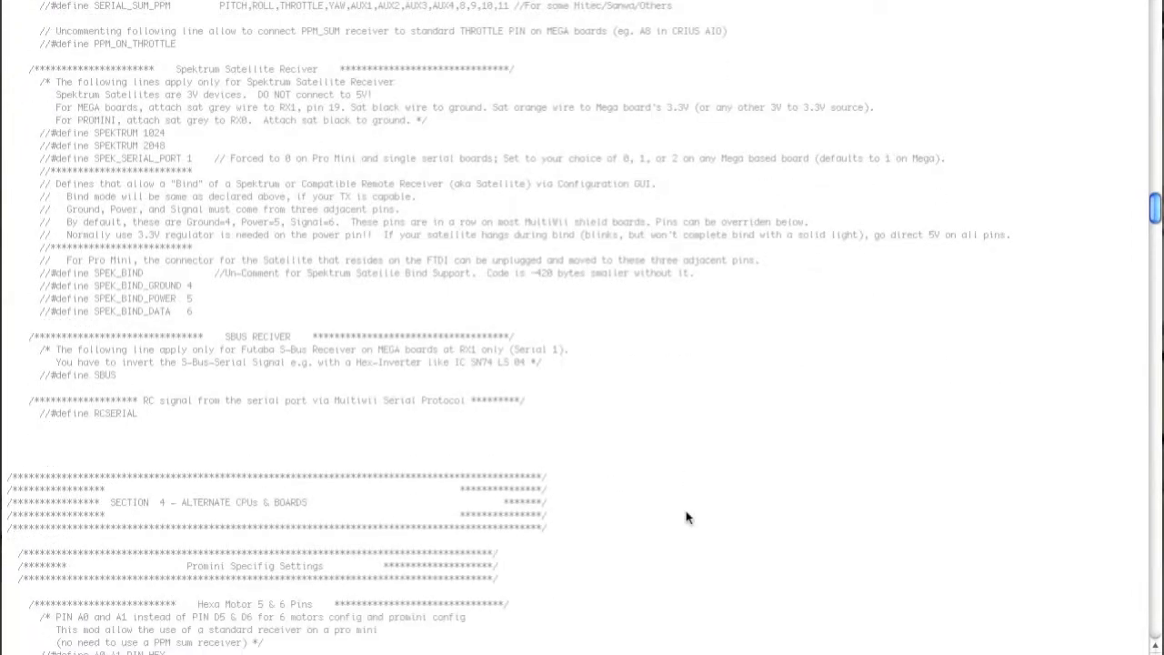
{"action": "mouse_move", "coordinate": [419, 342]}
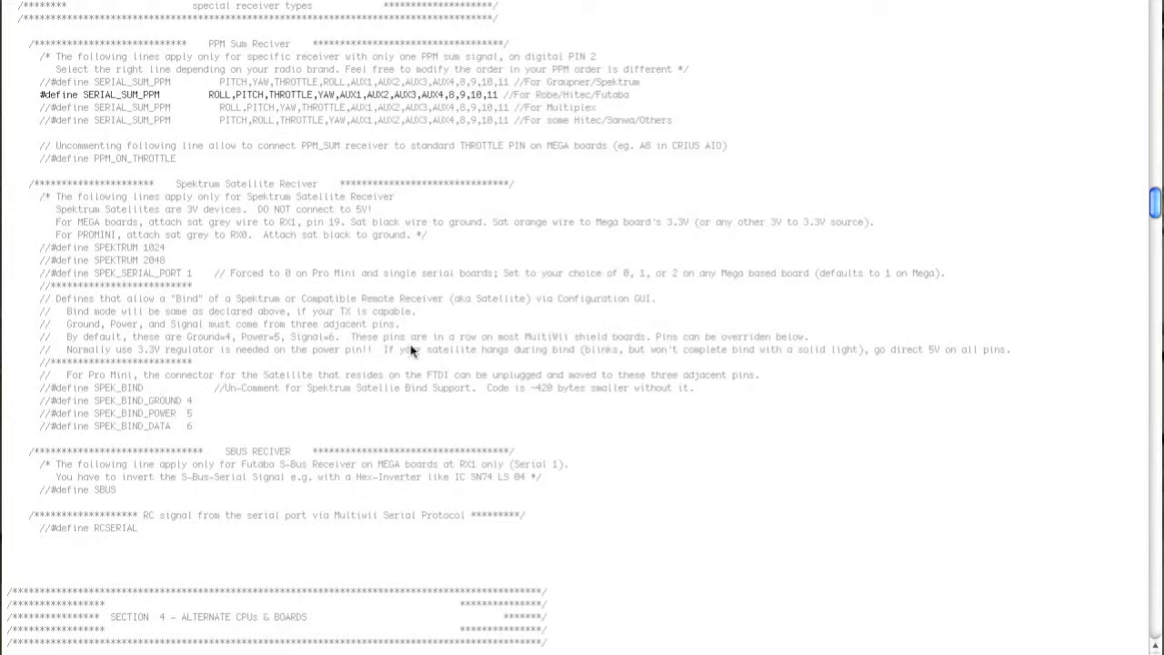
{"action": "scroll", "scroll_direction": "down", "scroll_amount": 3}
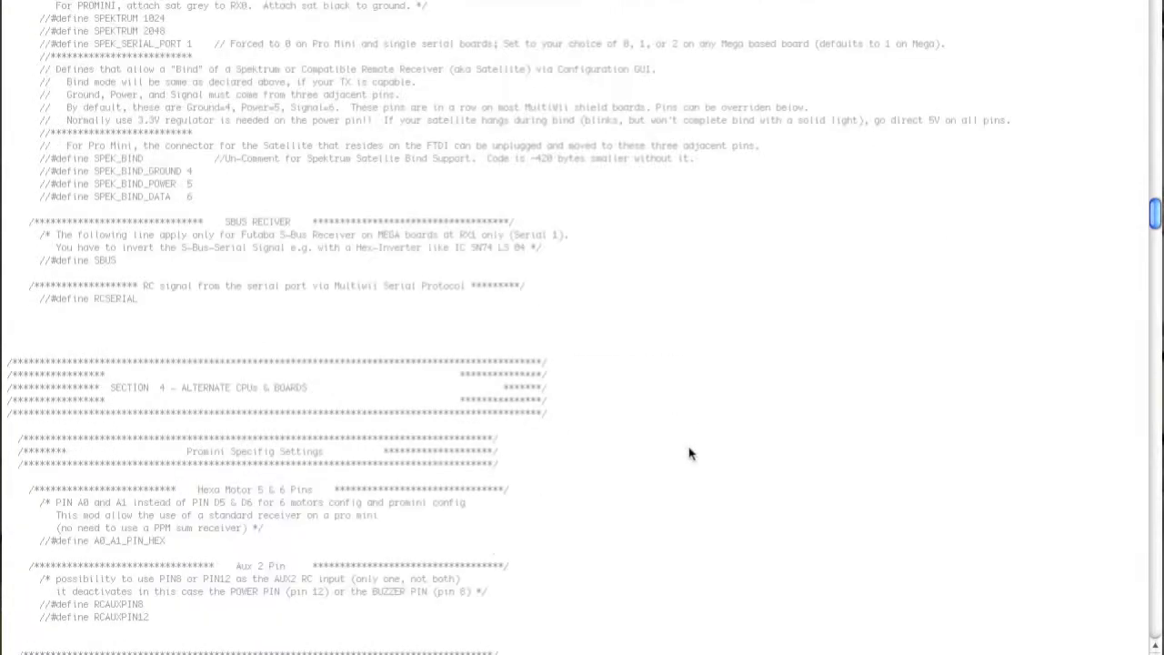
{"action": "scroll", "scroll_direction": "down", "scroll_amount": 3}
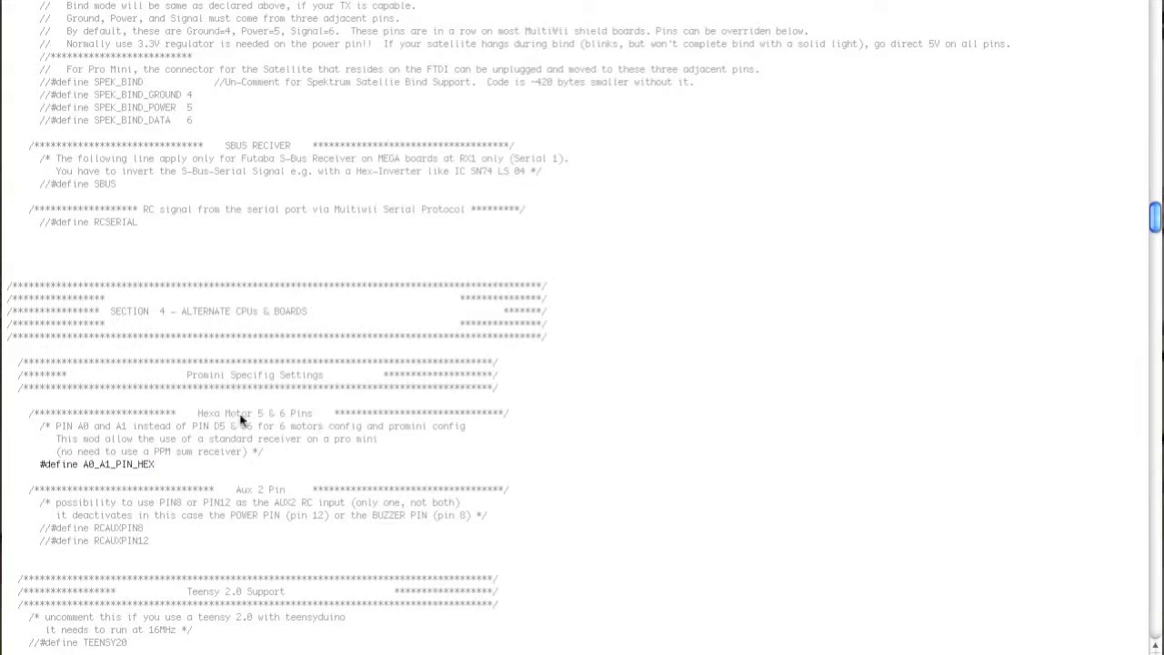
{"action": "mouse_move", "coordinate": [382, 437]}
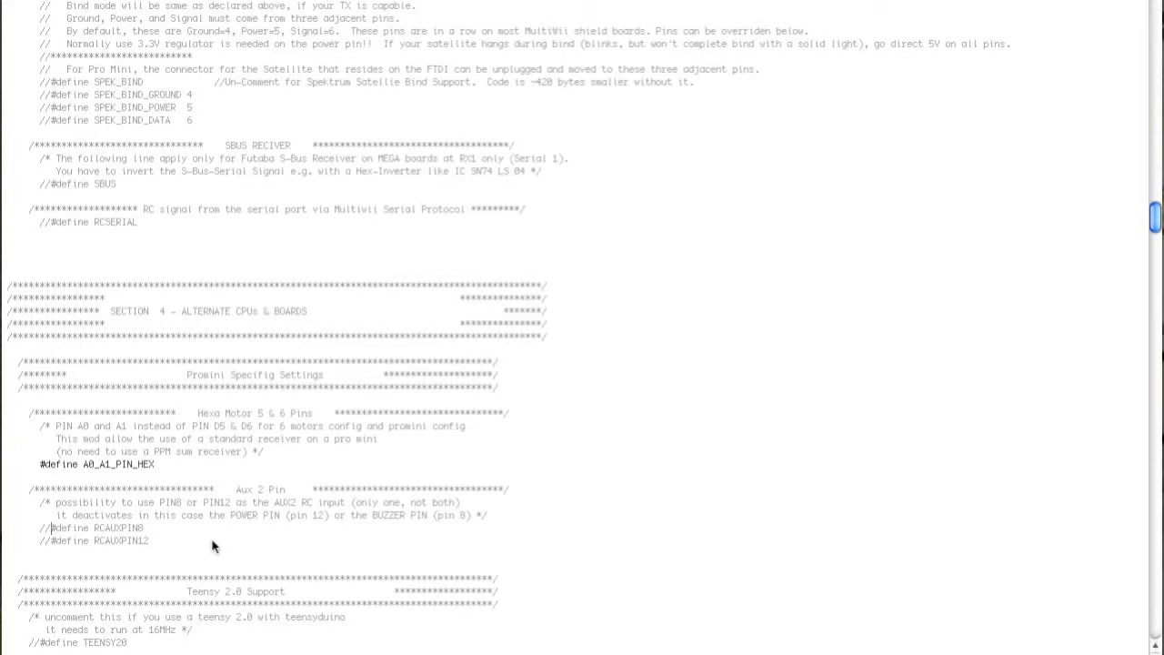
{"action": "scroll", "scroll_direction": "down", "scroll_amount": 3}
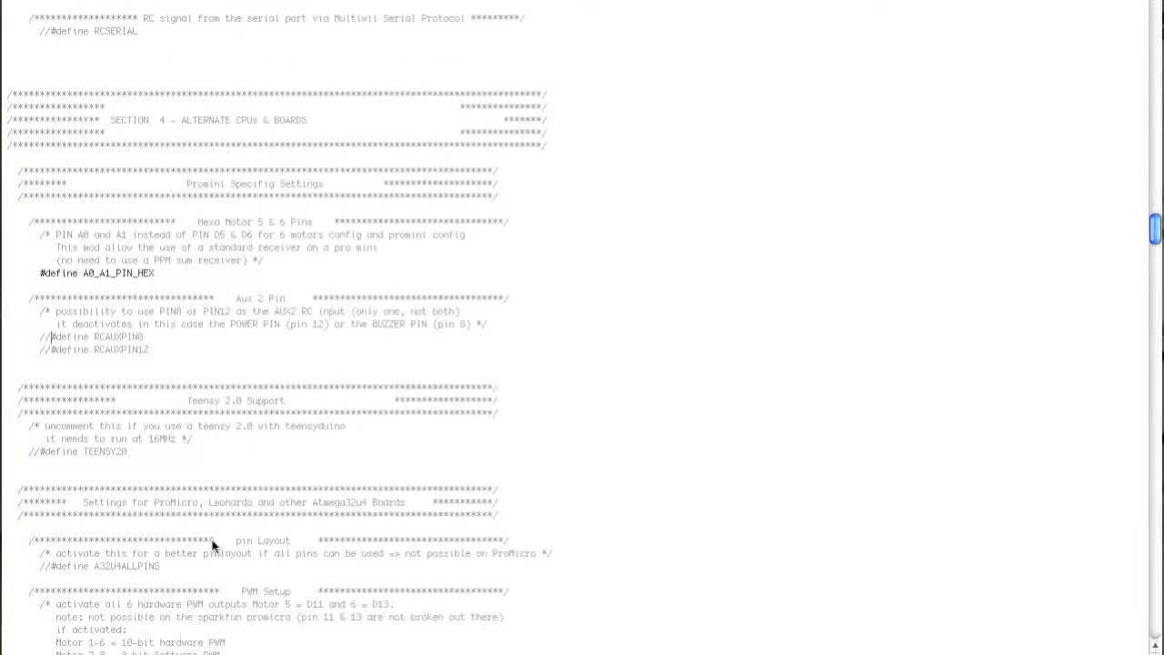
{"action": "scroll", "scroll_direction": "down", "scroll_amount": 3}
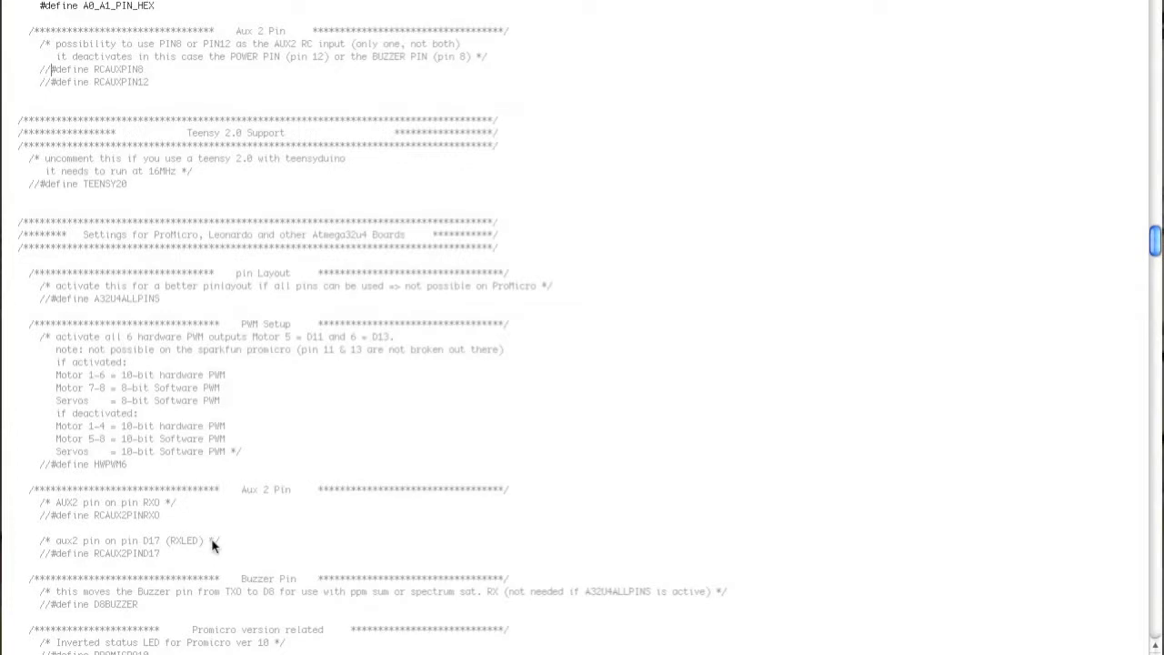
{"action": "mouse_move", "coordinate": [218, 320]}
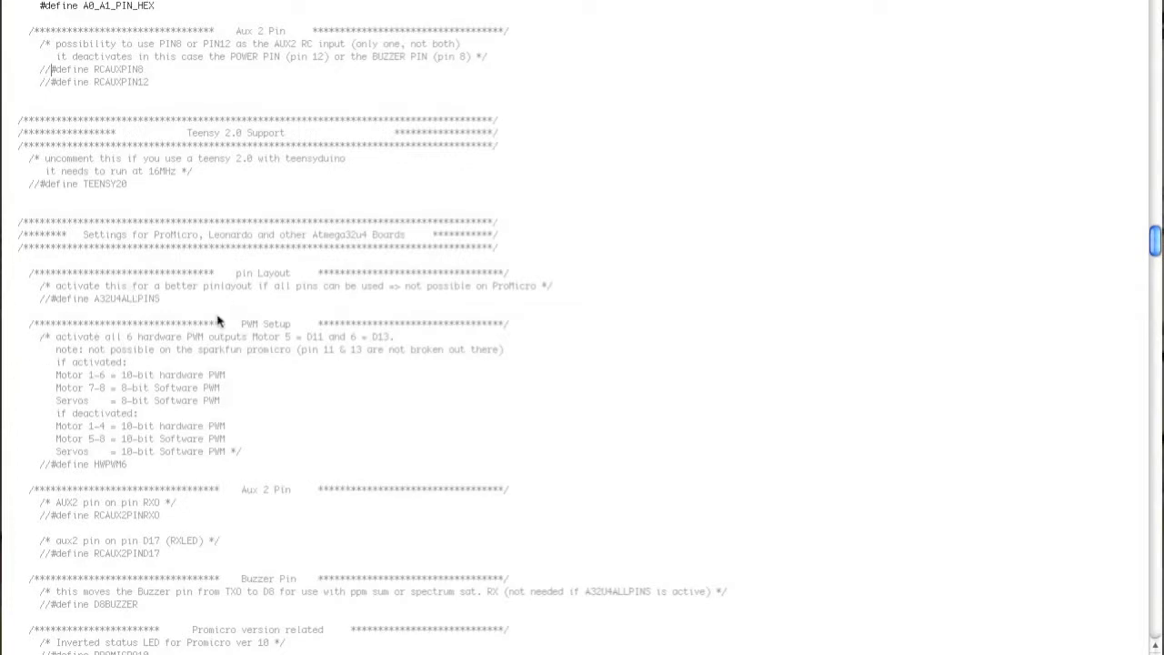
{"action": "mouse_move", "coordinate": [506, 444]}
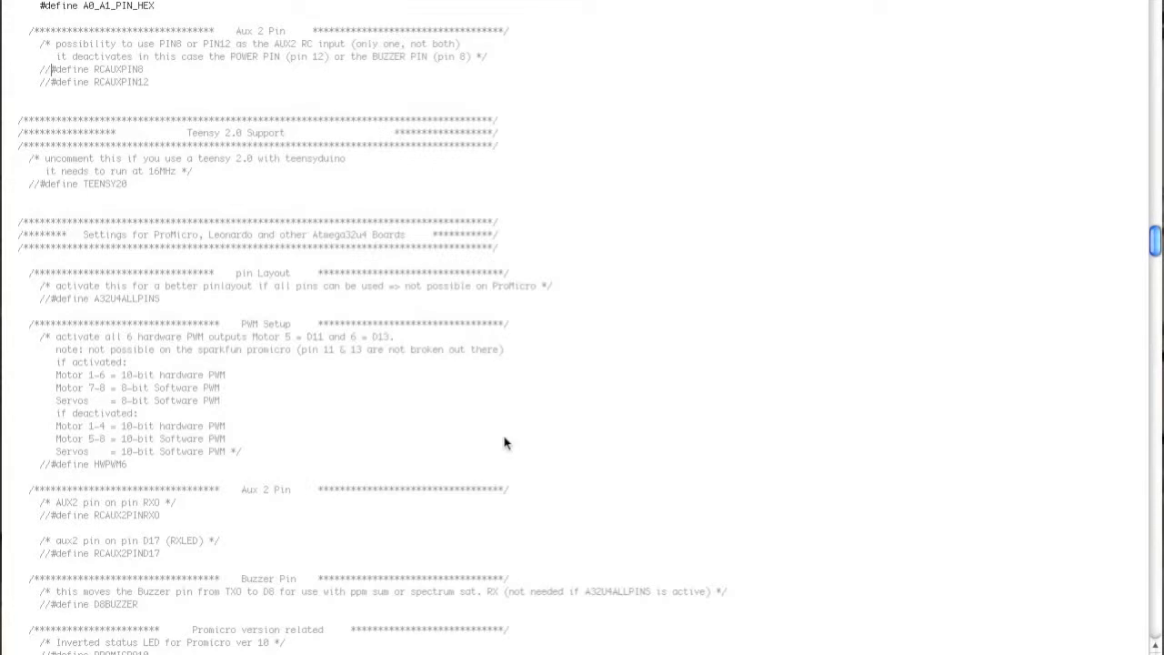
{"action": "scroll", "scroll_direction": "down", "scroll_amount": 3}
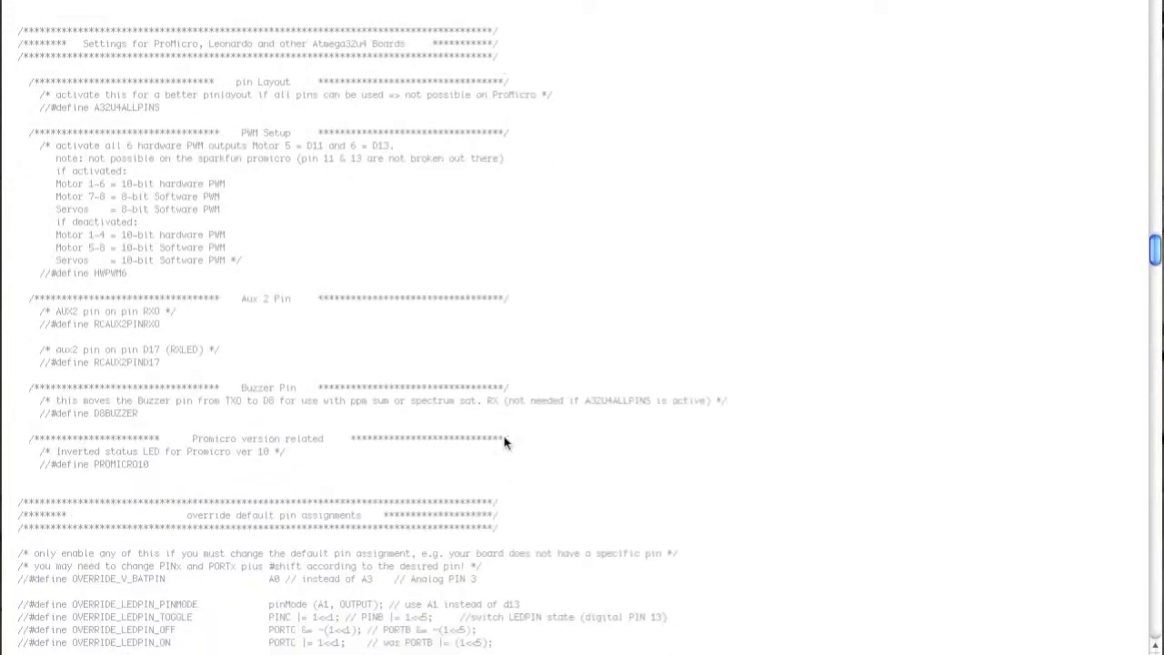
{"action": "scroll", "scroll_direction": "down", "scroll_amount": 3}
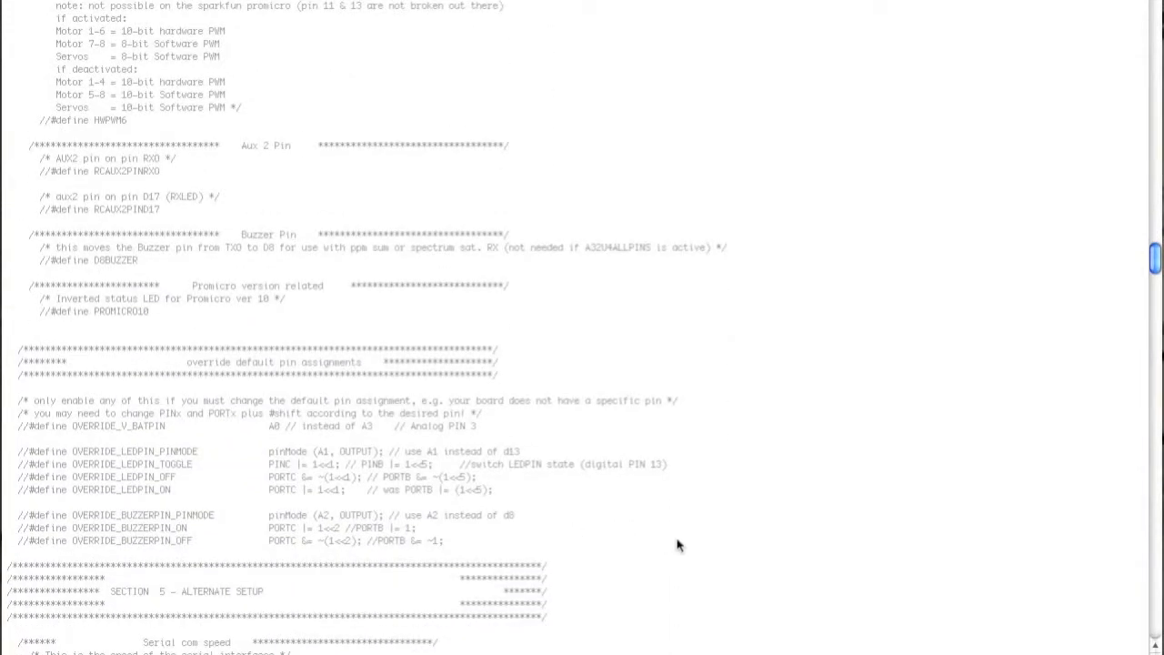
{"action": "mouse_move", "coordinate": [695, 549]}
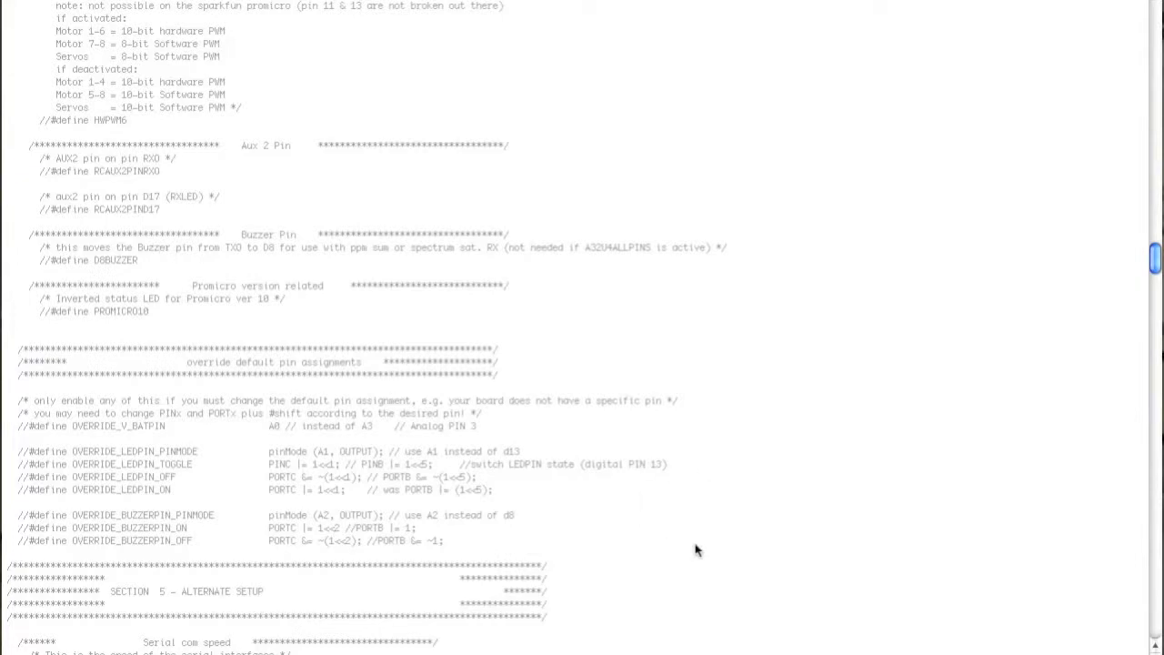
{"action": "scroll", "scroll_direction": "down", "scroll_amount": 3}
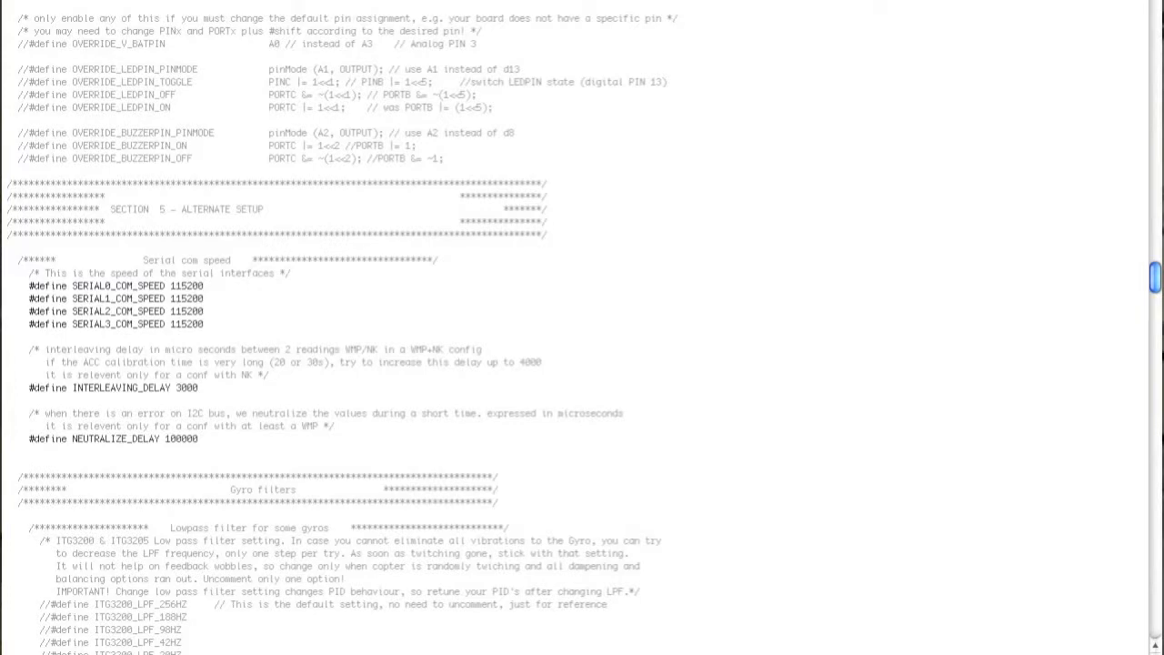
{"action": "mouse_move", "coordinate": [55, 288]}
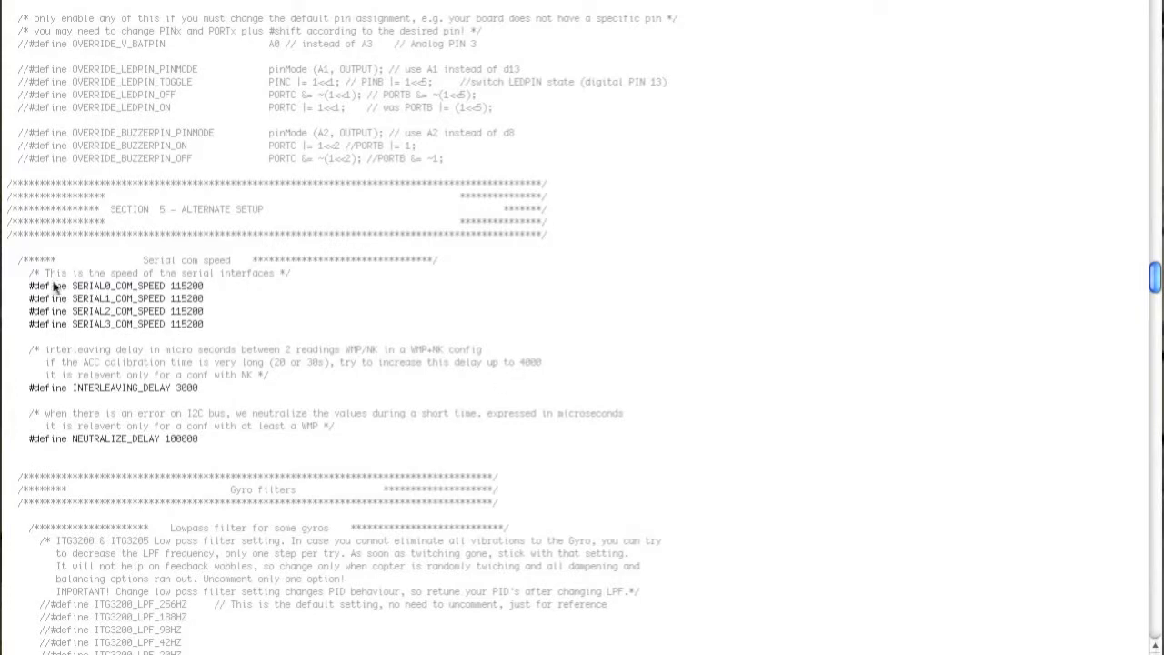
{"action": "mouse_move", "coordinate": [209, 331]}
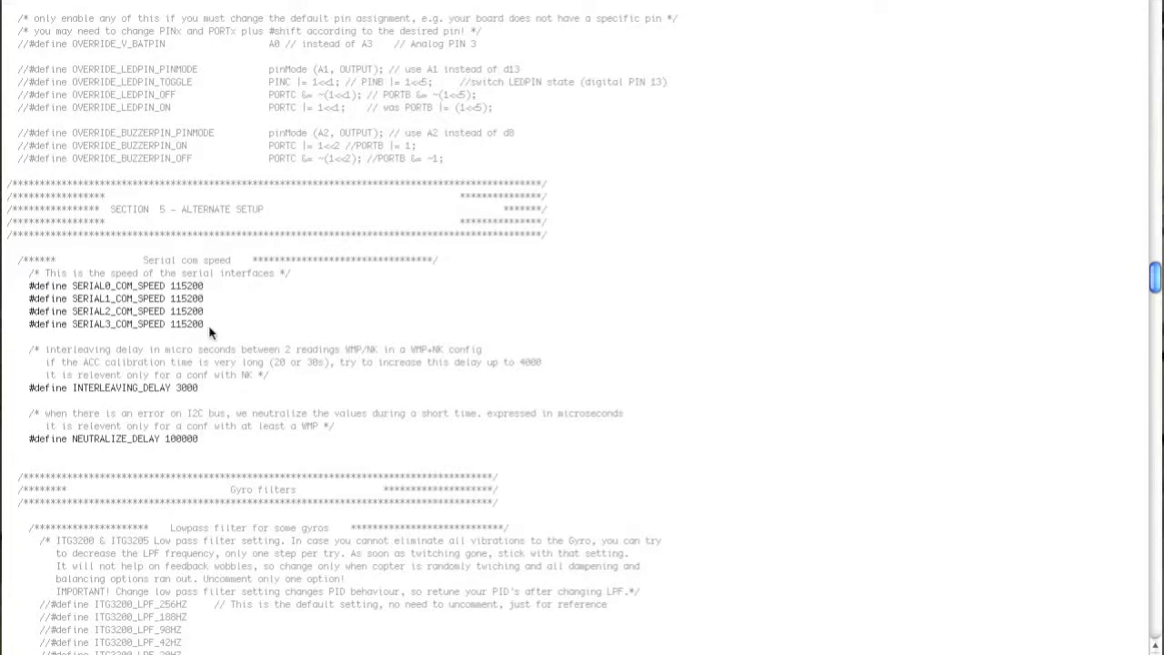
{"action": "mouse_move", "coordinate": [211, 331]}
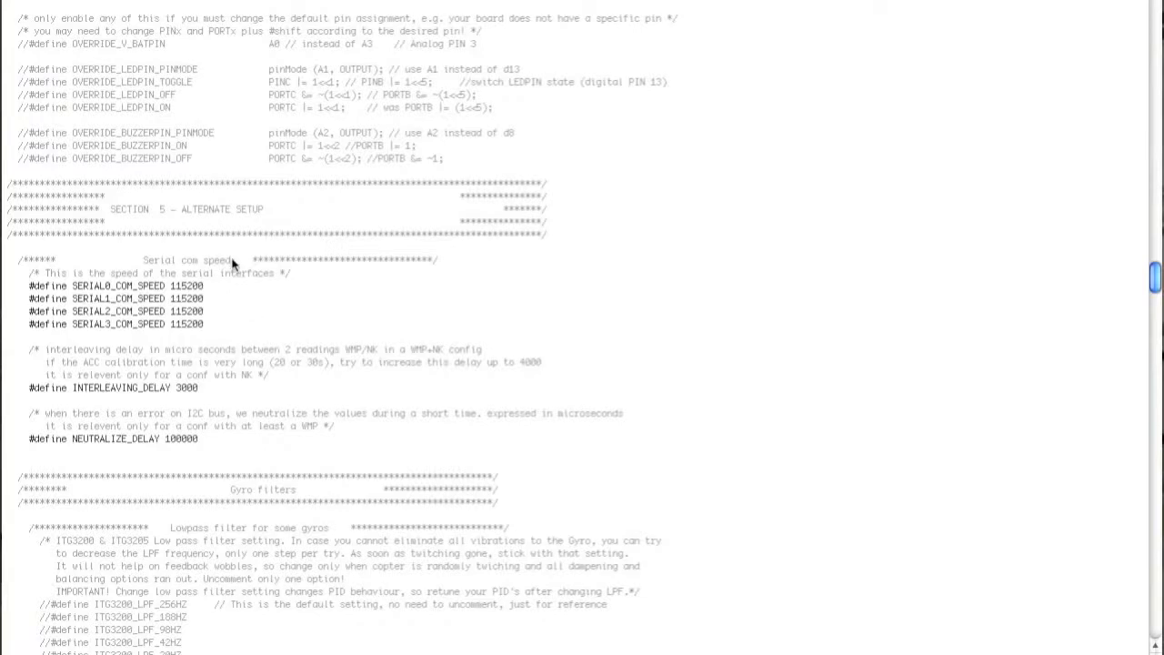
{"action": "scroll", "scroll_direction": "down", "scroll_amount": 3}
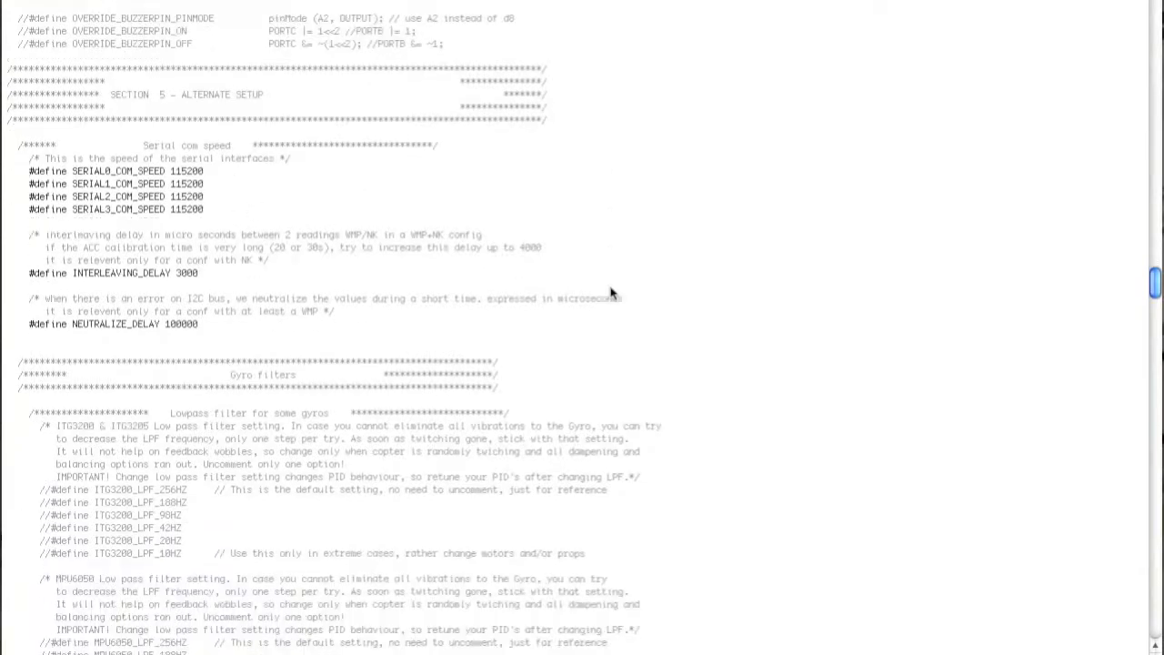
{"action": "scroll", "scroll_direction": "down", "scroll_amount": 3}
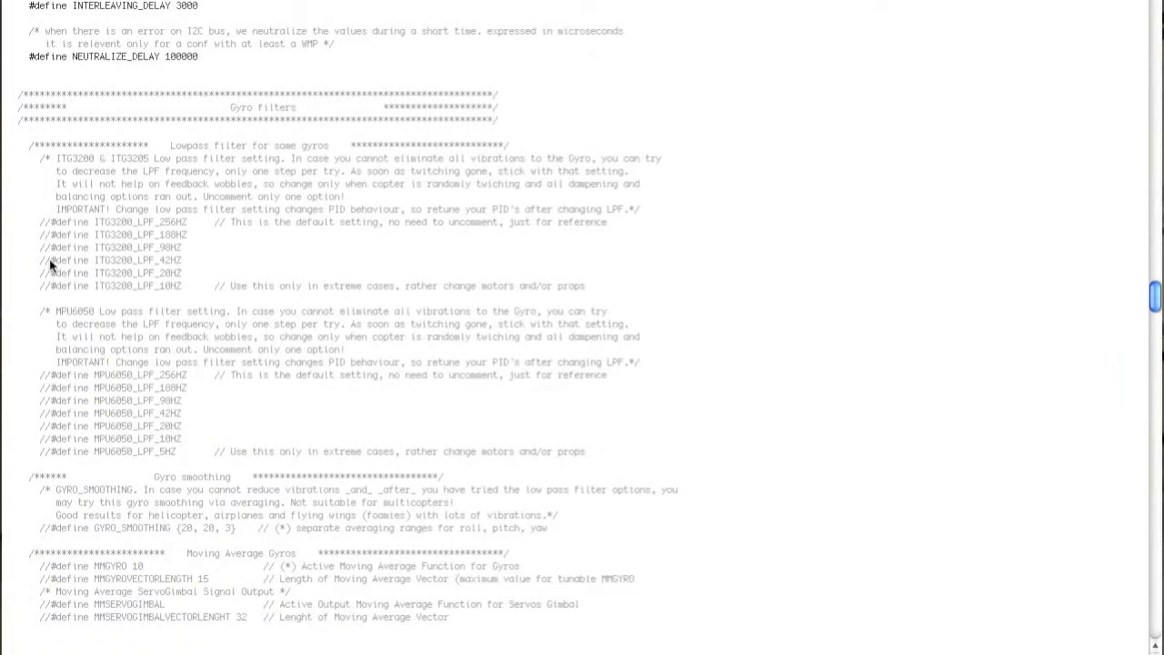
{"action": "scroll", "scroll_direction": "down", "scroll_amount": 3}
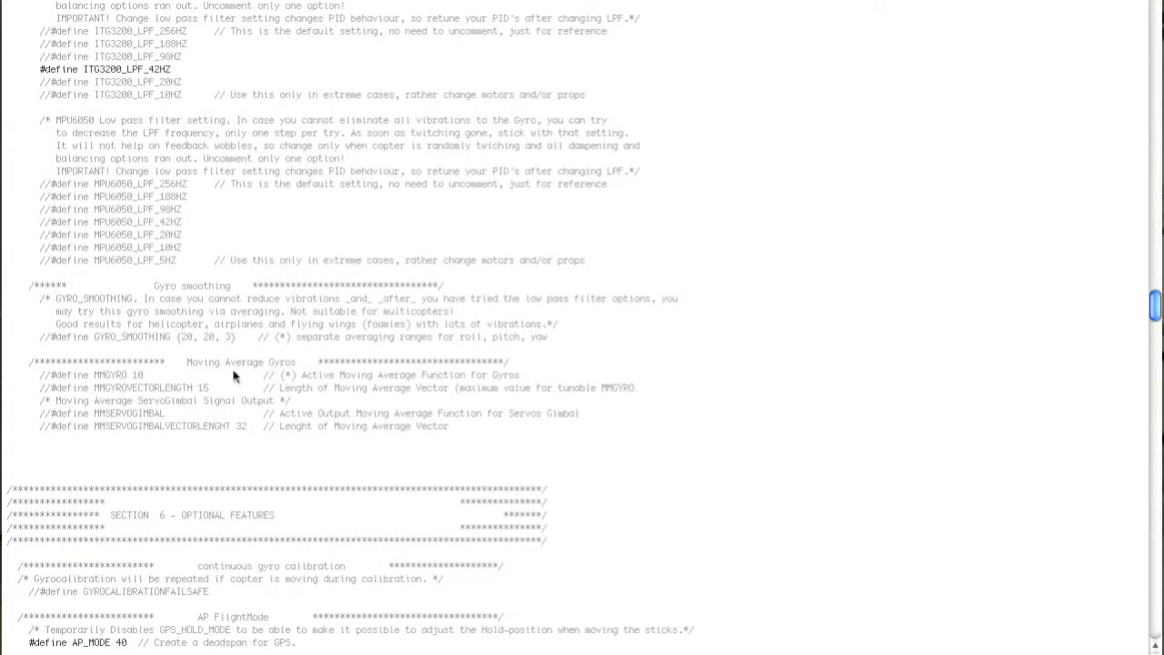
{"action": "scroll", "scroll_direction": "down", "scroll_amount": 3}
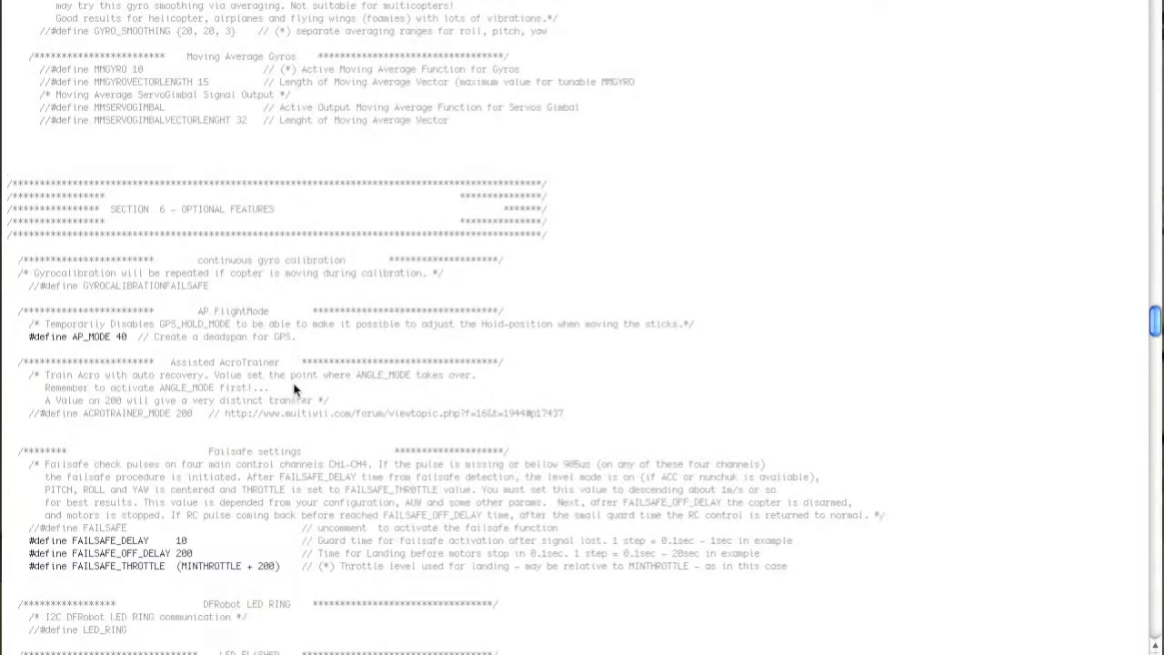
{"action": "scroll", "scroll_direction": "down", "scroll_amount": 3}
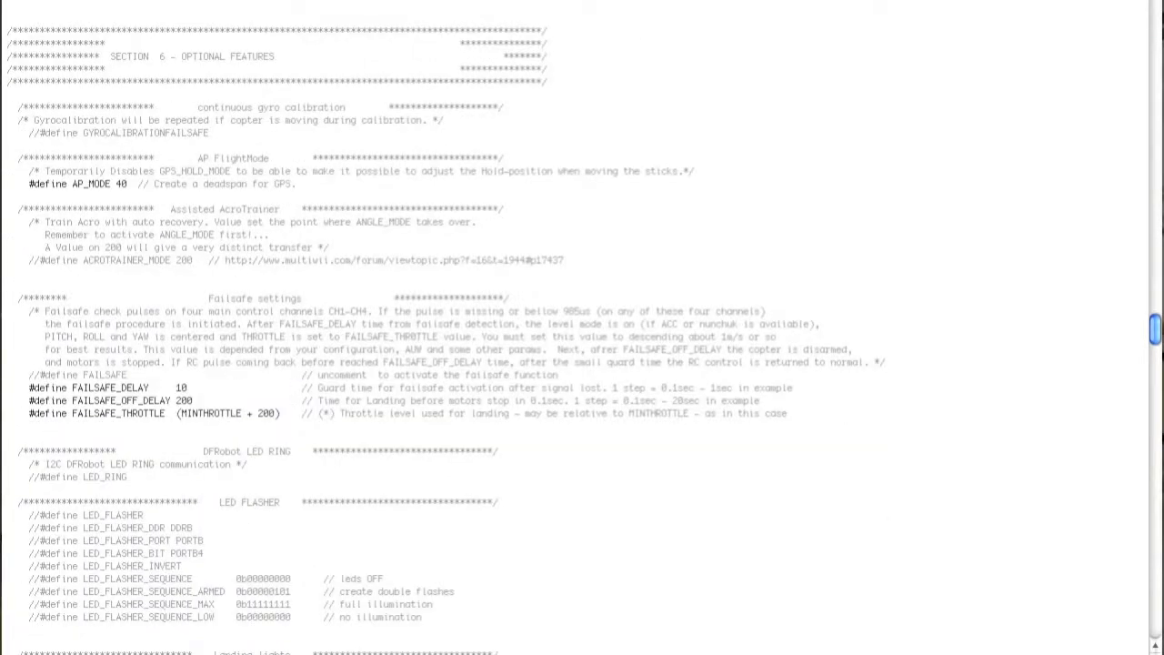
{"action": "mouse_move", "coordinate": [233, 134]}
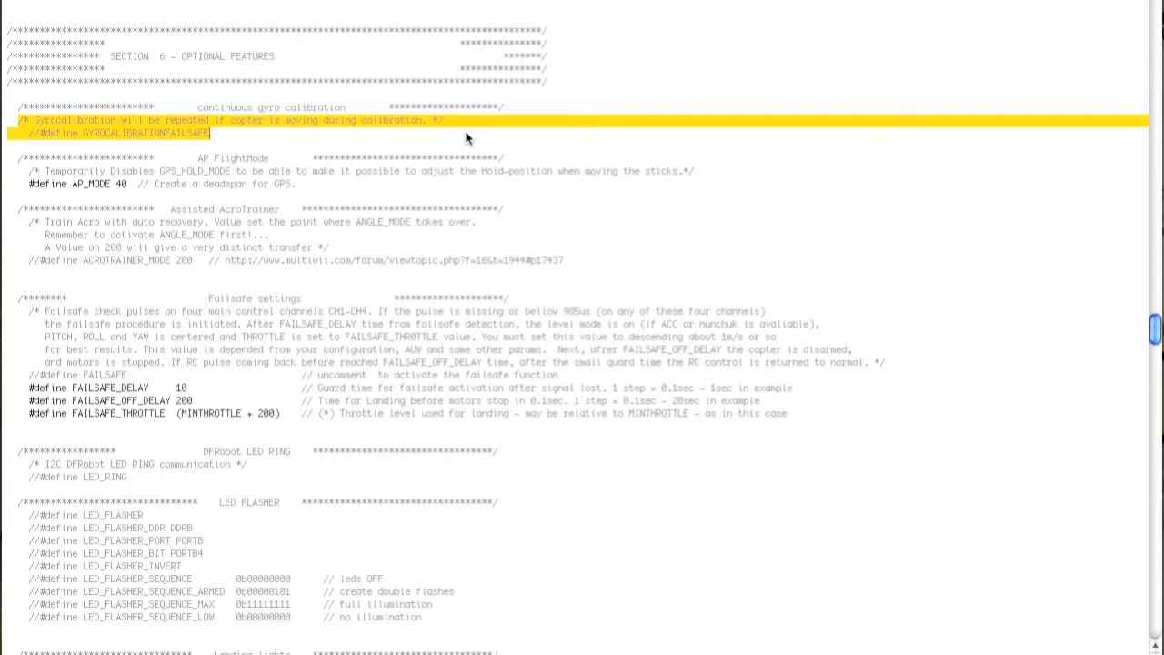
{"action": "left_click", "coordinate": [37, 133]}
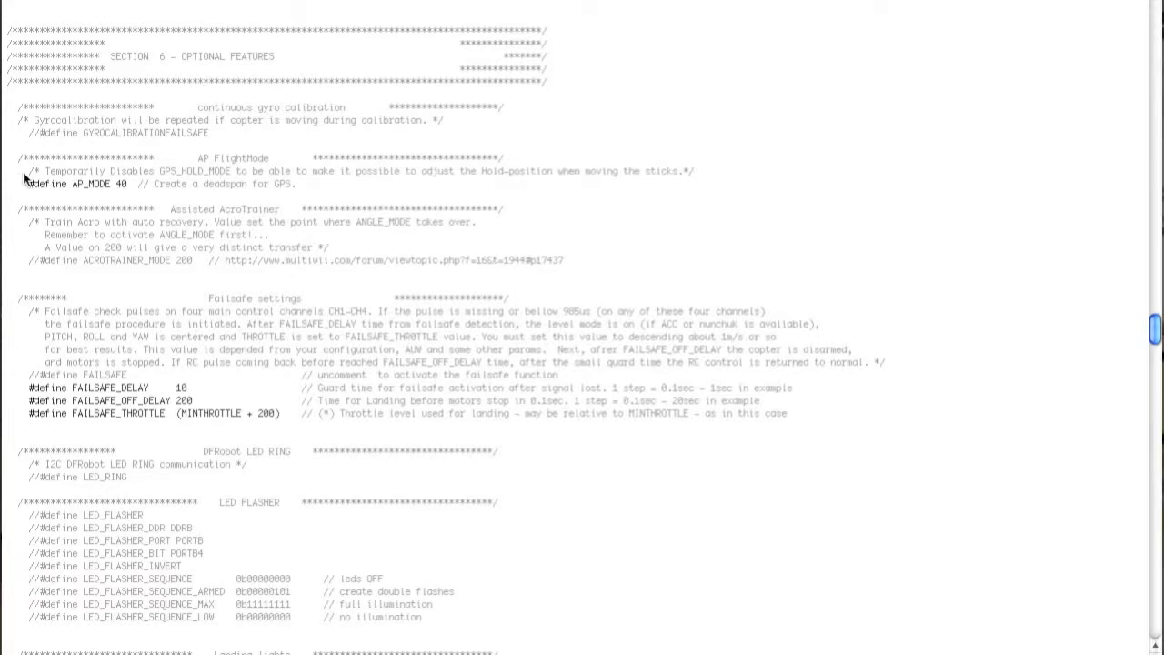
{"action": "left_click_drag", "start_coordinate": [29, 171], "coordinate": [300, 184]}
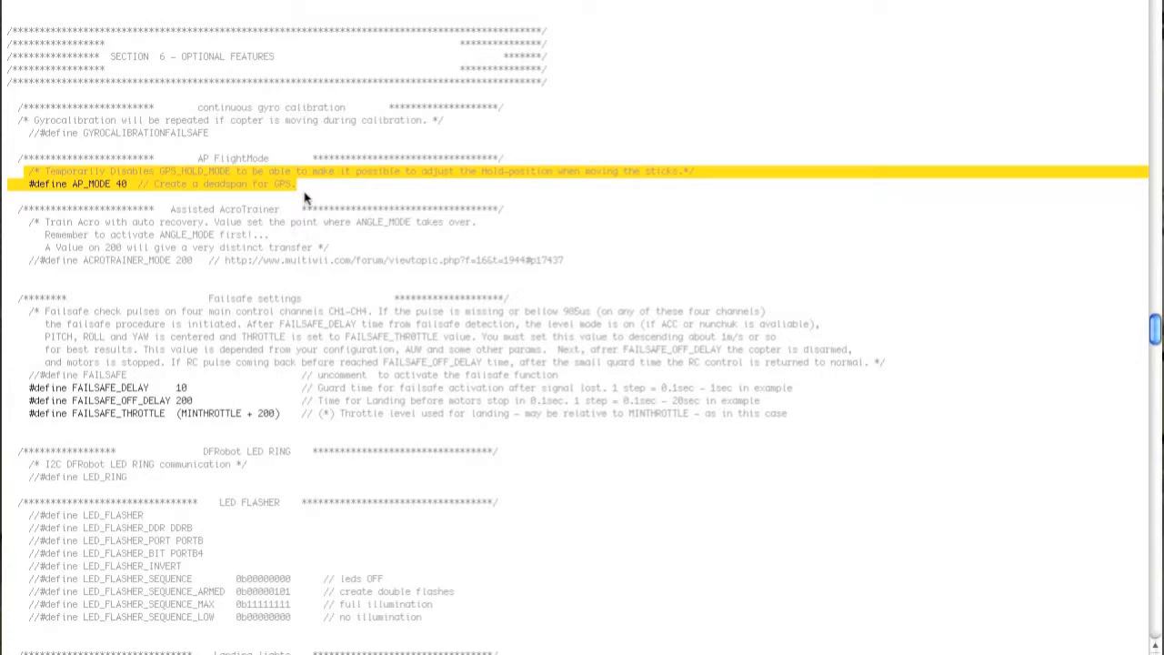
{"action": "mouse_move", "coordinate": [353, 203]}
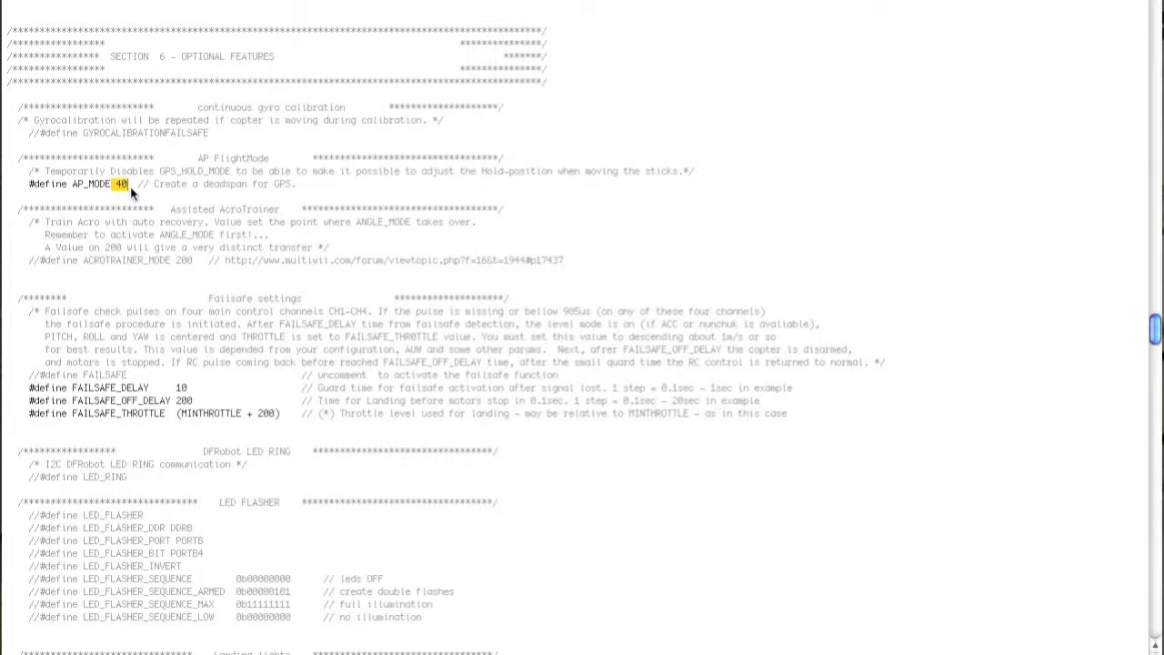
{"action": "mouse_move", "coordinate": [396, 187]}
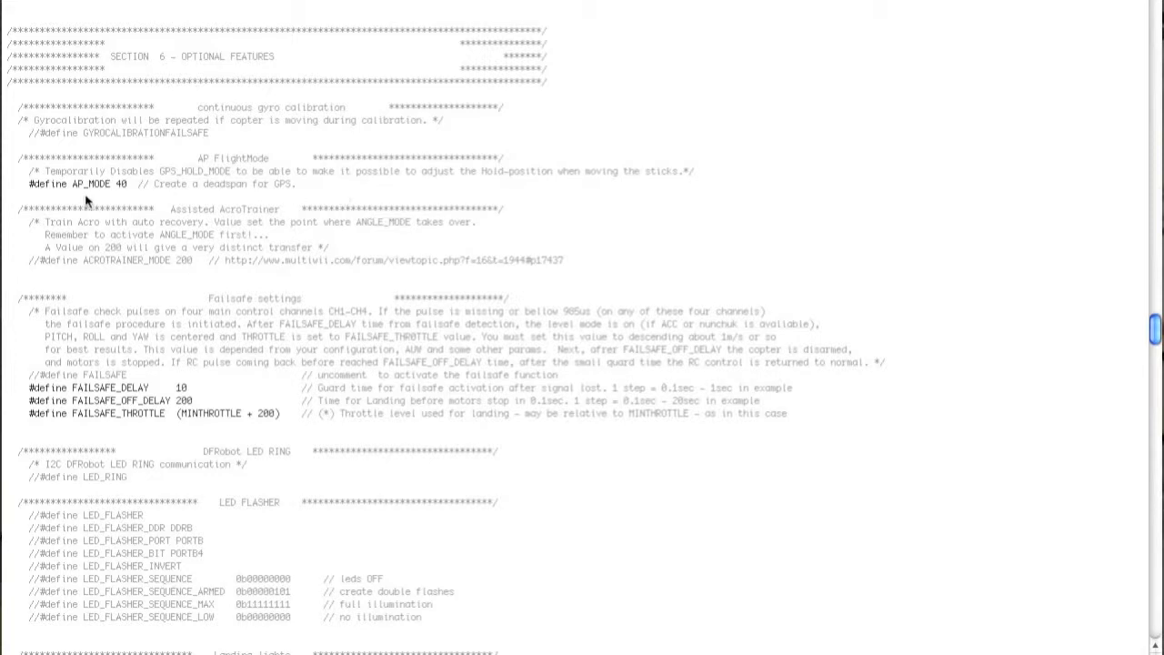
{"action": "mouse_move", "coordinate": [112, 193]}
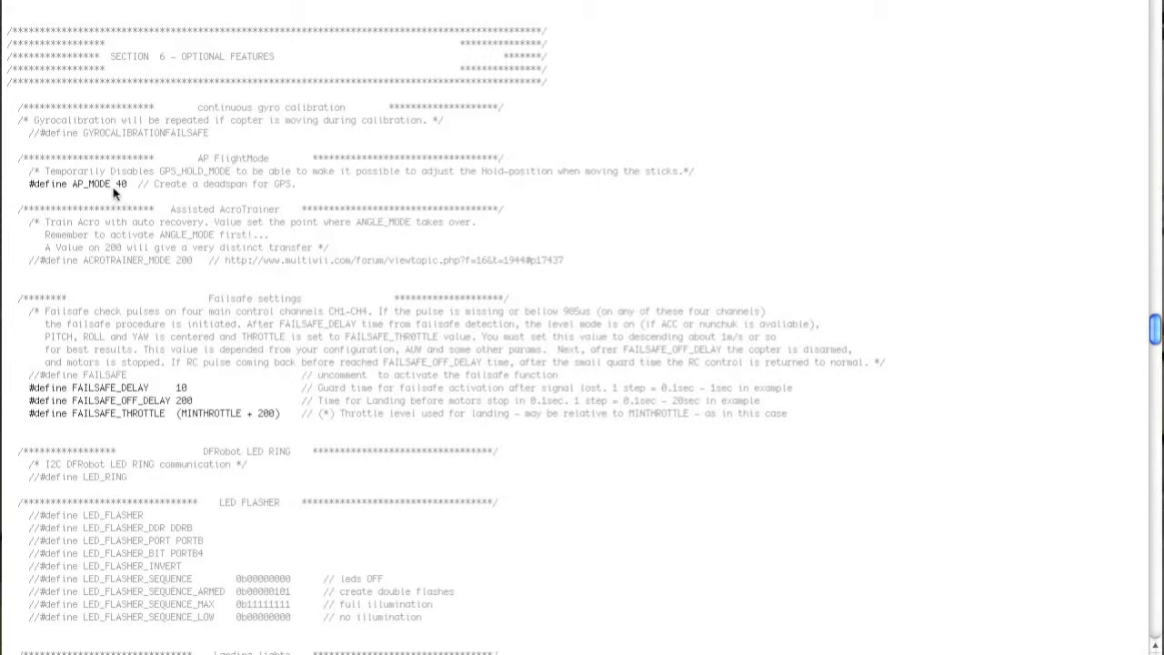
{"action": "mouse_move", "coordinate": [277, 198]}
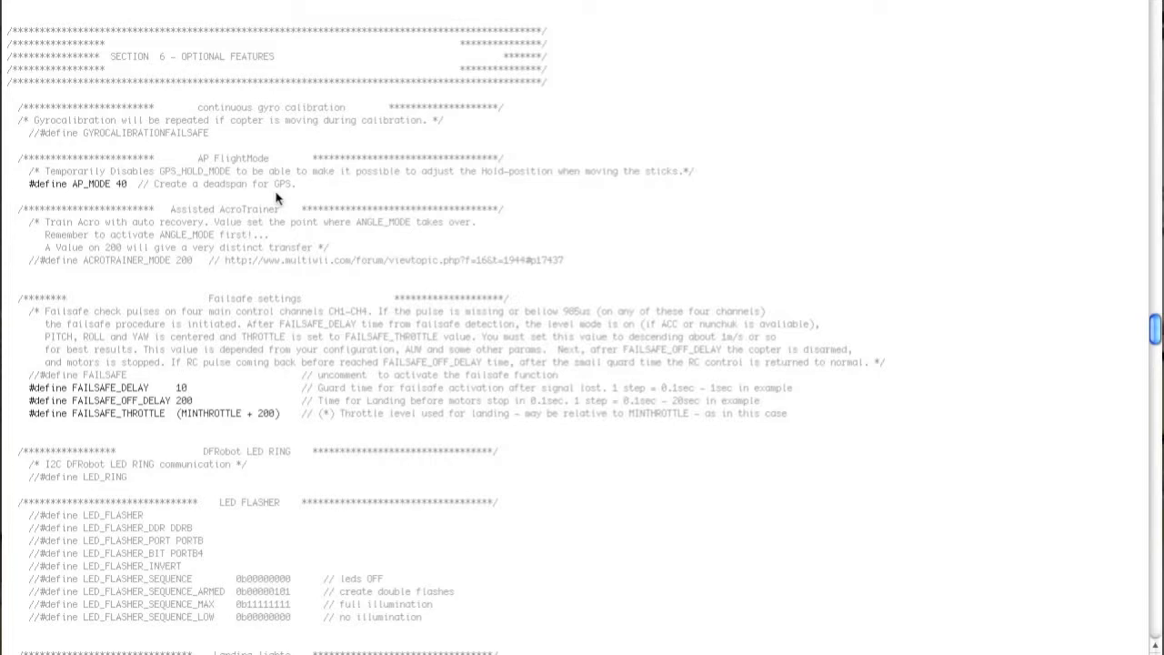
{"action": "mouse_move", "coordinate": [119, 184]}
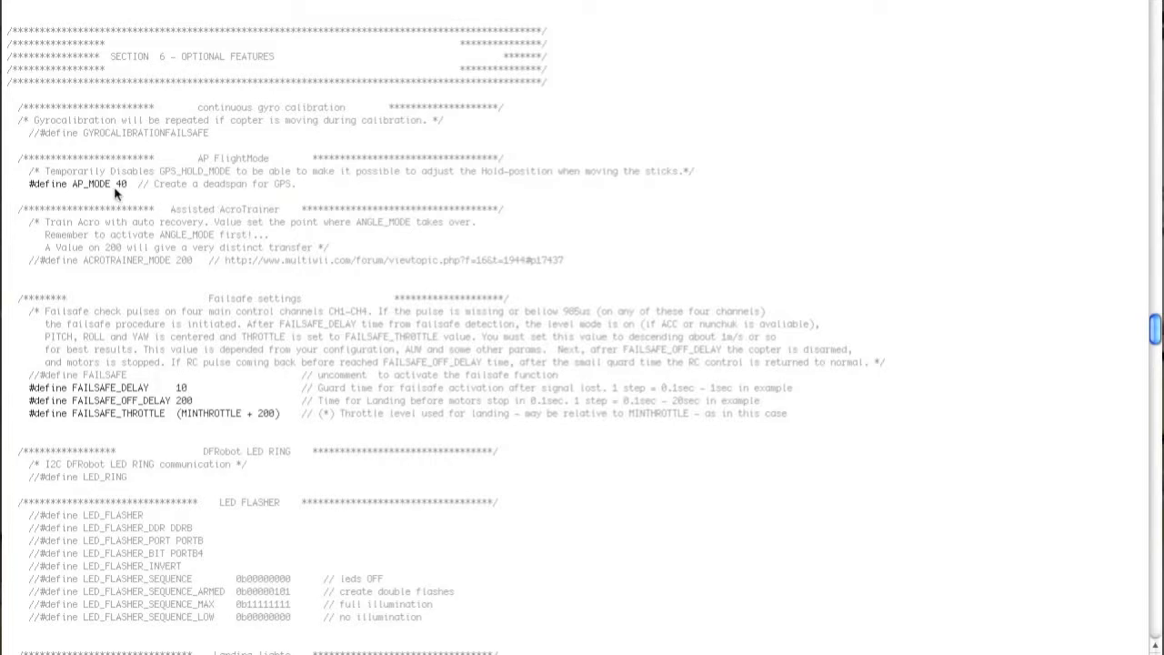
{"action": "double_click", "coordinate": [122, 184]}
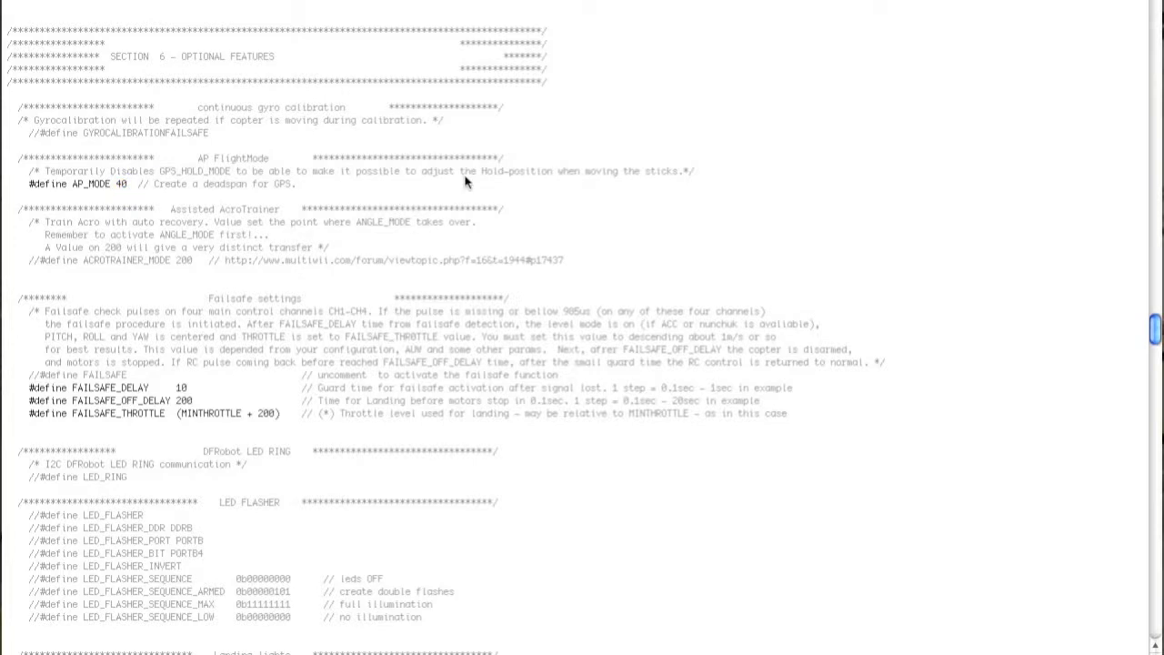
{"action": "double_click", "coordinate": [517, 171]}
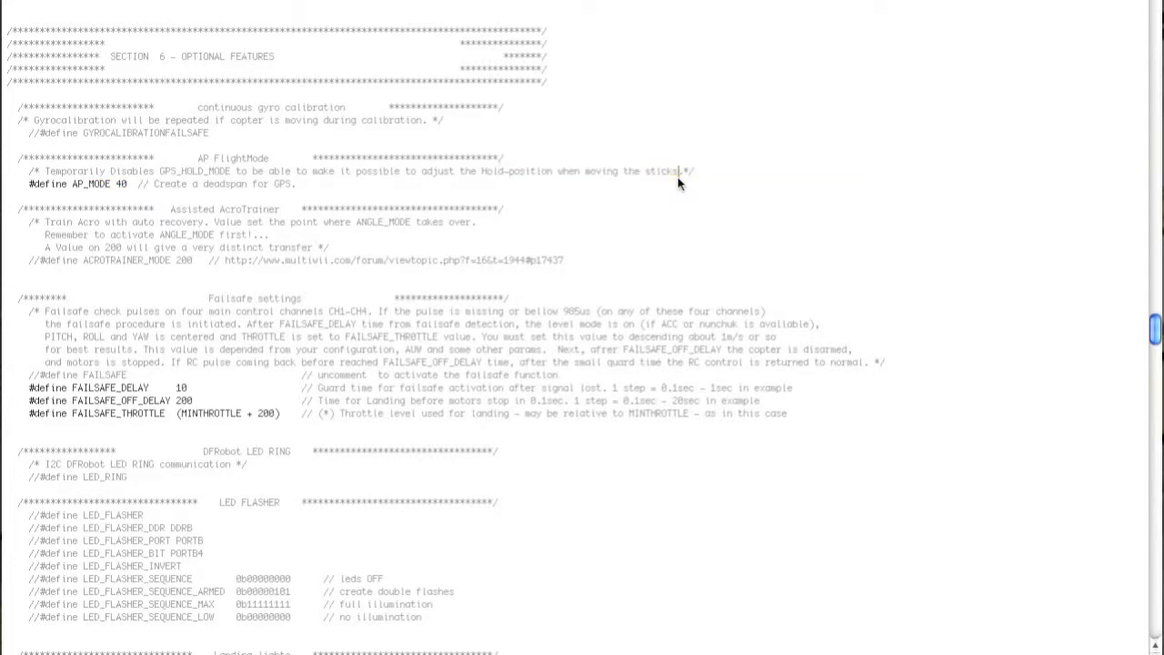
{"action": "mouse_move", "coordinate": [500, 160]}
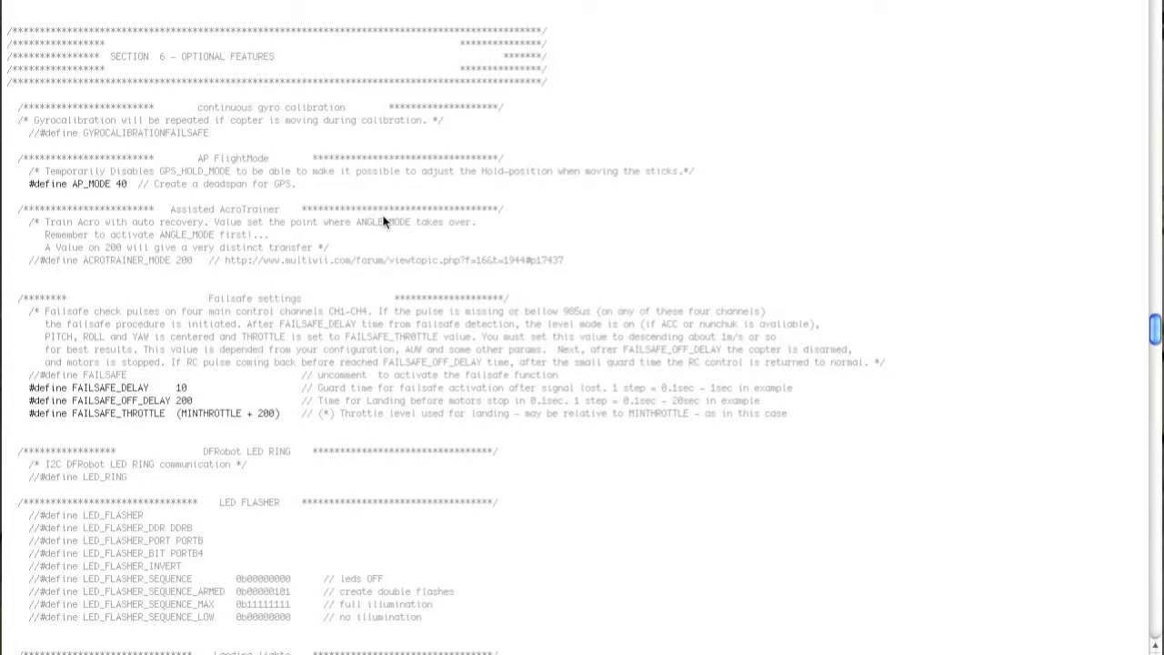
{"action": "mouse_move", "coordinate": [440, 211]}
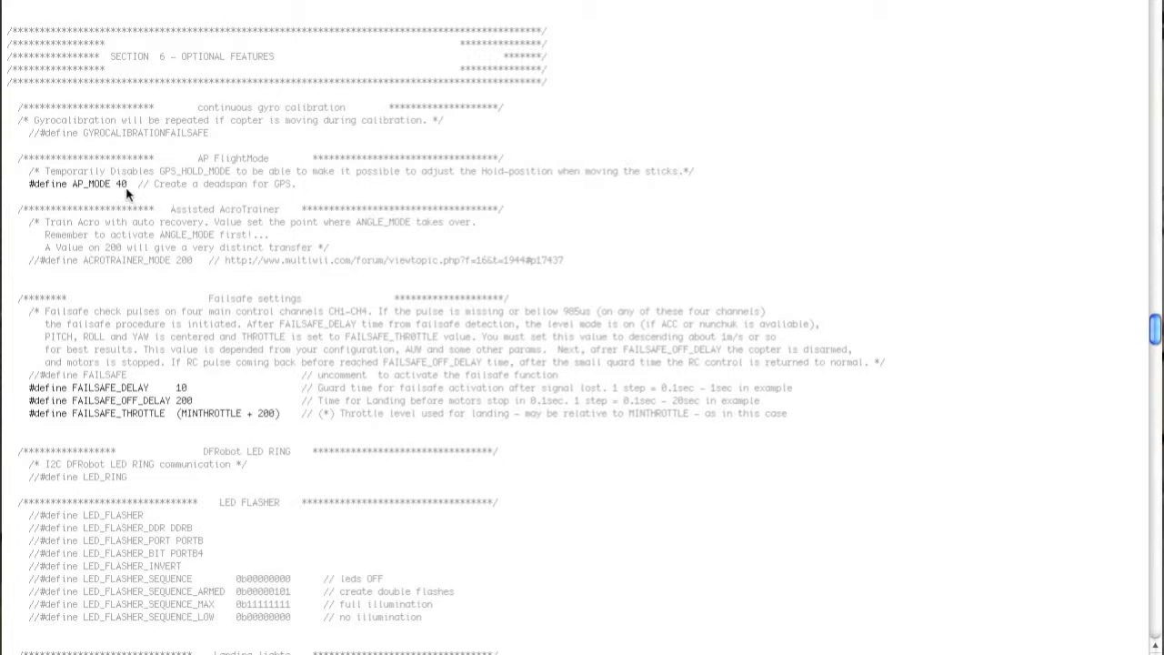
{"action": "right_click", "coordinate": [128, 185]}
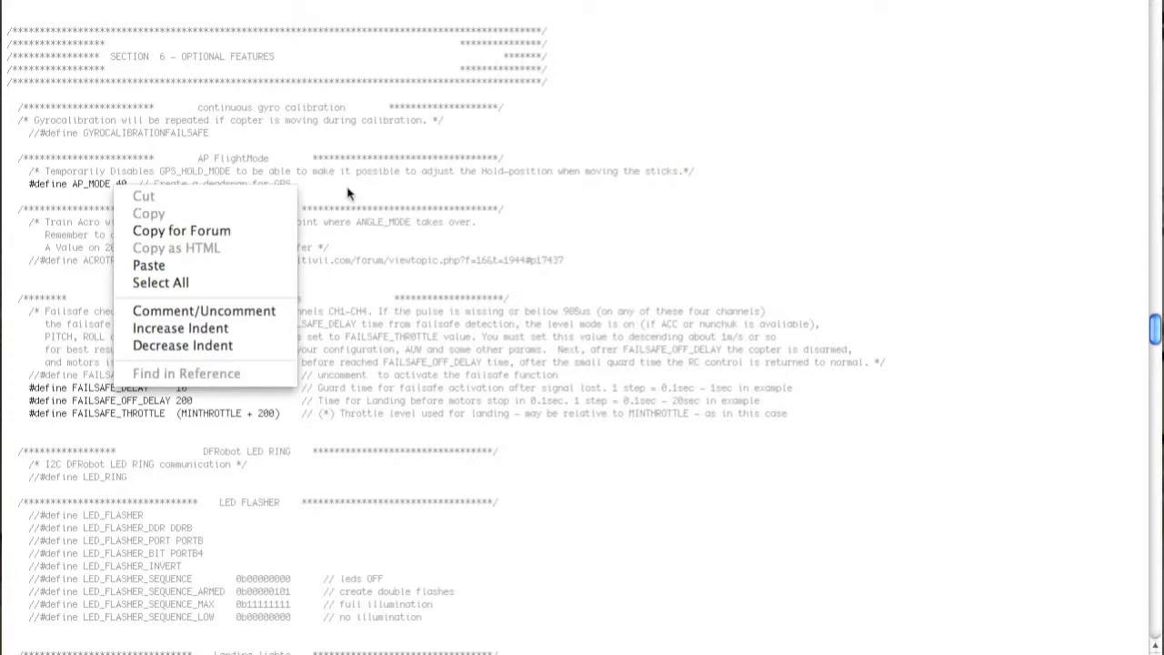
{"action": "left_click", "coordinate": [346, 193]}
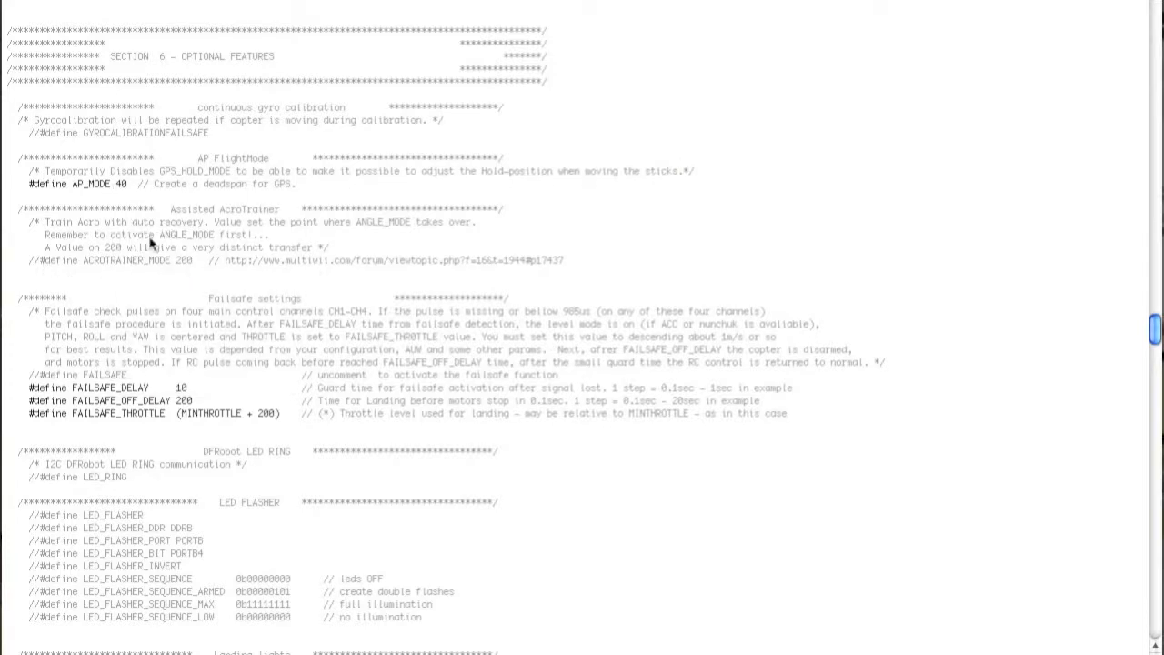
{"action": "mouse_move", "coordinate": [435, 237]}
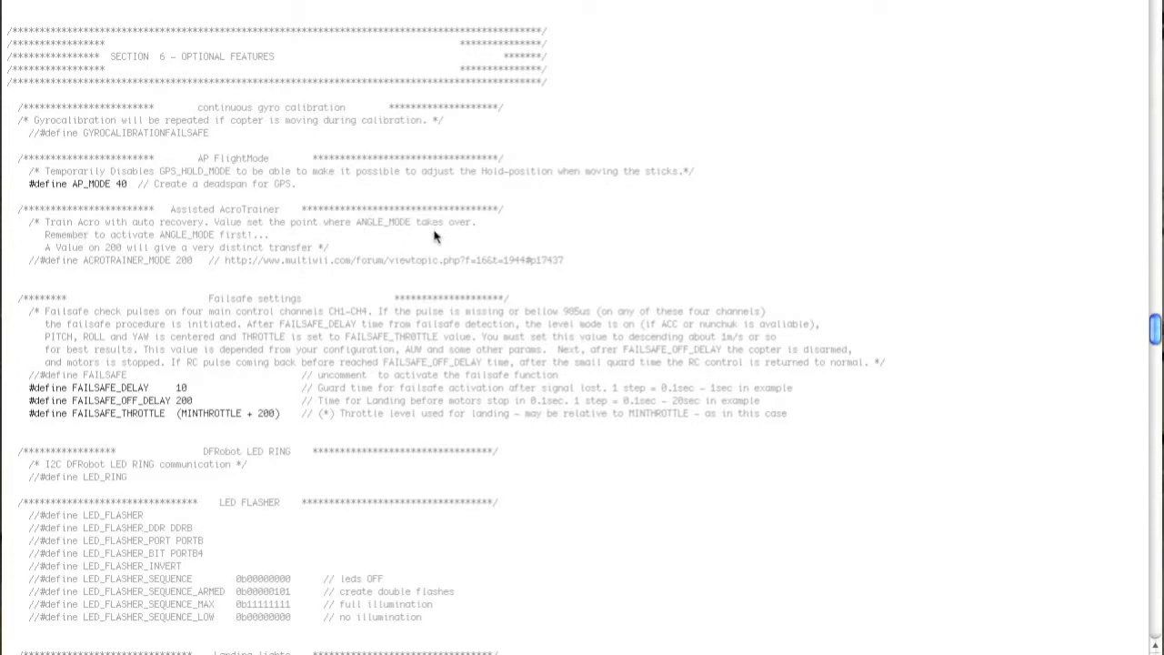
{"action": "mouse_move", "coordinate": [567, 242]}
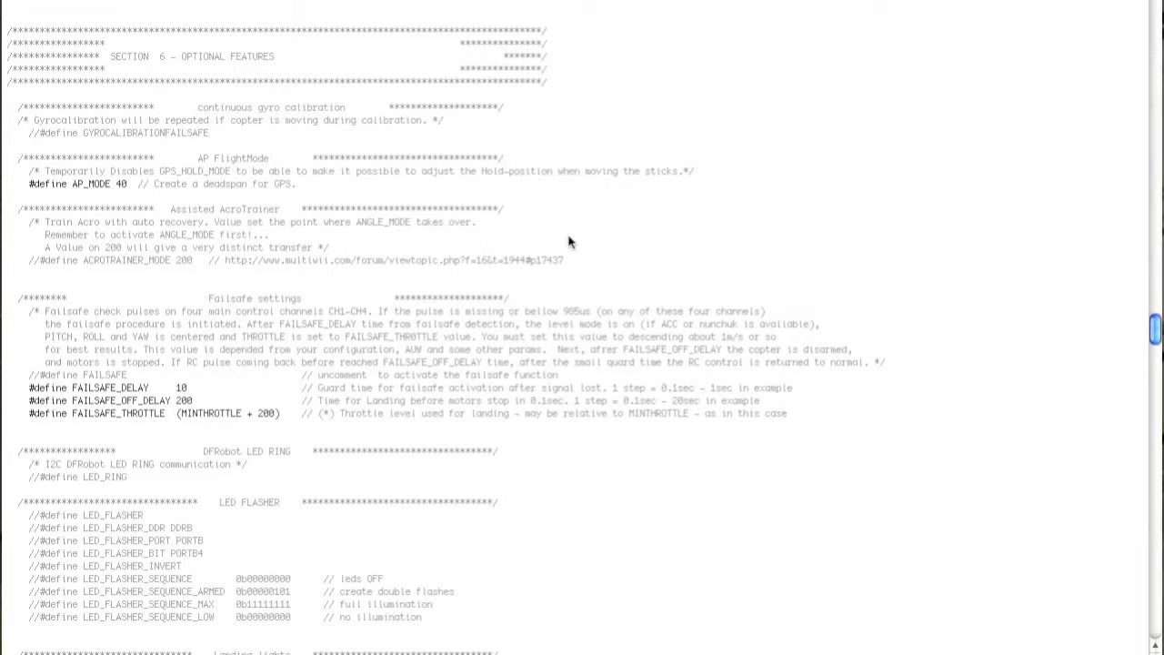
Scroll past the LED flasher and landing lights to the RX deadband options and GPS section.
{"action": "scroll", "scroll_direction": "down", "scroll_amount": 3}
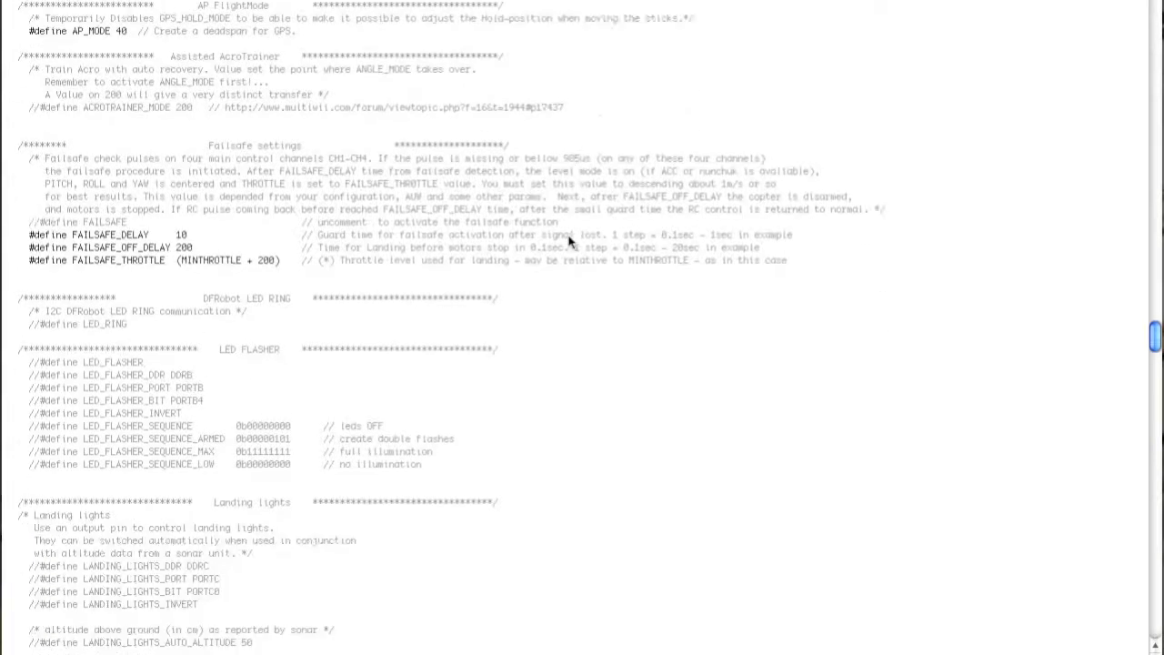
{"action": "scroll", "scroll_direction": "down", "scroll_amount": 3}
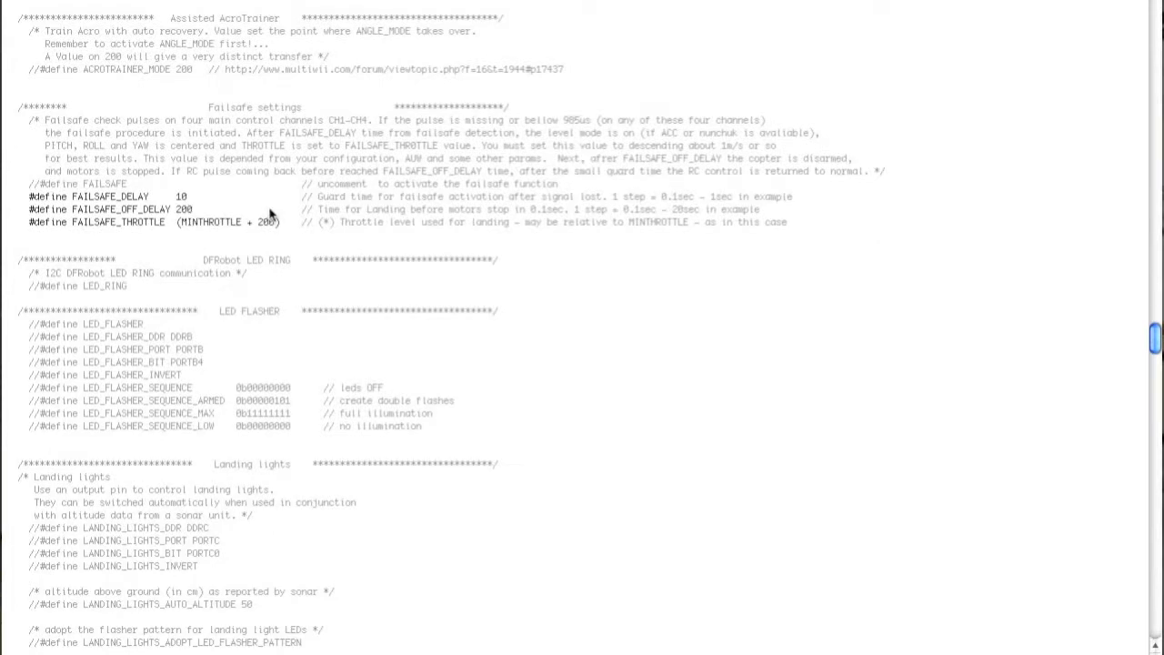
{"action": "mouse_move", "coordinate": [48, 120]}
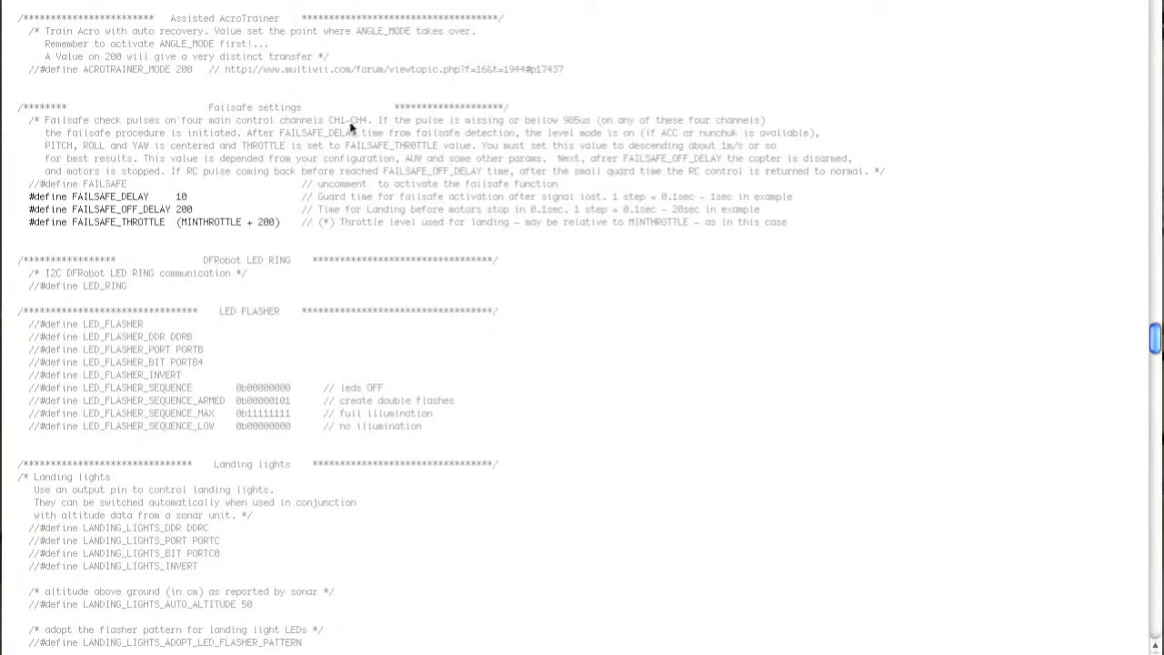
{"action": "mouse_move", "coordinate": [568, 218]}
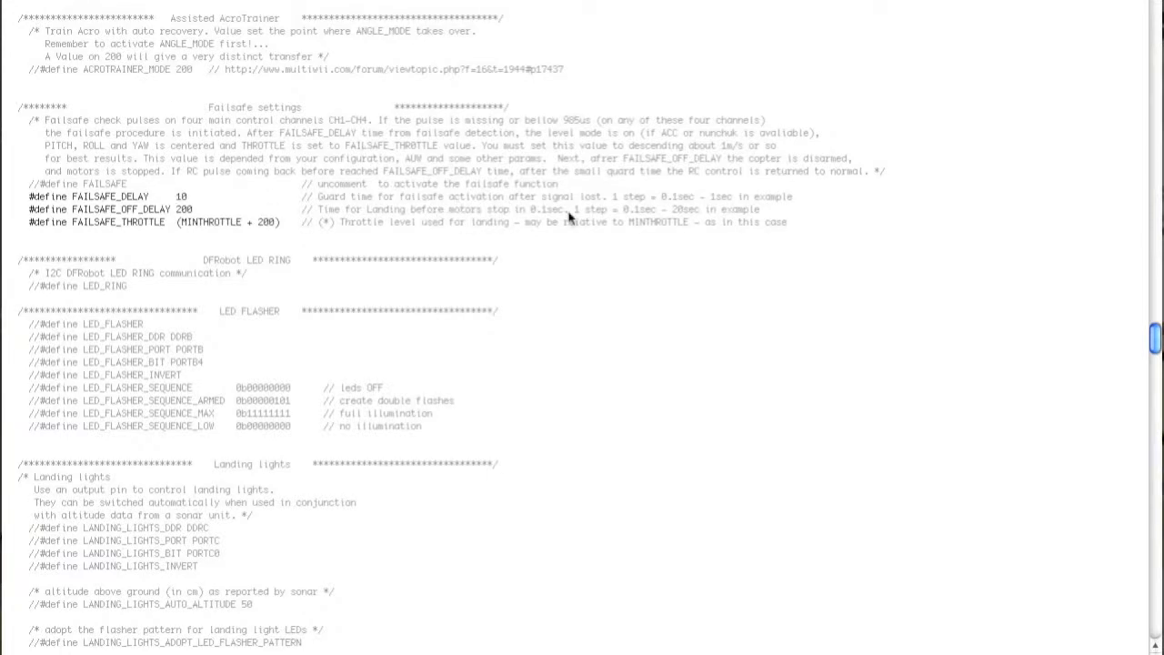
{"action": "mouse_move", "coordinate": [556, 309]}
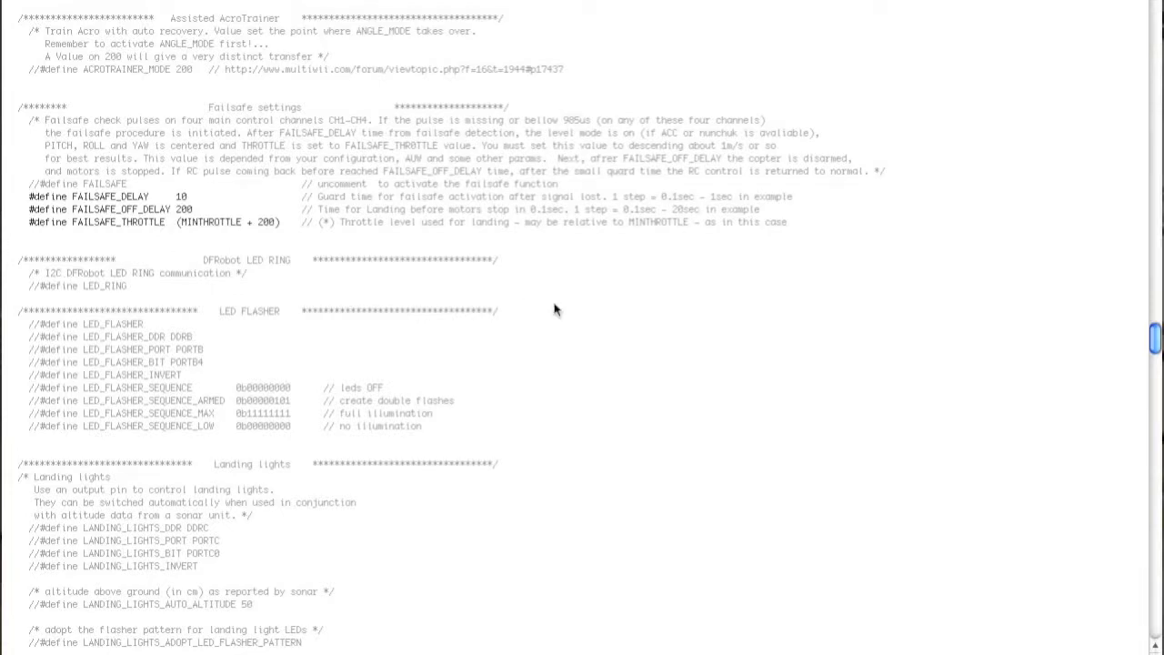
{"action": "scroll", "scroll_direction": "down", "scroll_amount": 3}
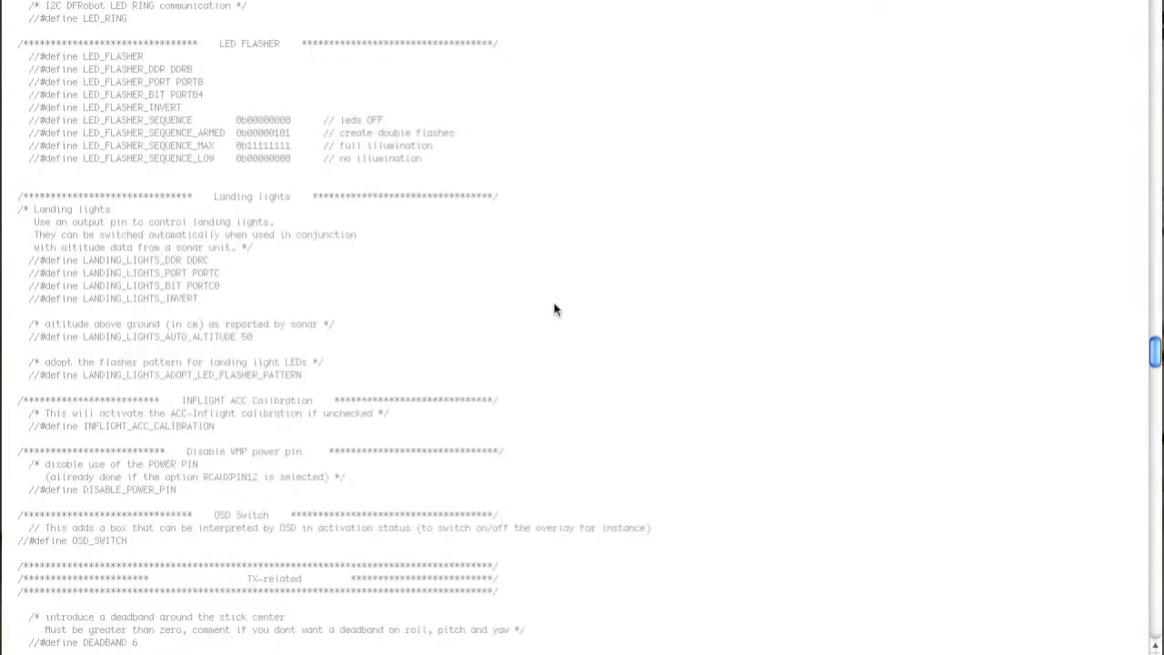
{"action": "scroll", "scroll_direction": "down", "scroll_amount": 3}
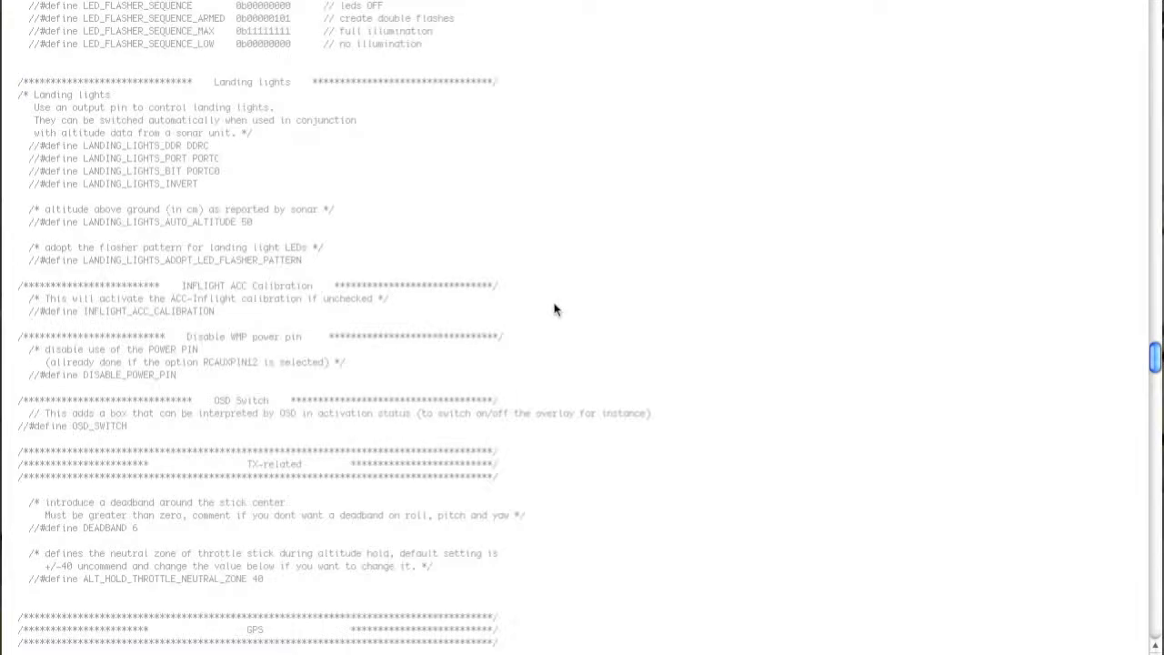
{"action": "scroll", "scroll_direction": "down", "scroll_amount": 3}
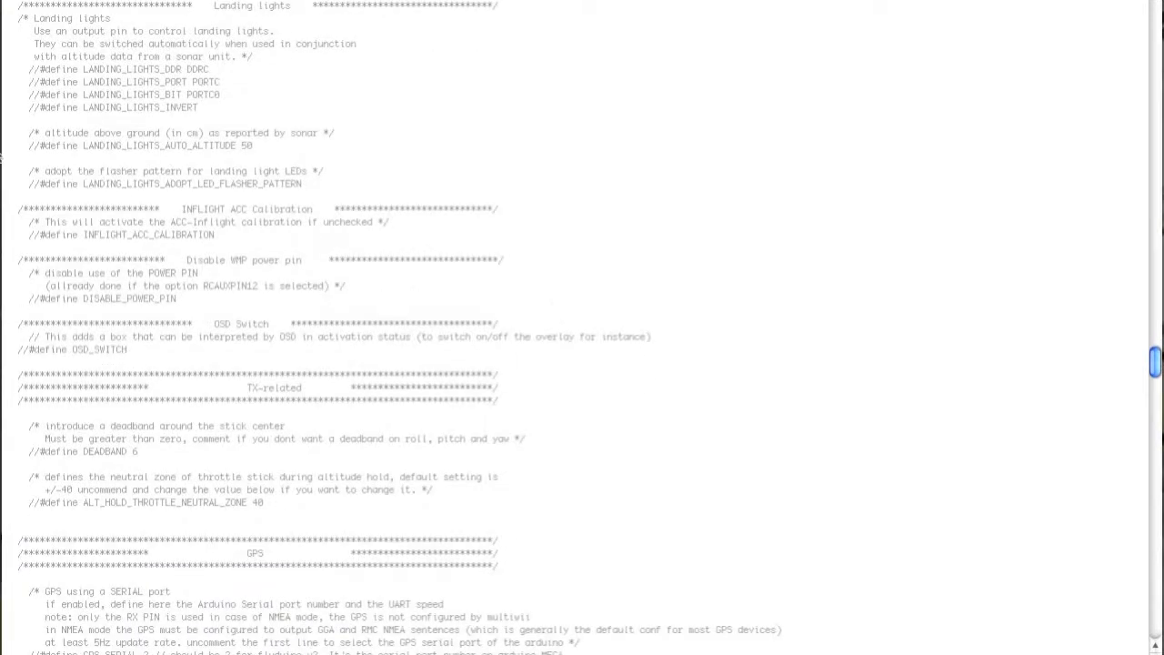
{"action": "mouse_move", "coordinate": [710, 466]}
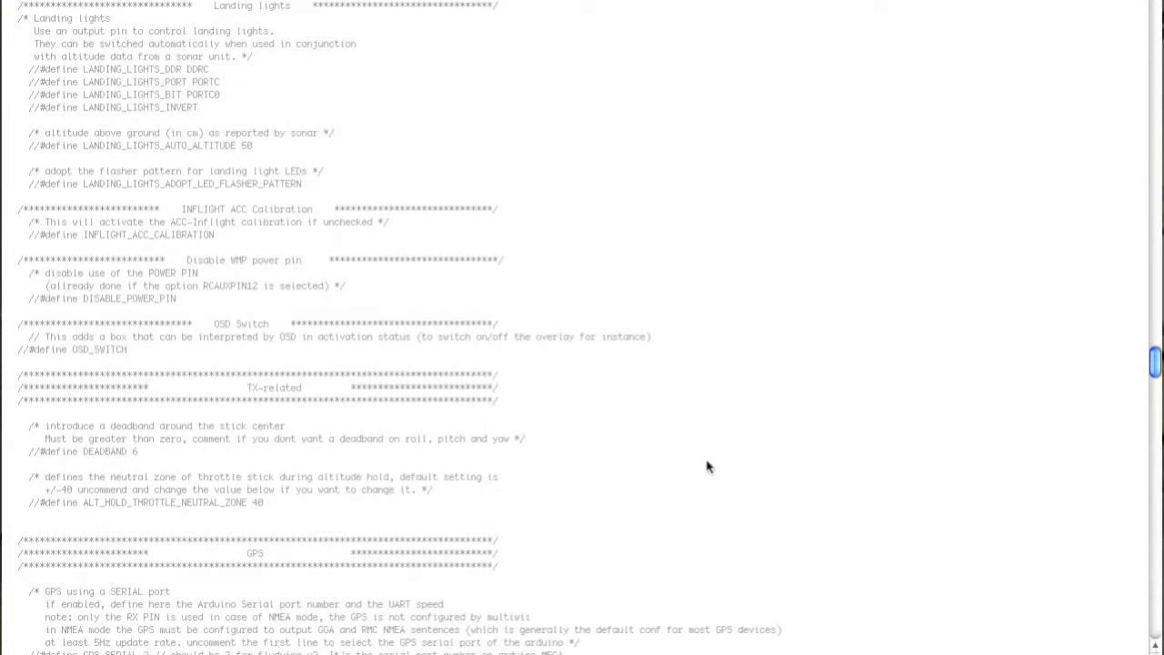
{"action": "scroll", "scroll_direction": "down", "scroll_amount": 3}
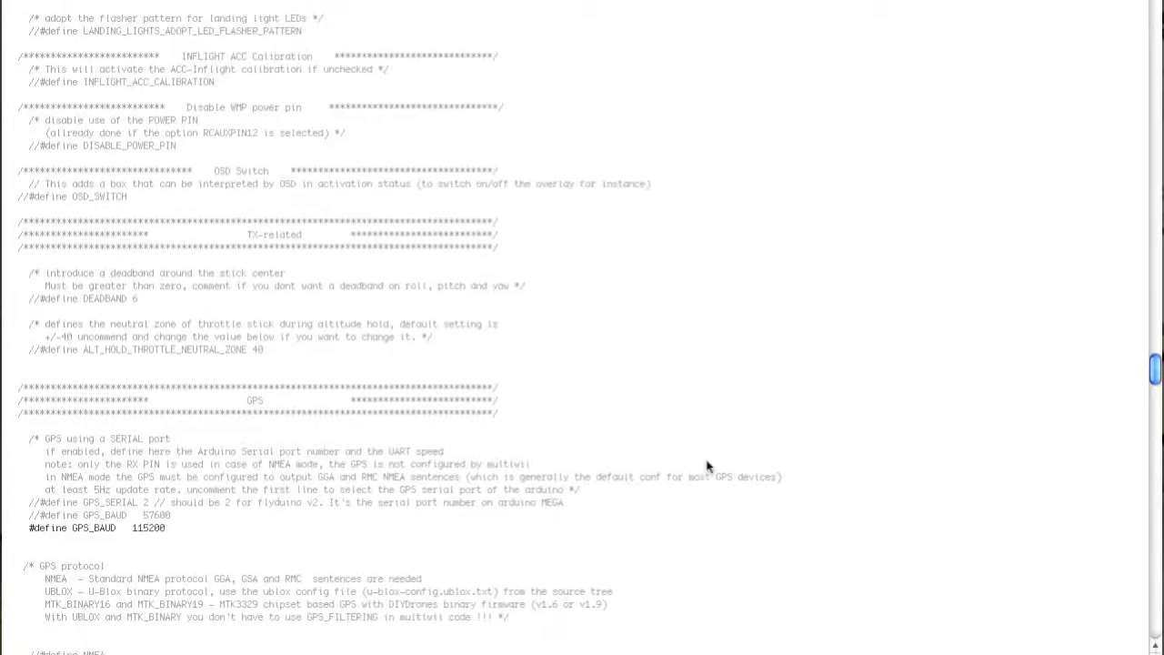
{"action": "scroll", "scroll_direction": "down", "scroll_amount": 3}
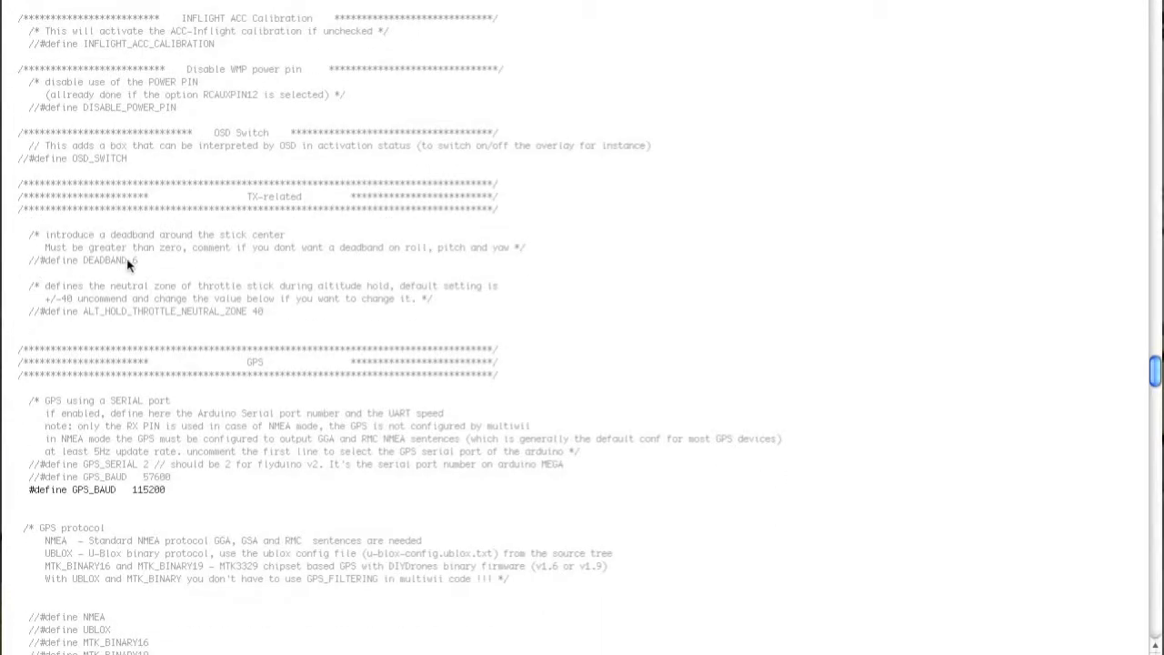
{"action": "type", "text": "6"}
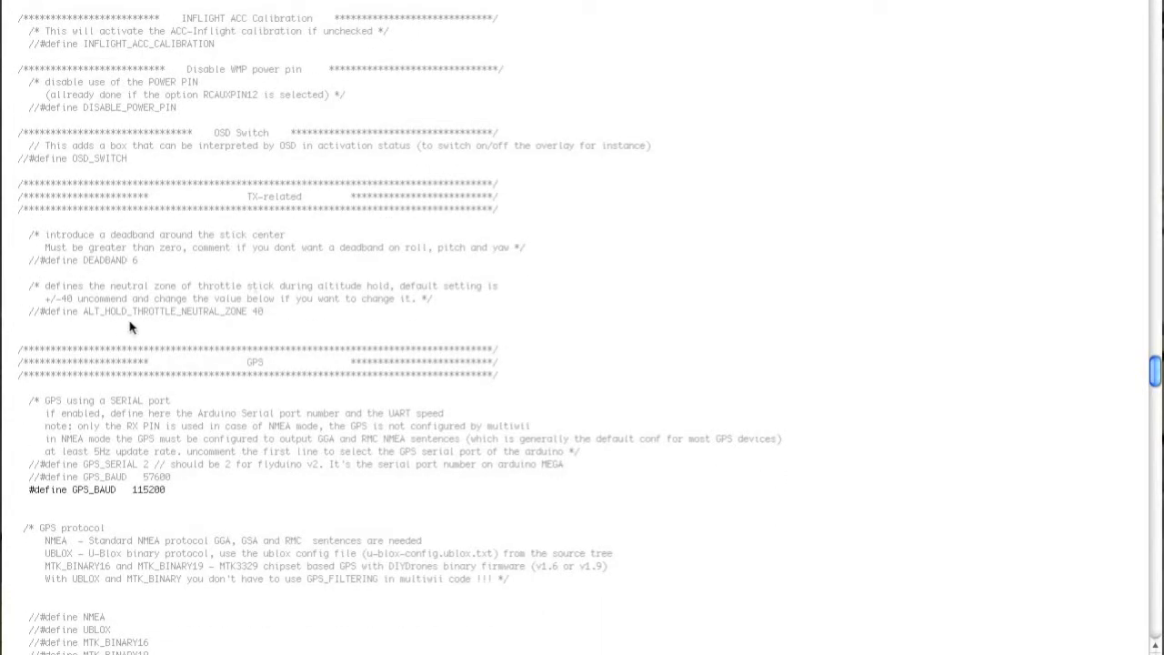
{"action": "mouse_move", "coordinate": [48, 318]}
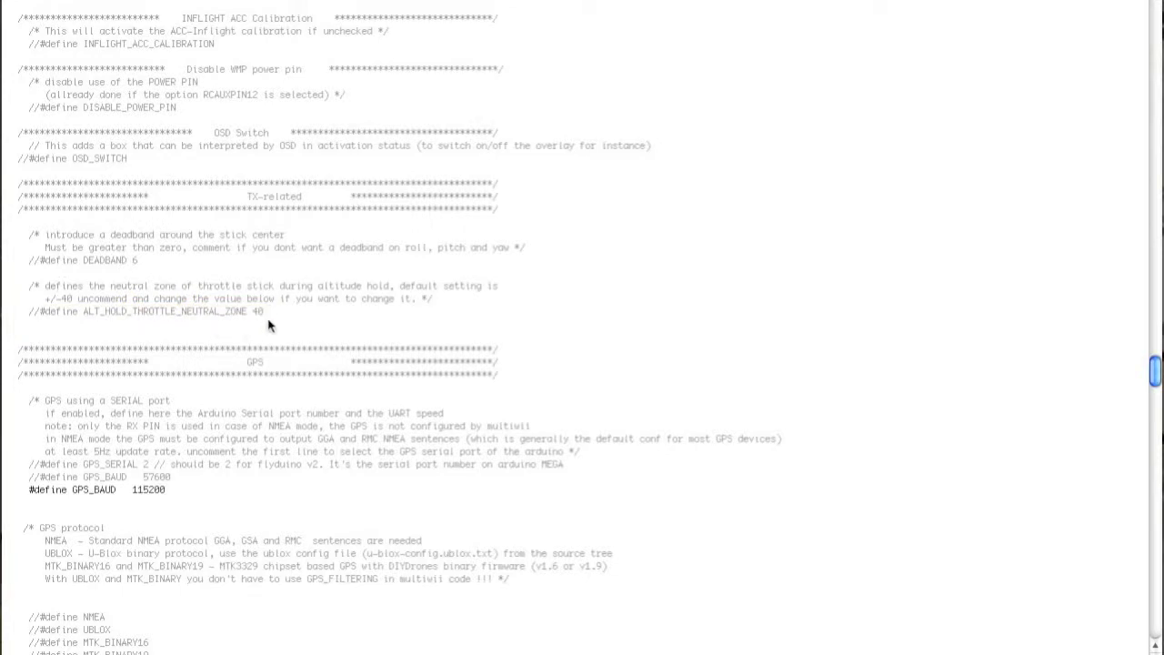
{"action": "double_click", "coordinate": [258, 311]}
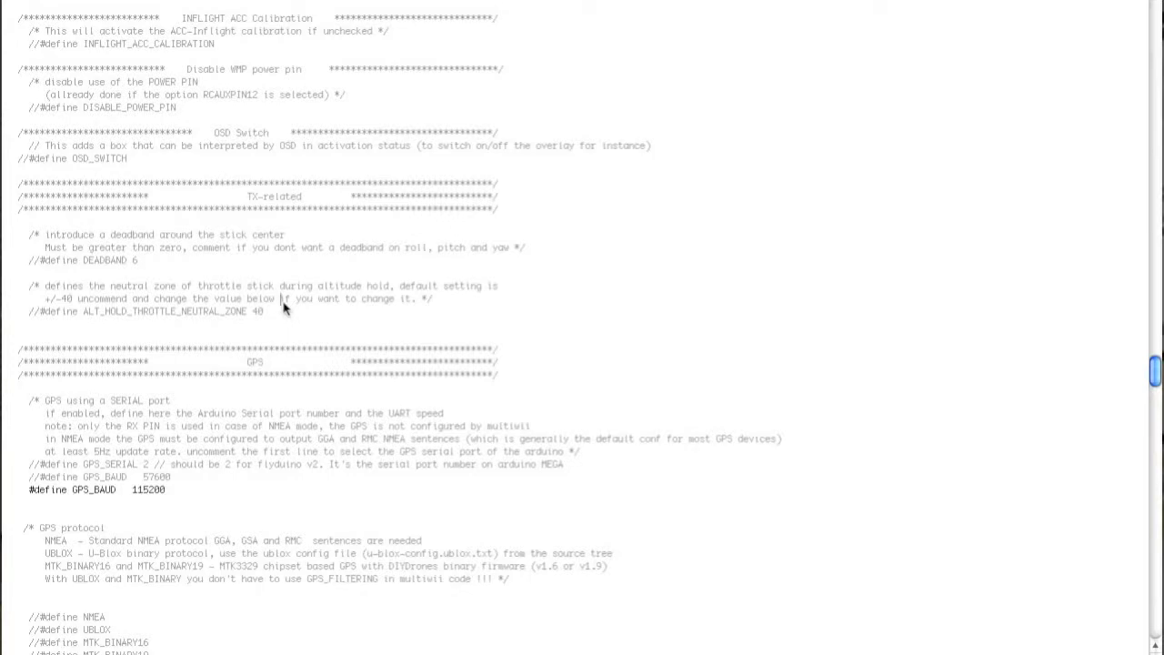
{"action": "mouse_move", "coordinate": [295, 322]}
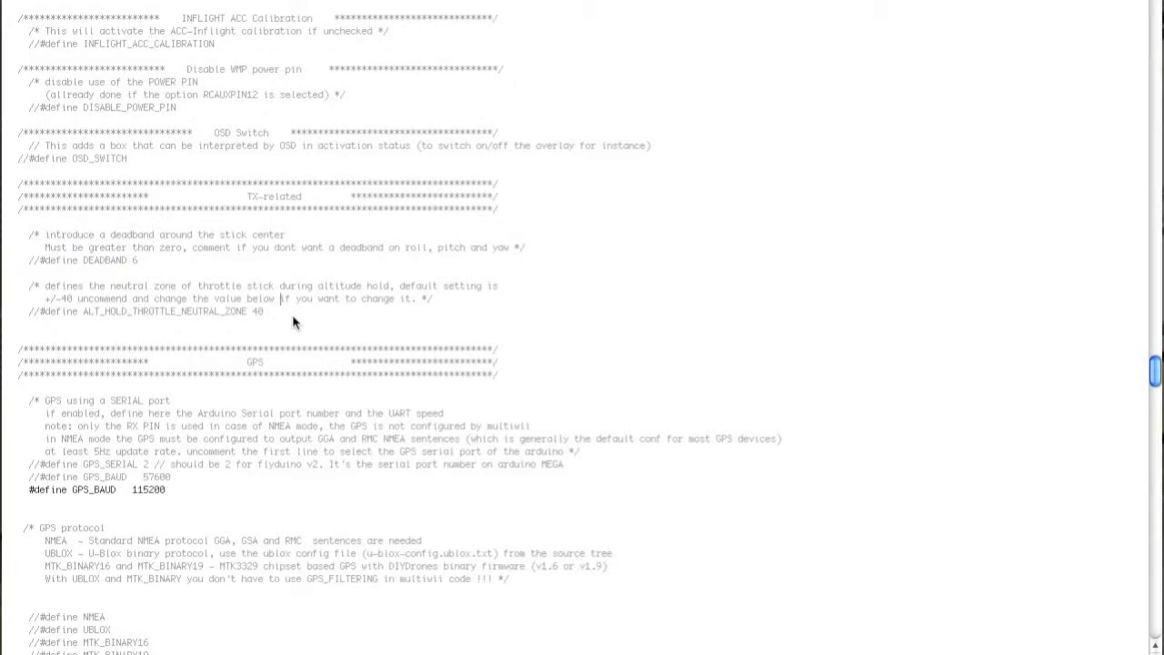
{"action": "mouse_move", "coordinate": [289, 317]}
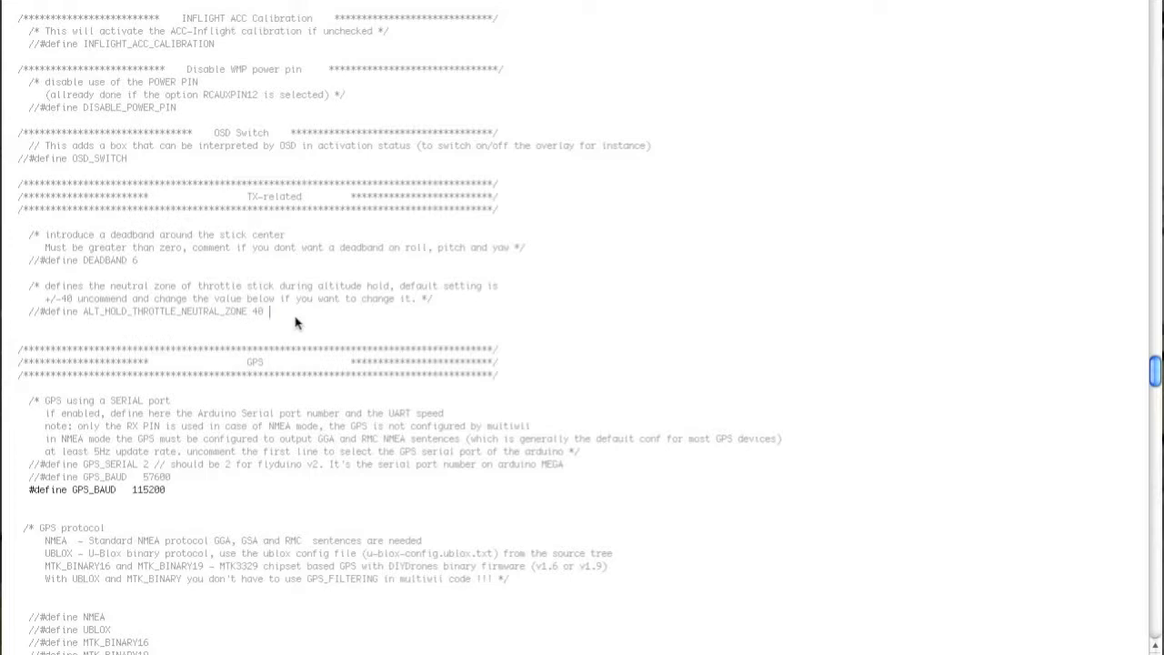
Uncomment #define I2C_GPS in the GPS section, leaving the protocol options commented.
{"action": "scroll", "scroll_direction": "down", "scroll_amount": 3}
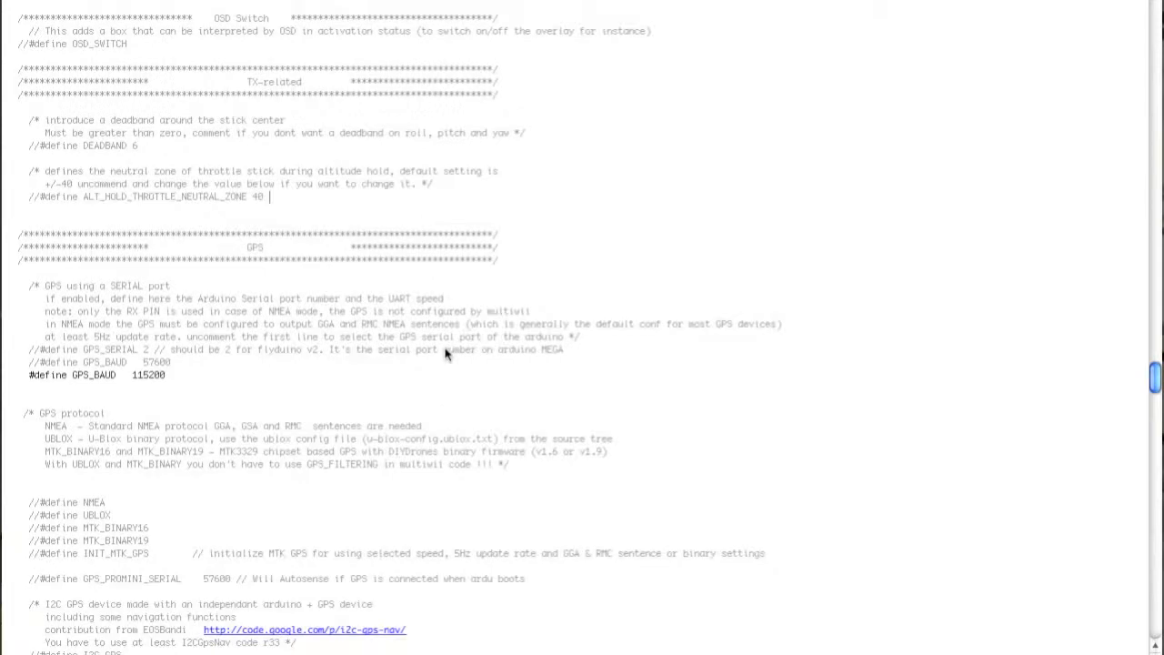
{"action": "scroll", "scroll_direction": "down", "scroll_amount": 3}
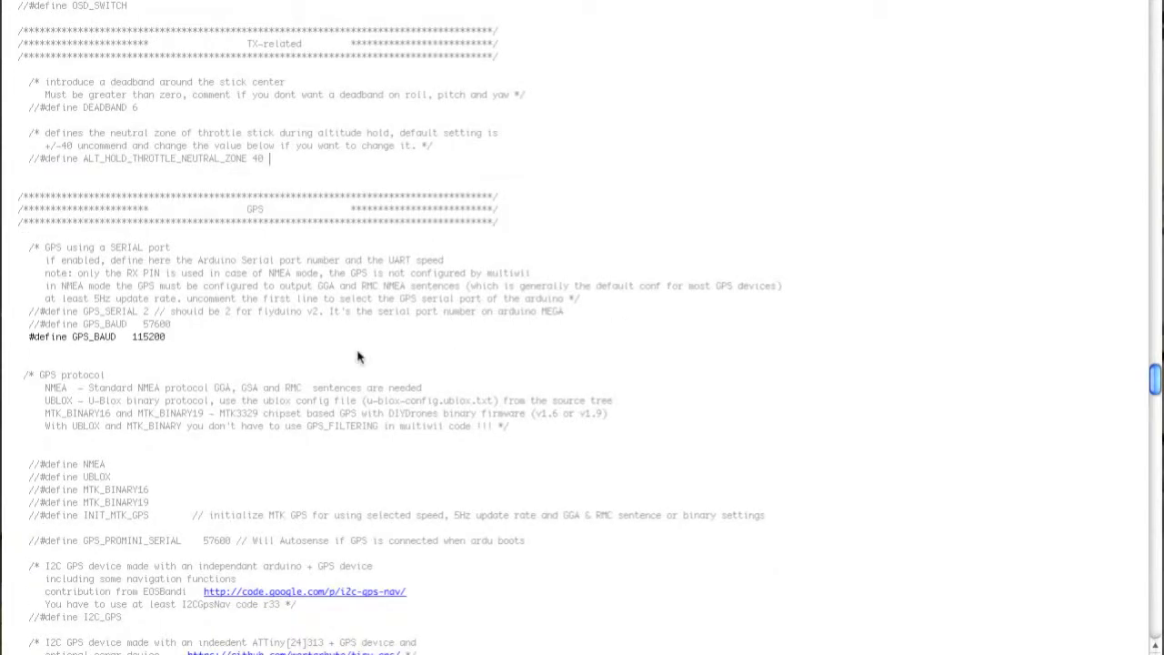
{"action": "scroll", "scroll_direction": "down", "scroll_amount": 3}
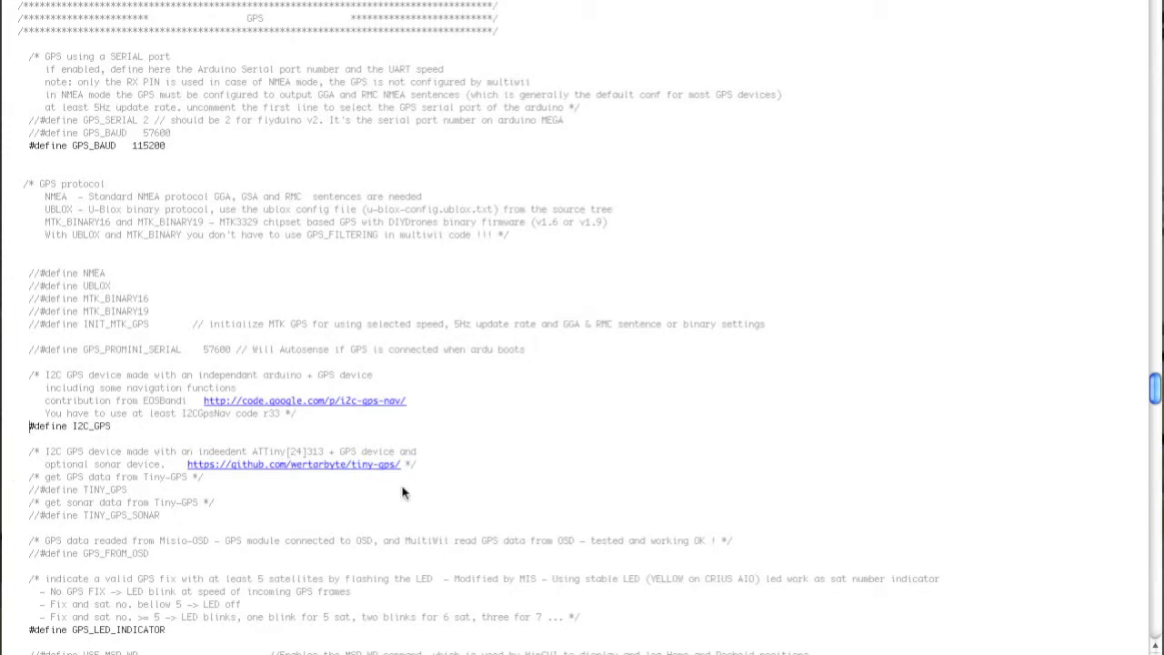
{"action": "mouse_move", "coordinate": [95, 555]}
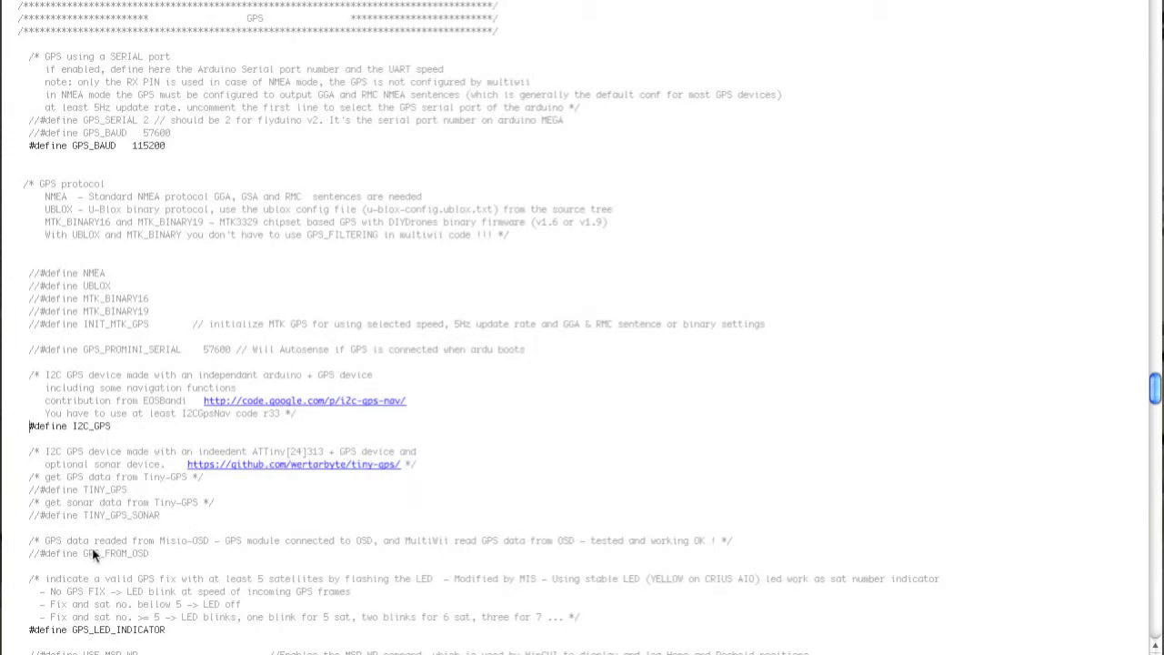
{"action": "scroll", "scroll_direction": "down", "scroll_amount": 3}
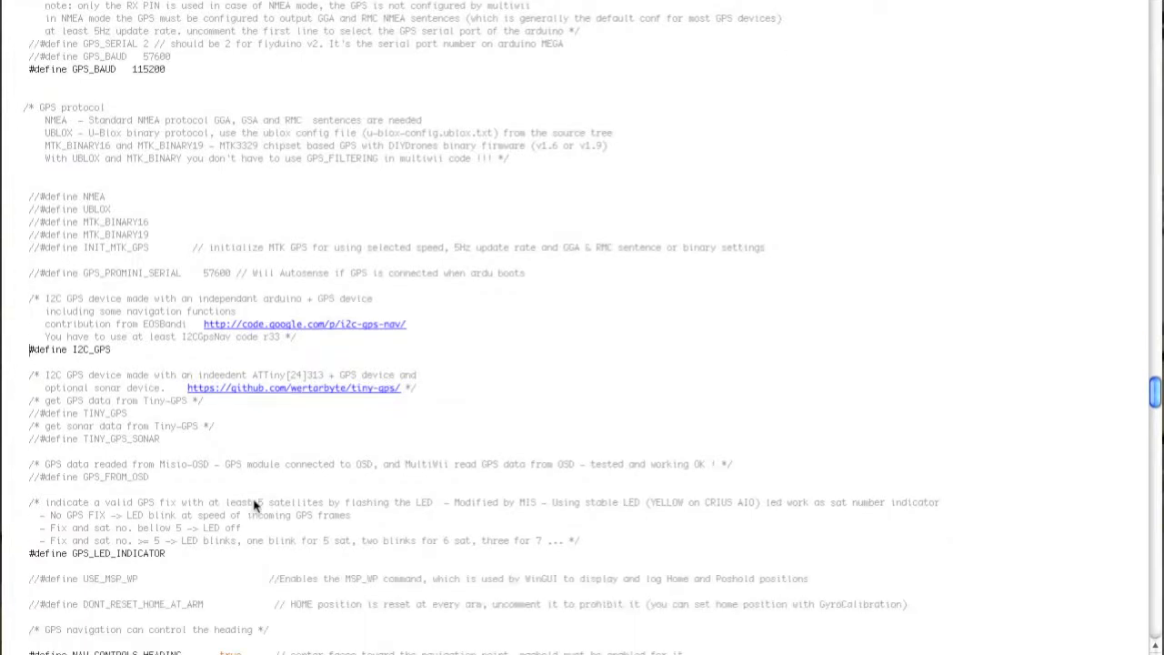
{"action": "scroll", "scroll_direction": "down", "scroll_amount": 3}
{"action": "type", "text": "//"}
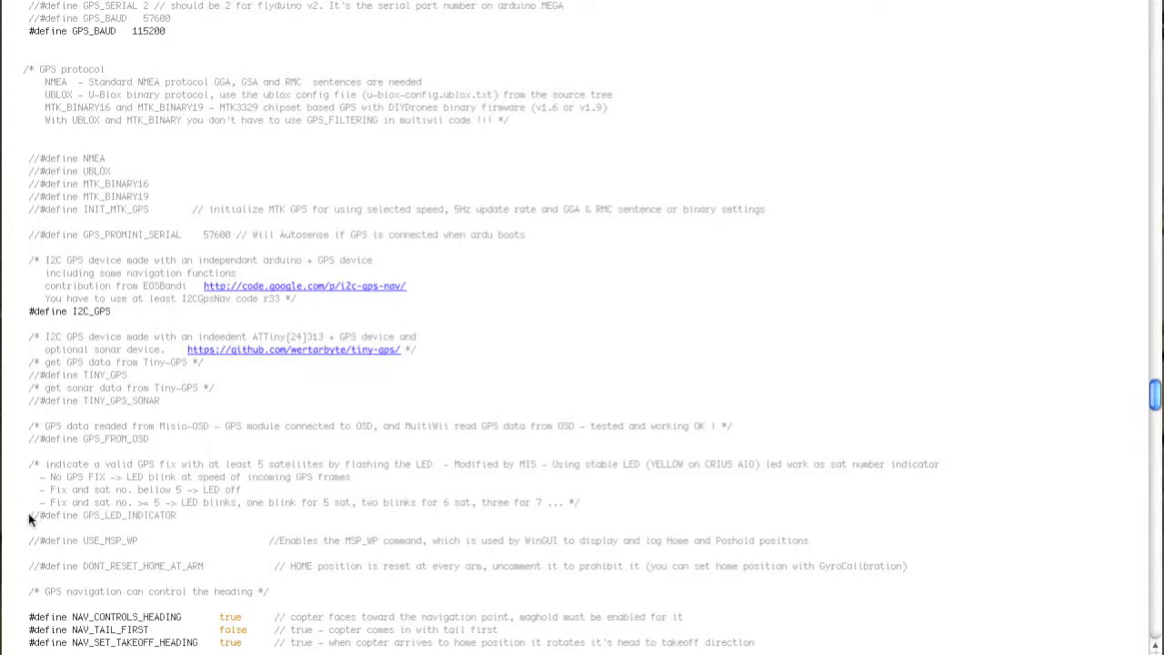
{"action": "mouse_move", "coordinate": [218, 526]}
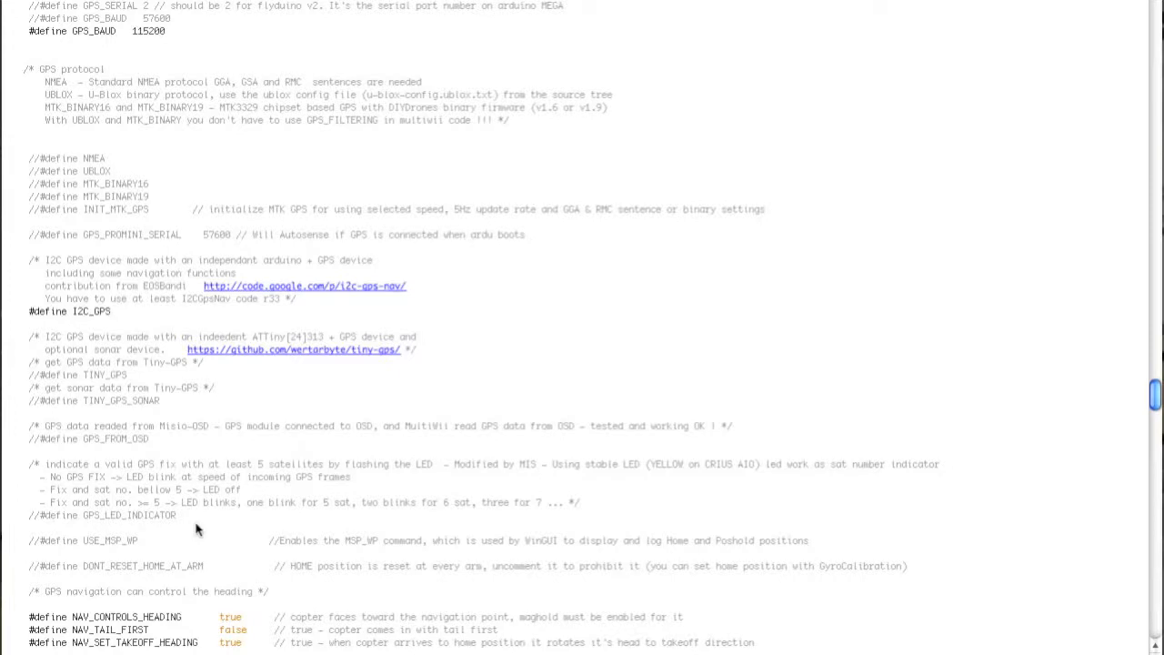
{"action": "scroll", "scroll_direction": "down", "scroll_amount": 3}
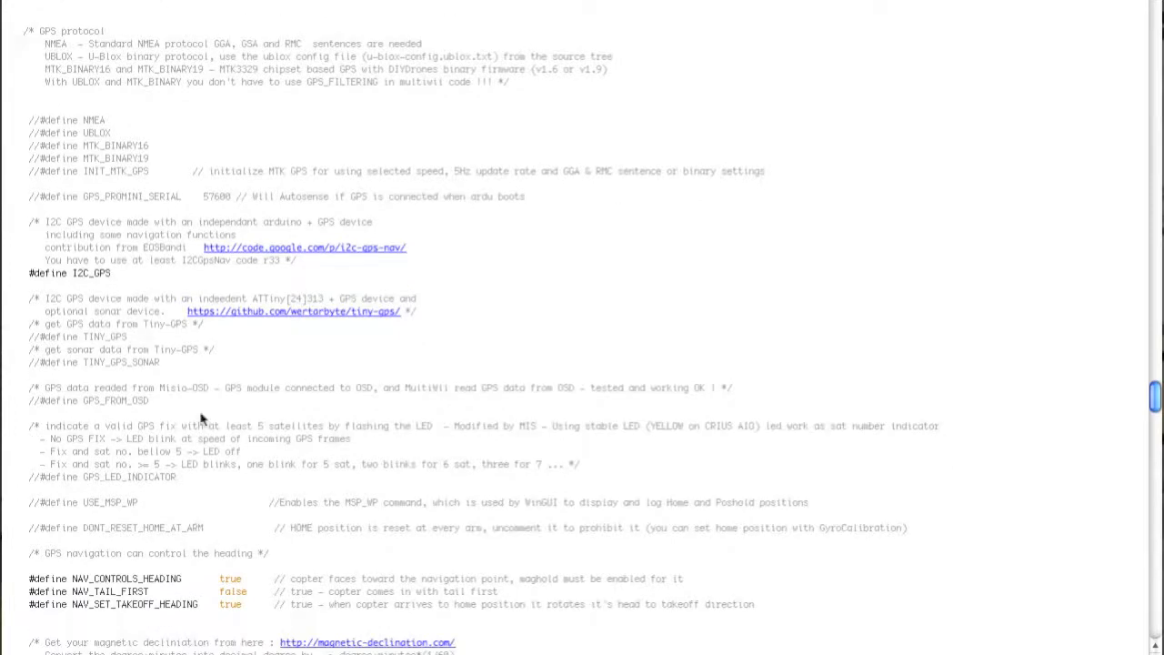
Select the USE_MSP_WP line in the GPS section to uncomment the MSP waypoint option.
{"action": "double_click", "coordinate": [107, 502]}
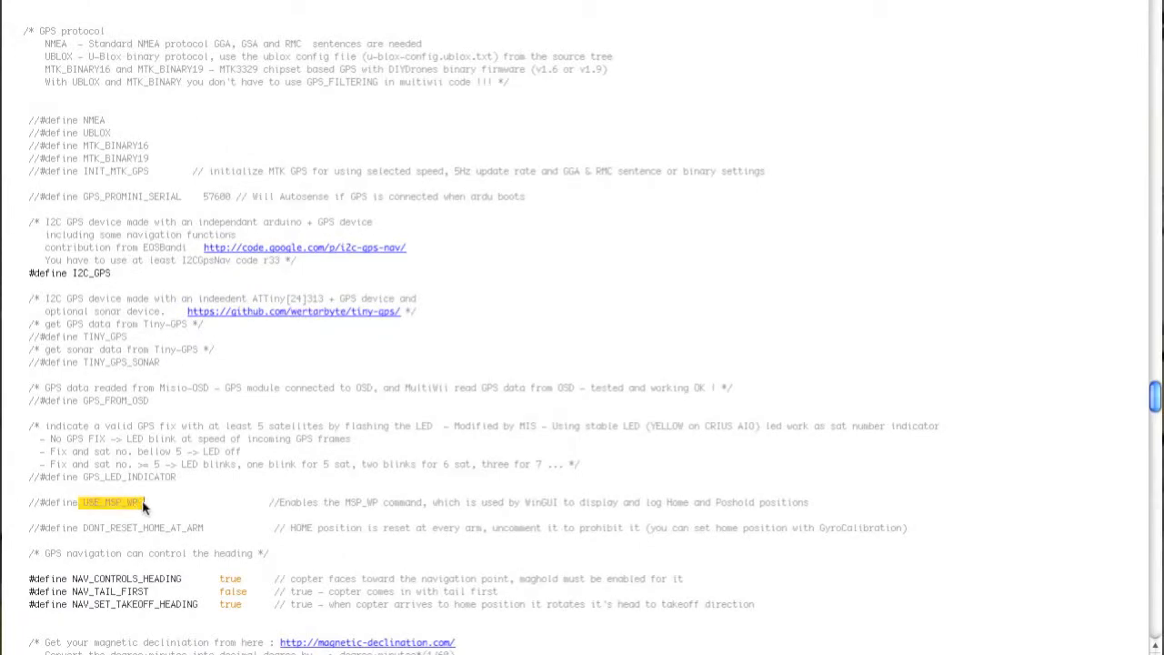
{"action": "left_click_drag", "start_coordinate": [142, 502], "coordinate": [391, 502]}
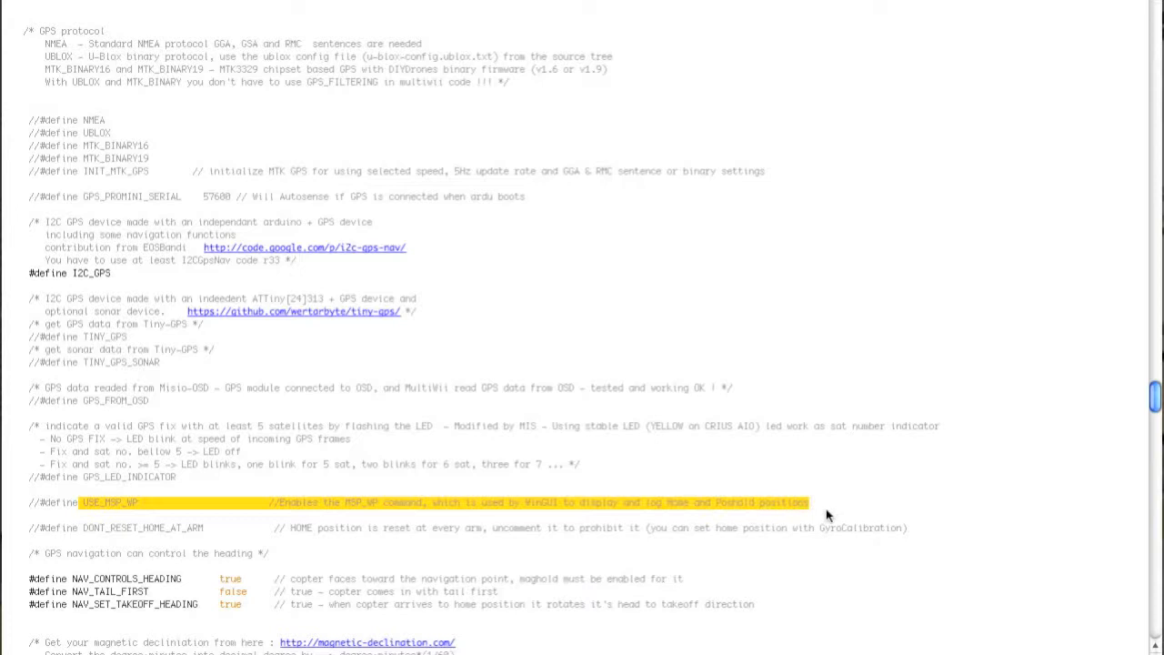
{"action": "mouse_move", "coordinate": [536, 498]}
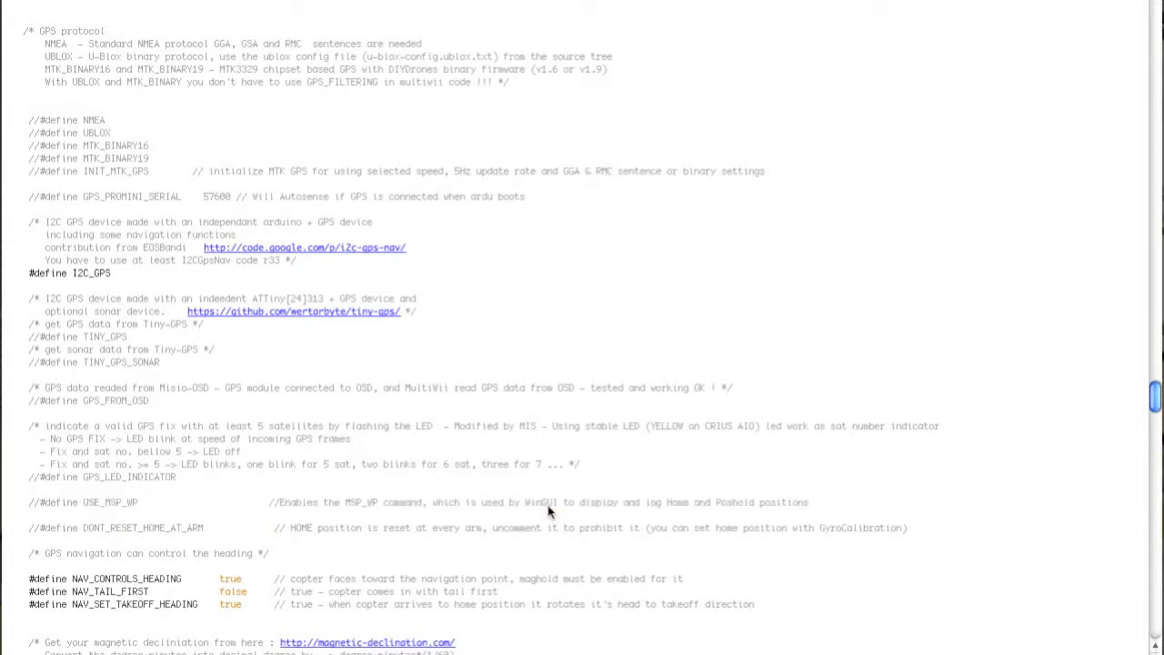
{"action": "mouse_move", "coordinate": [859, 520]}
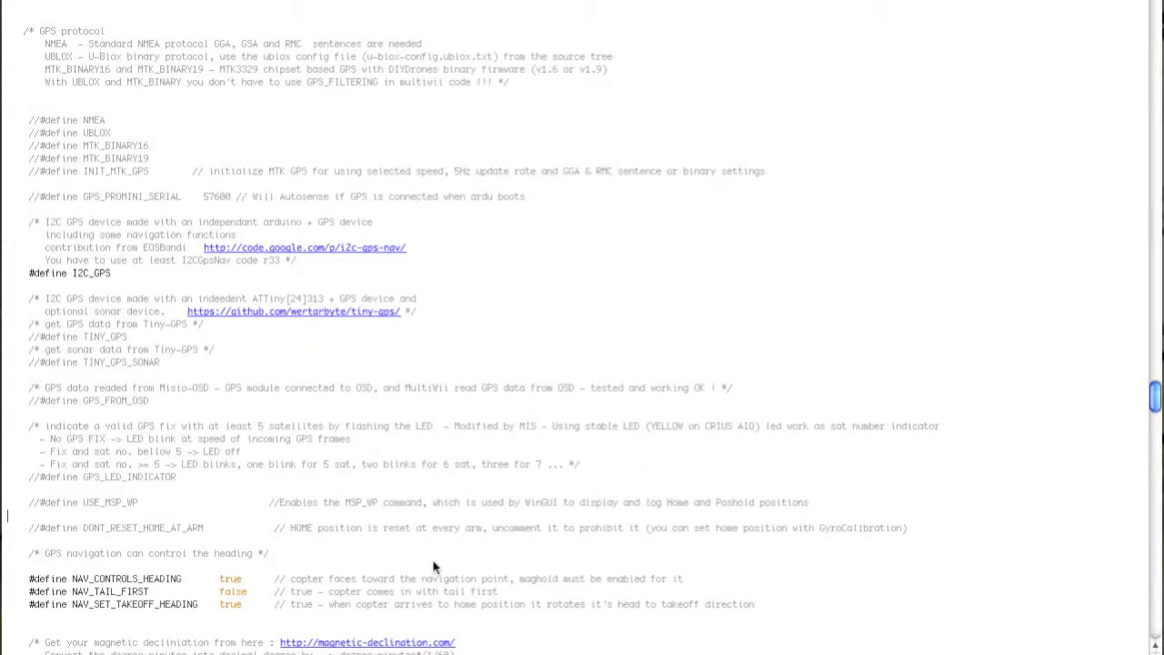
{"action": "mouse_move", "coordinate": [344, 543]}
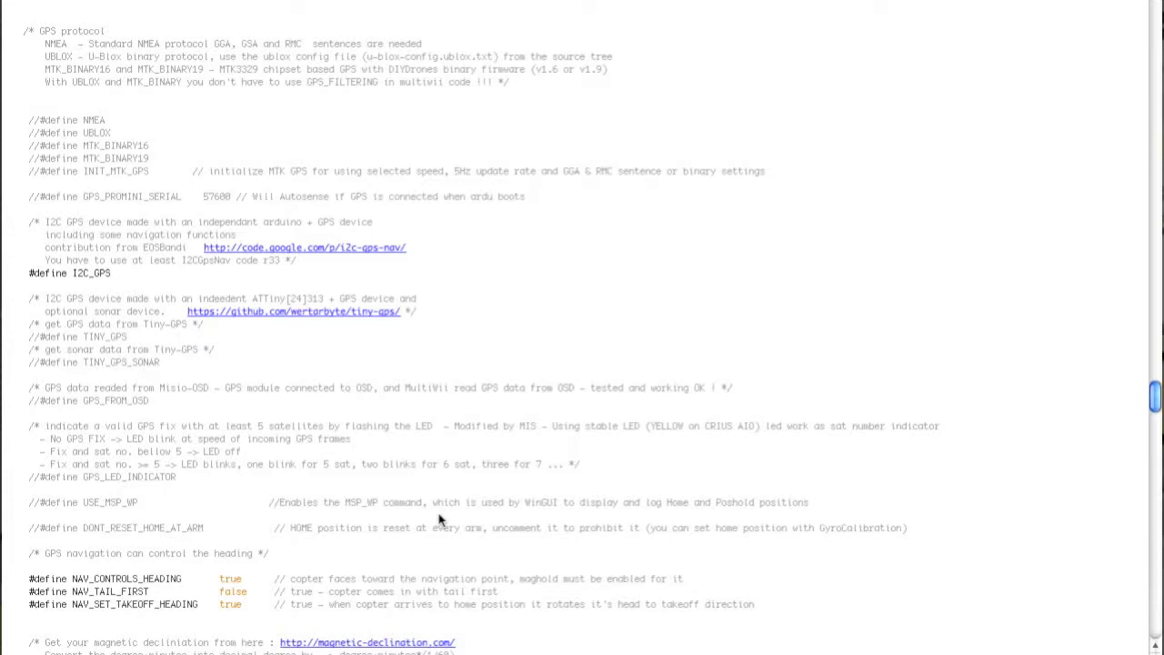
{"action": "mouse_move", "coordinate": [189, 513]}
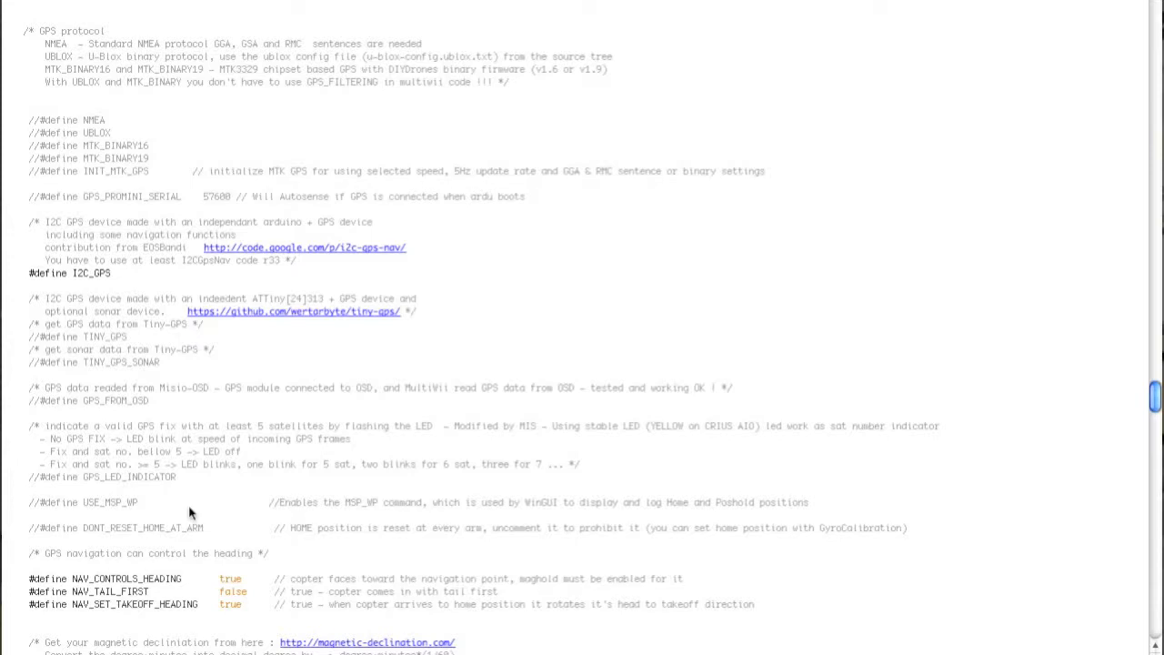
{"action": "mouse_move", "coordinate": [369, 542]}
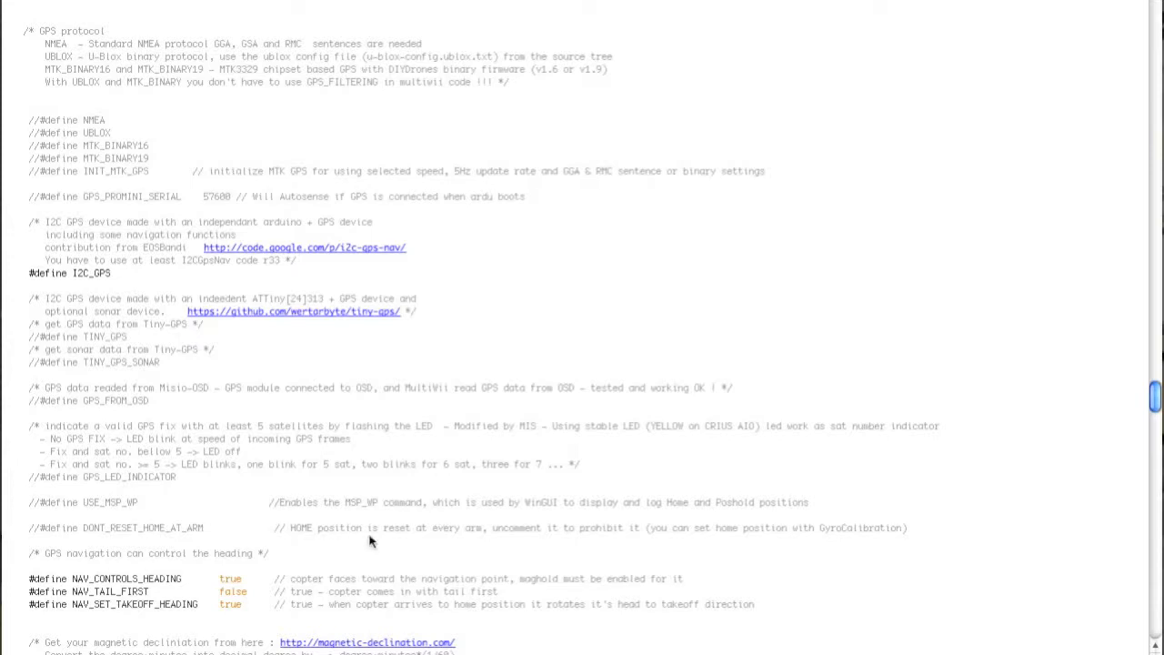
Uncomment MAG_DECLINATION in the GPS section and set its value to 3.38f.
{"action": "scroll", "scroll_direction": "down", "scroll_amount": 3}
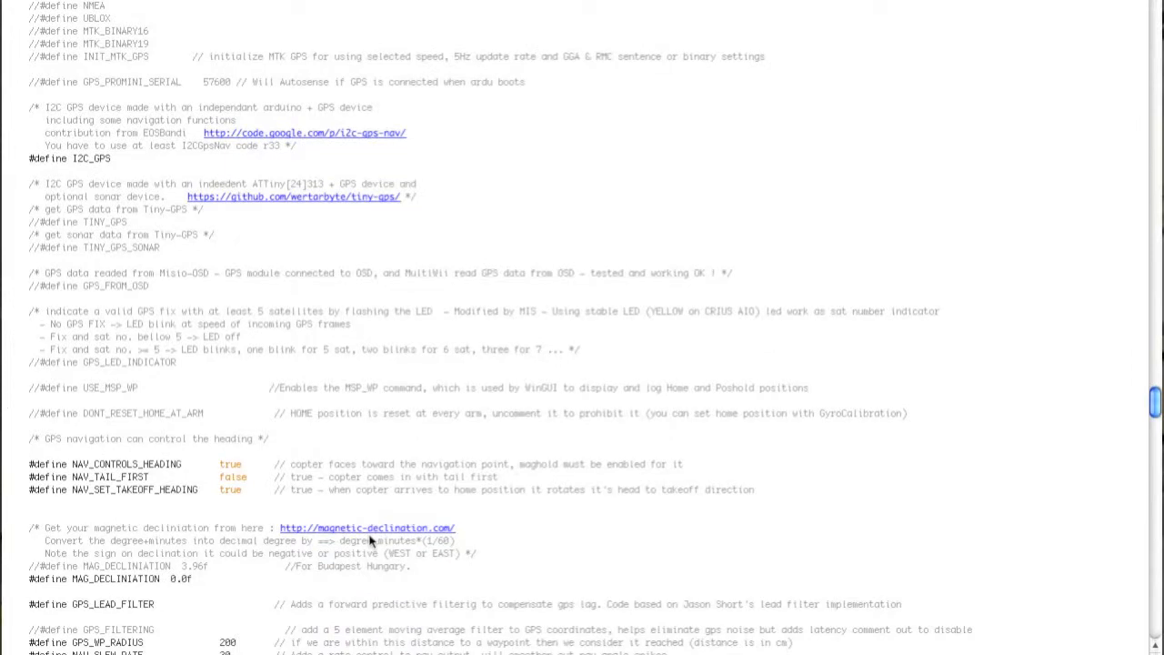
{"action": "mouse_move", "coordinate": [163, 436]}
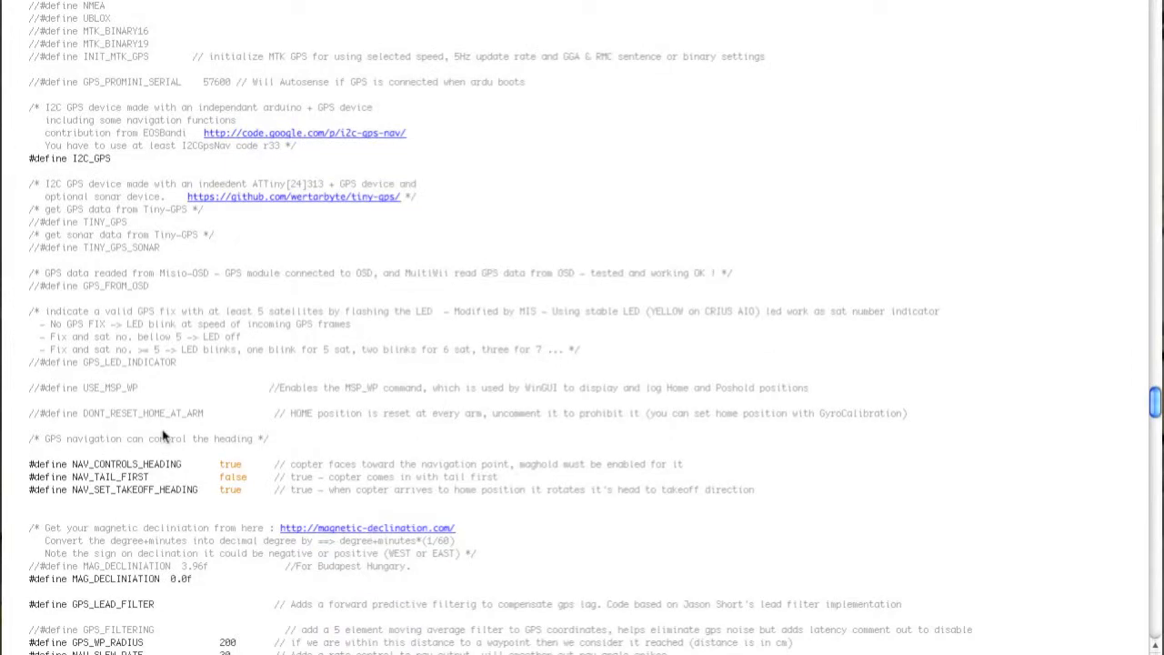
{"action": "mouse_move", "coordinate": [145, 196]}
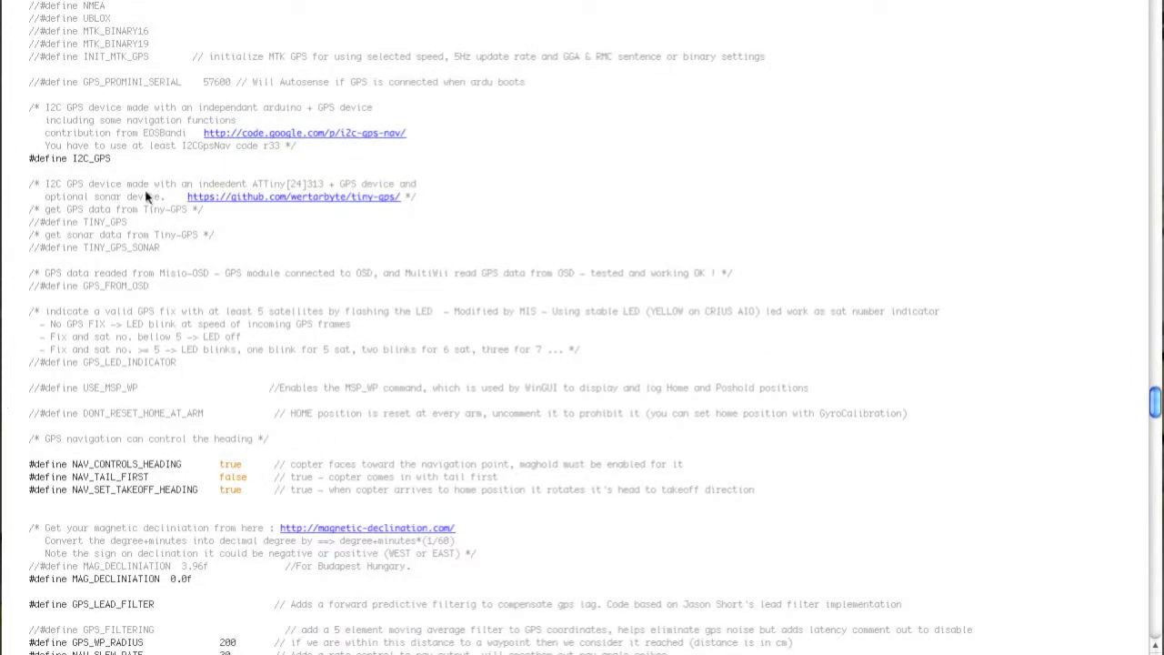
{"action": "scroll", "scroll_direction": "down", "scroll_amount": 3}
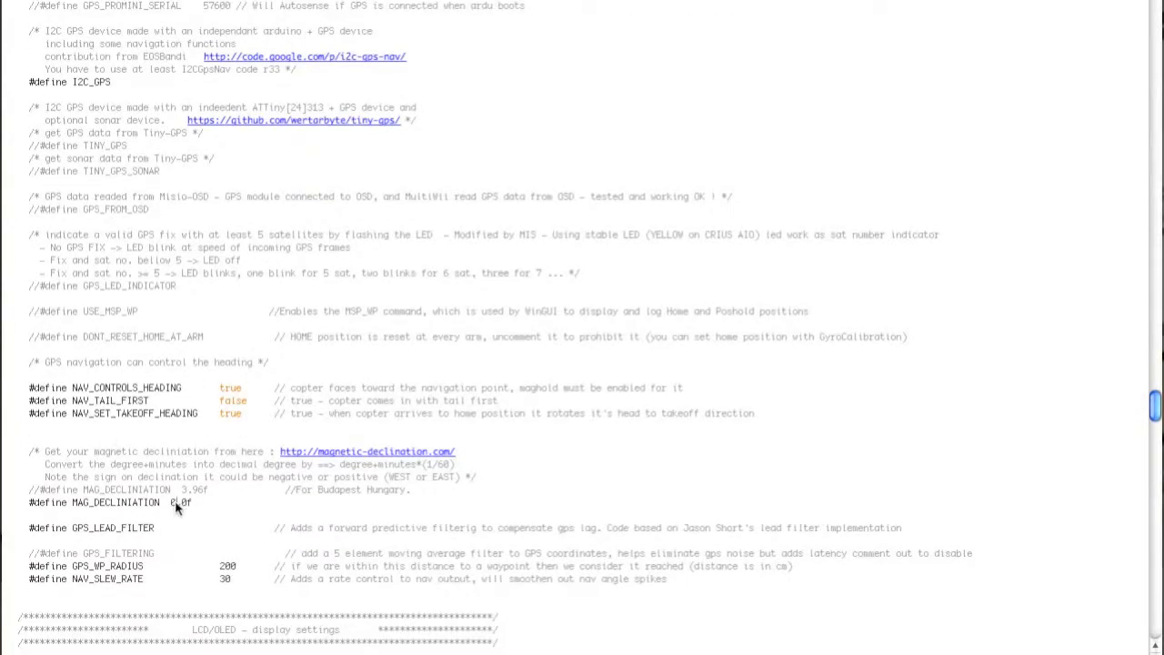
{"action": "type", "text": "3.0"}
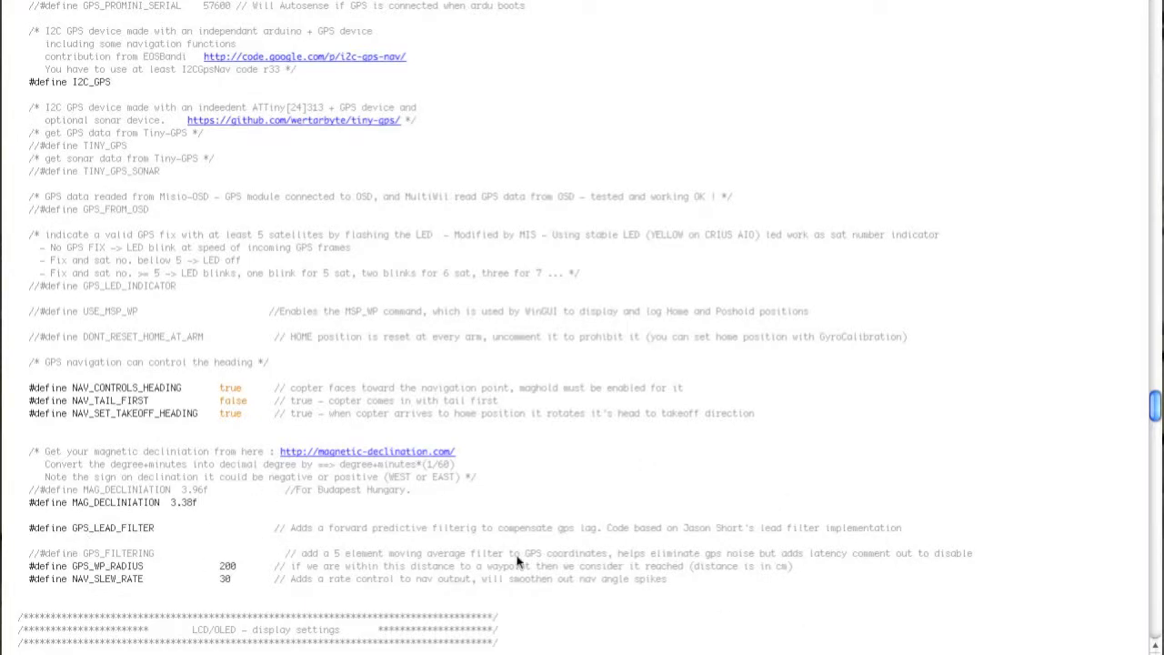
{"action": "mouse_move", "coordinate": [320, 582]}
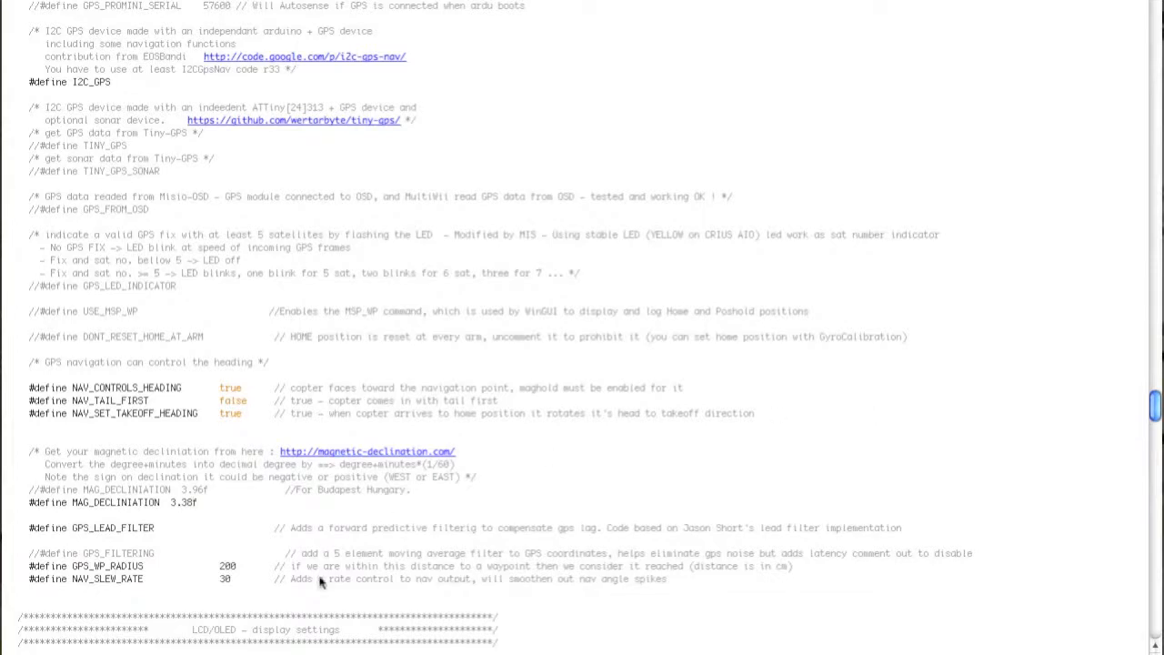
{"action": "mouse_move", "coordinate": [353, 542]}
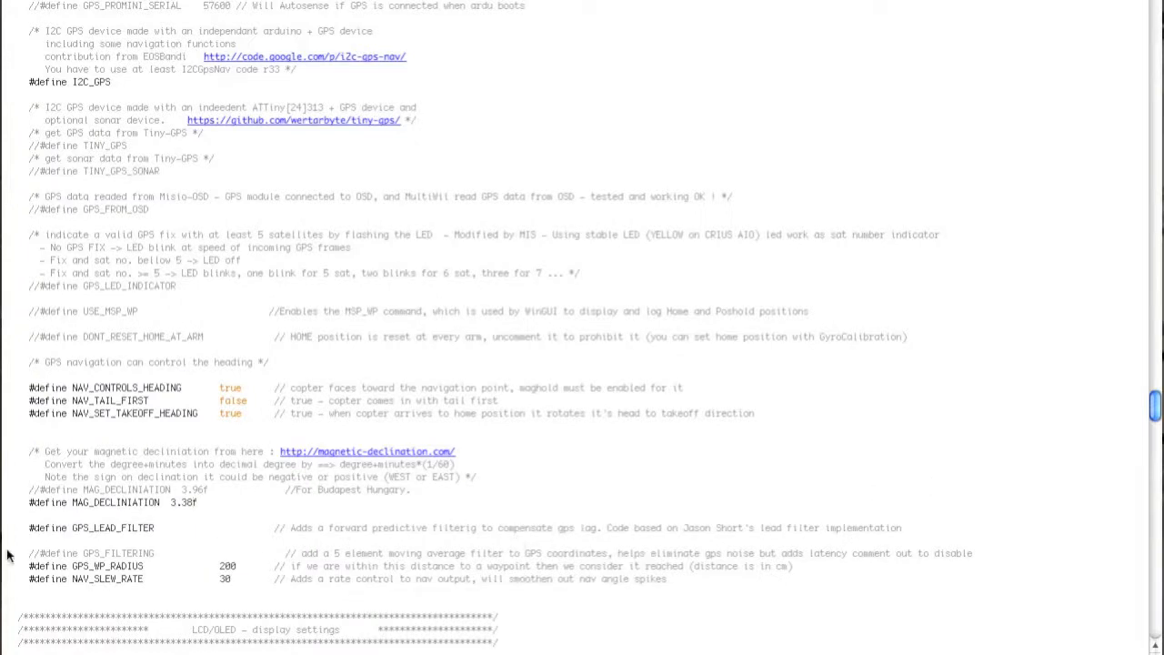
{"action": "mouse_move", "coordinate": [255, 577]}
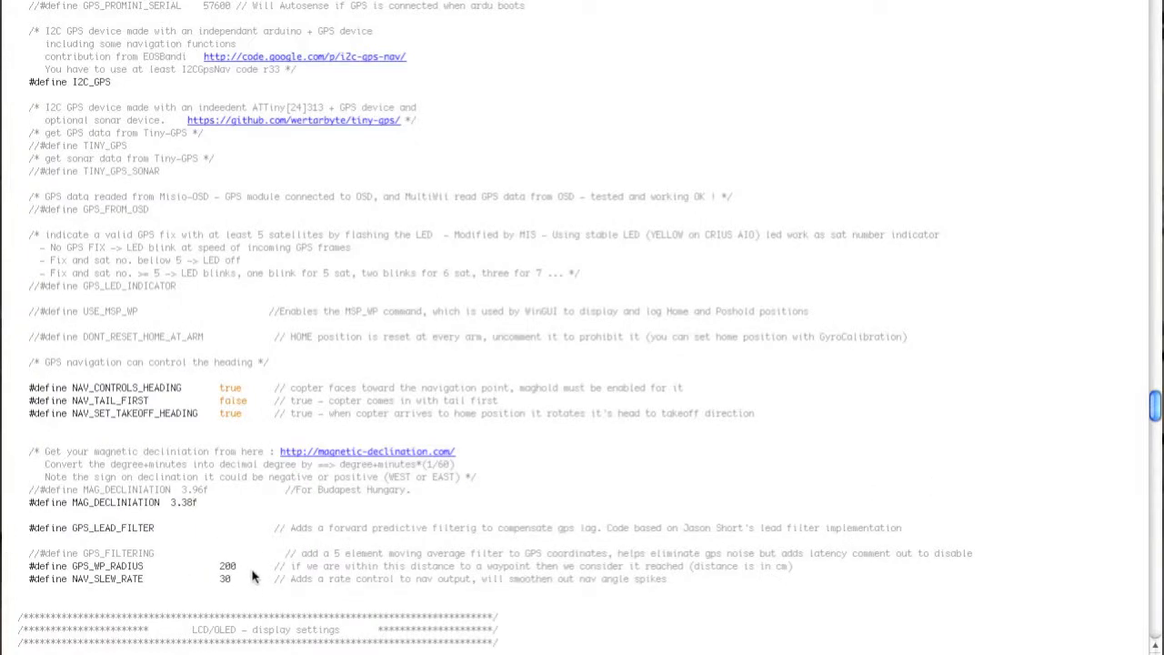
Uncomment OLED_I2C_128x64 and SUPPRESS_OLED_I2C_128x64LOGO in the LCD/OLED settings.
{"action": "scroll", "scroll_direction": "down", "scroll_amount": 3}
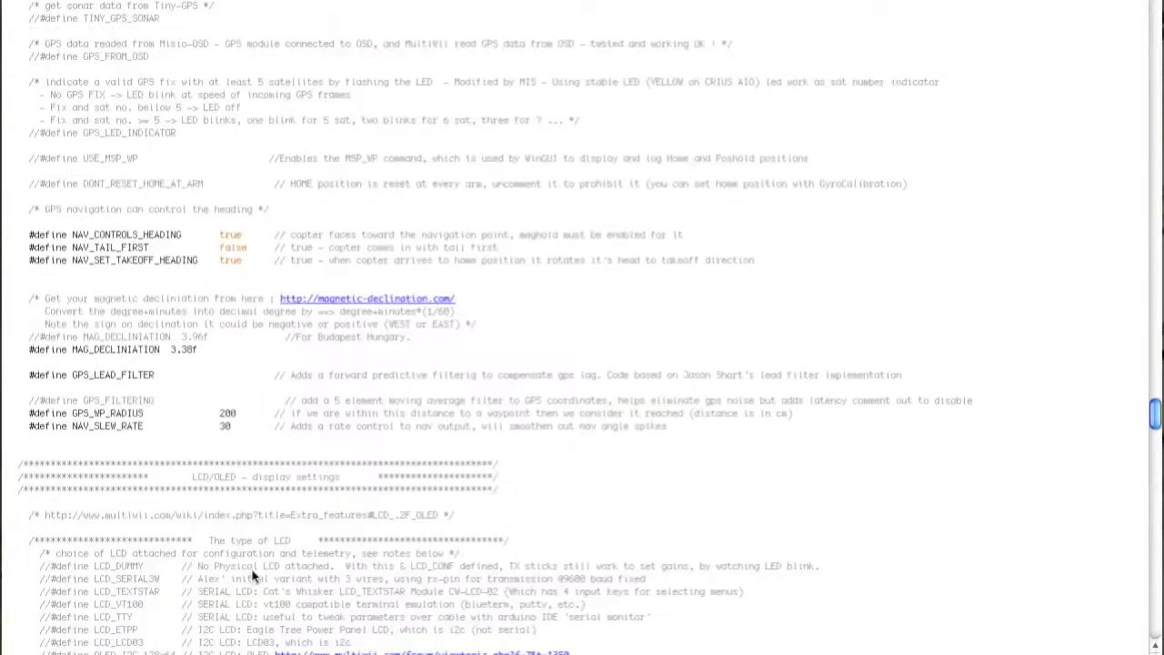
{"action": "scroll", "scroll_direction": "down", "scroll_amount": 3}
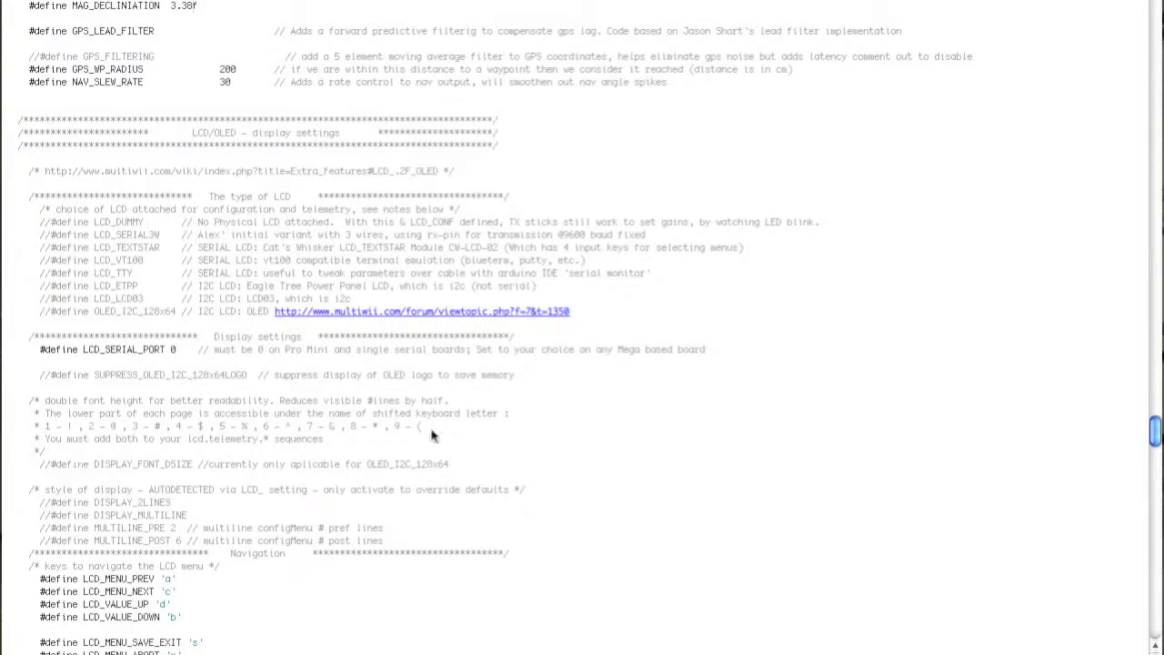
{"action": "mouse_move", "coordinate": [366, 525]}
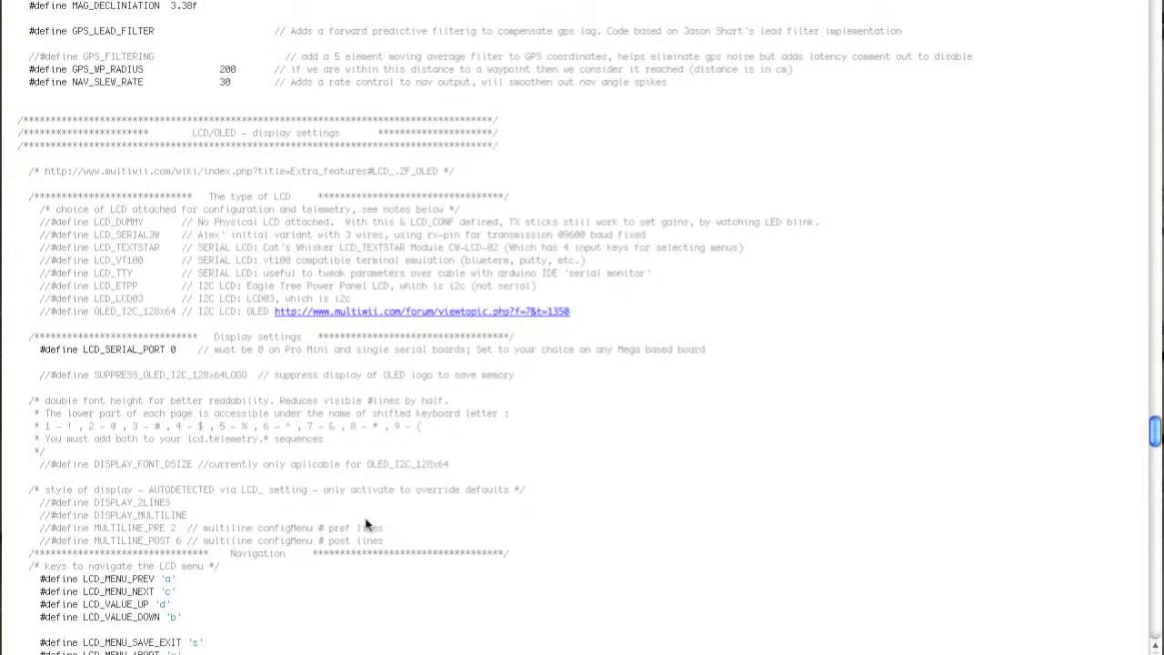
{"action": "mouse_move", "coordinate": [28, 353]}
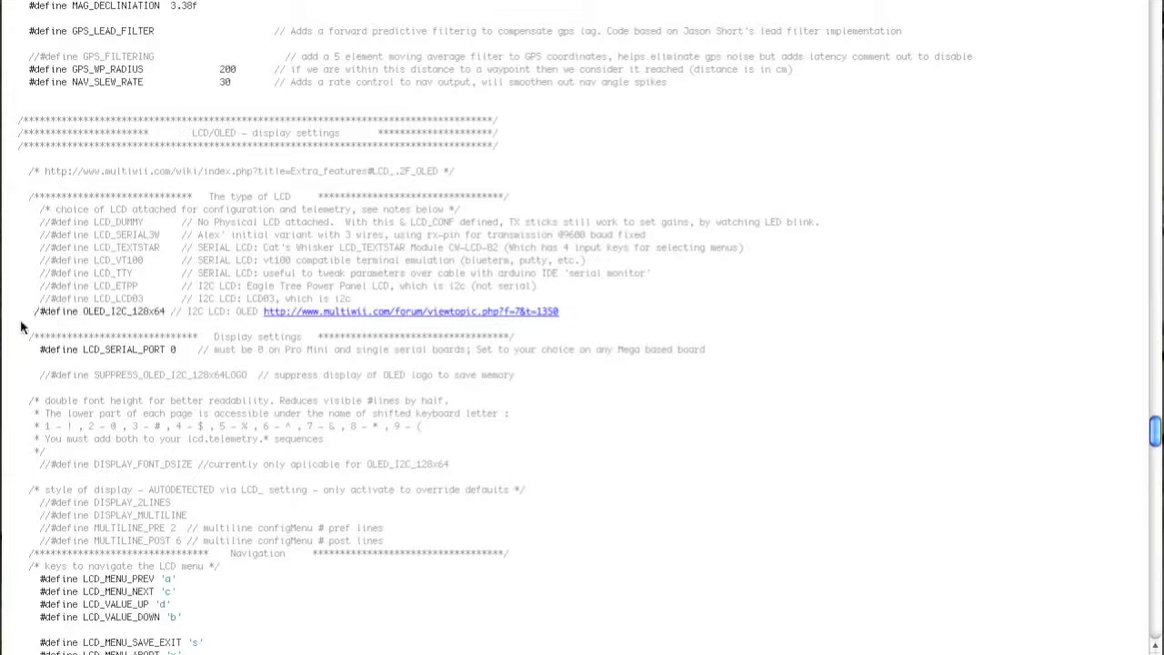
{"action": "mouse_move", "coordinate": [149, 324]}
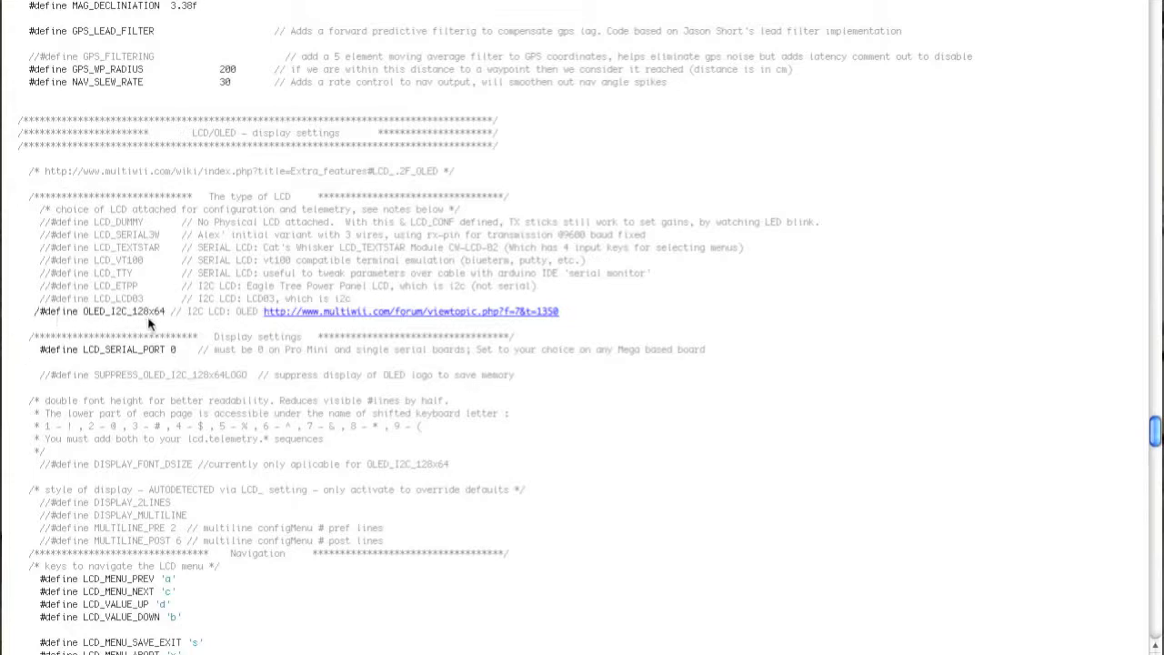
{"action": "mouse_move", "coordinate": [99, 349]}
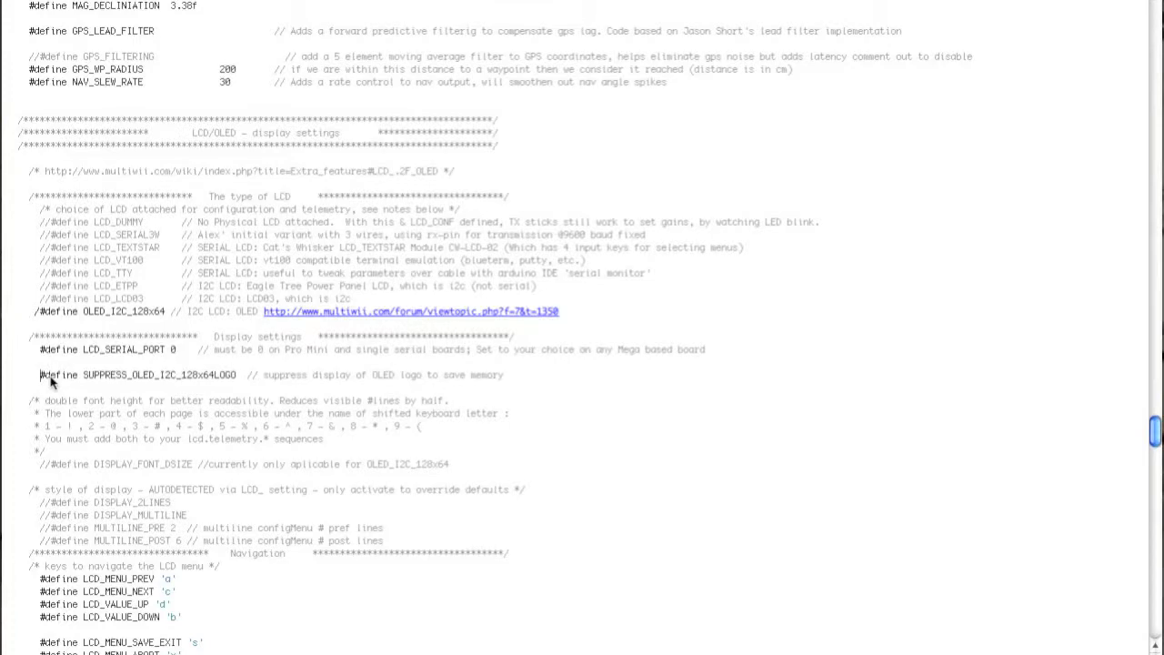
{"action": "mouse_move", "coordinate": [209, 380]}
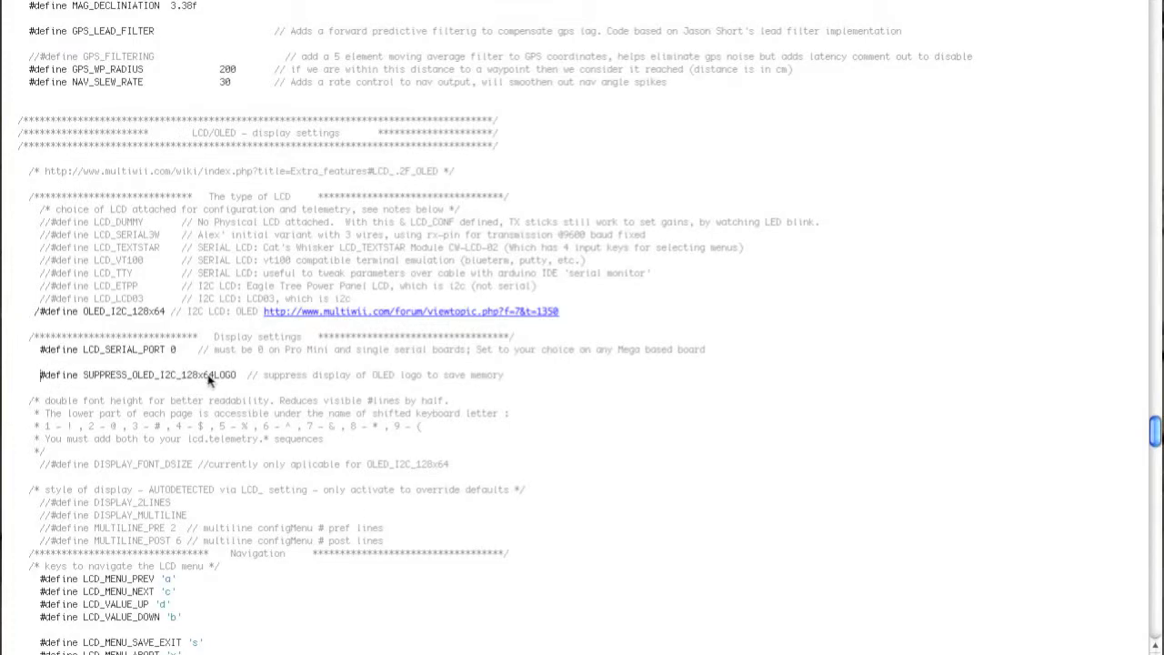
{"action": "scroll", "scroll_direction": "down", "scroll_amount": 3}
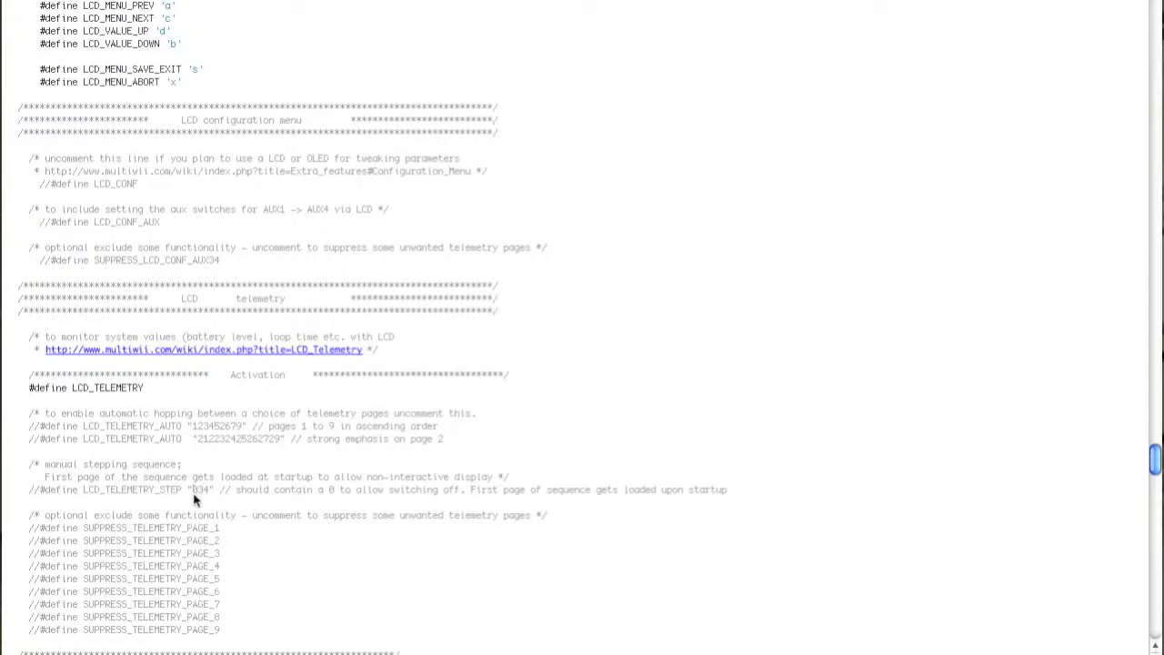
Uncomment LCD_TELEMETRY_STEP and the SUPPRESS_TELEMETRY_PAGE lines for pages 1, 2, 5-9.
{"action": "double_click", "coordinate": [200, 489]}
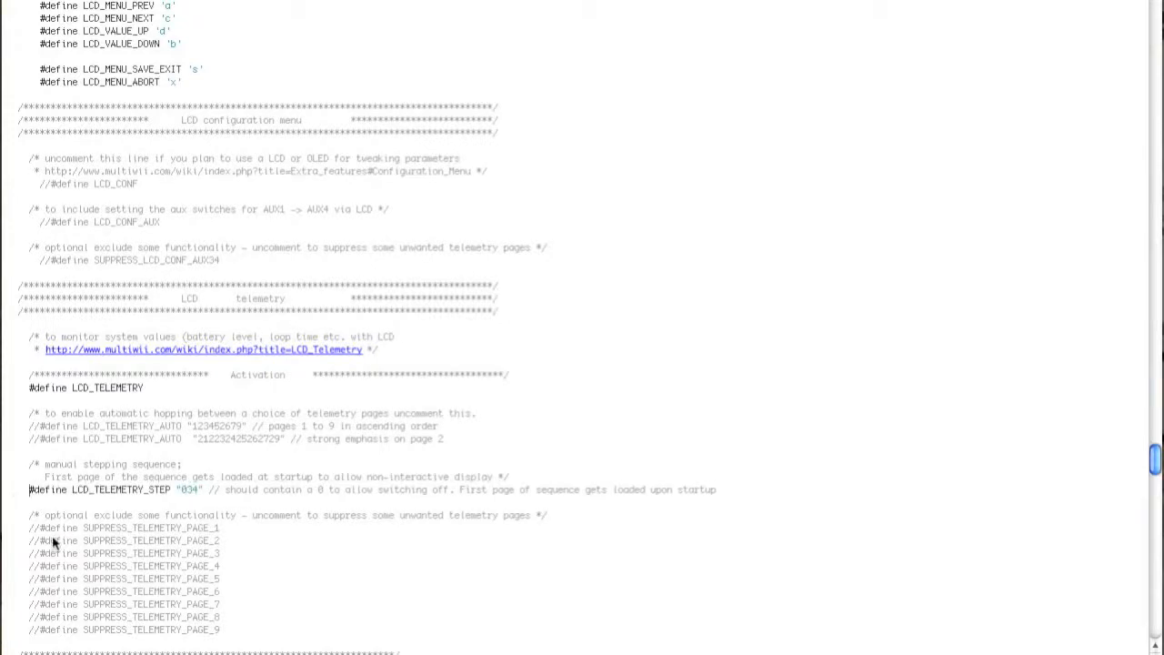
{"action": "left_click", "coordinate": [37, 527]}
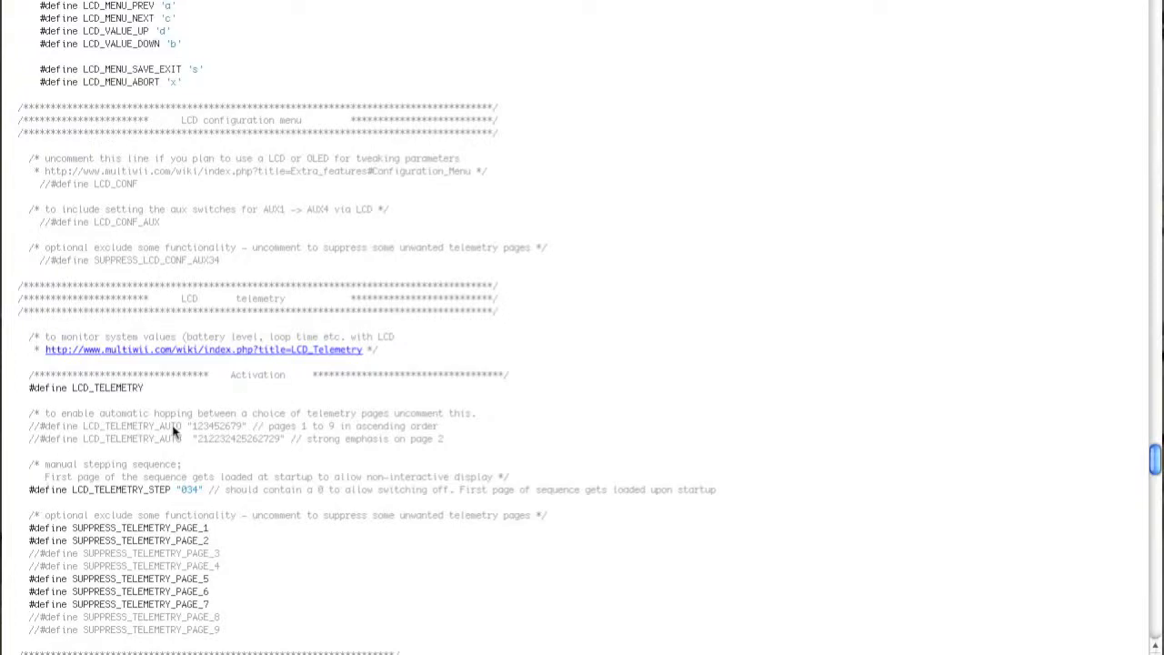
{"action": "mouse_move", "coordinate": [229, 580]}
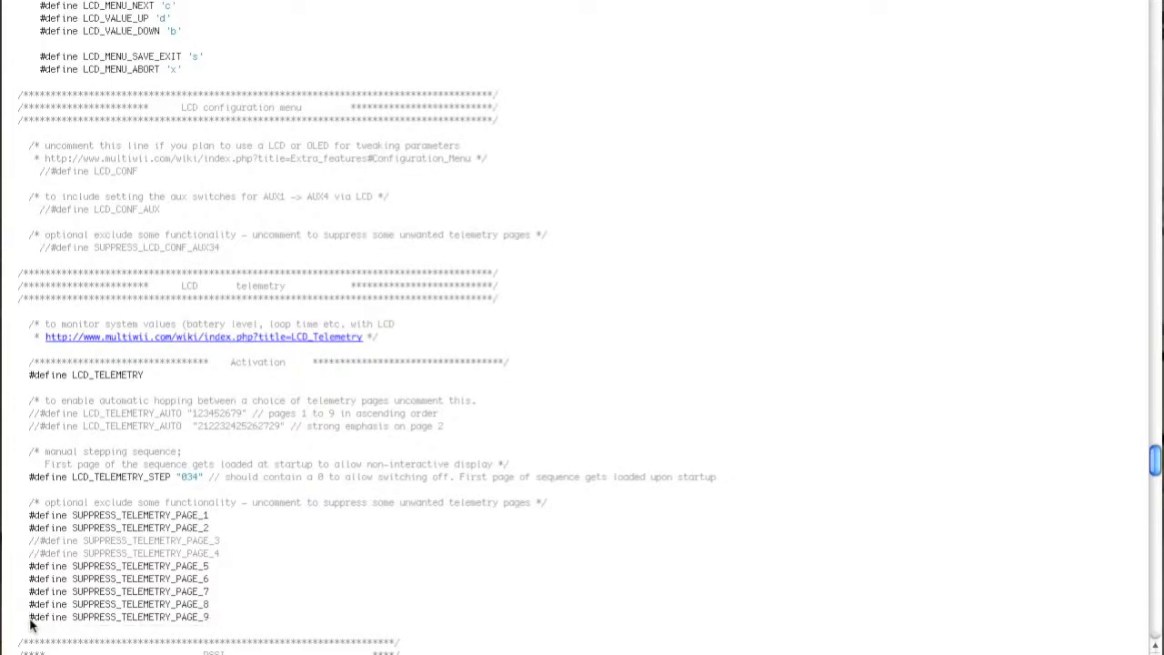
{"action": "scroll", "scroll_direction": "down", "scroll_amount": 3}
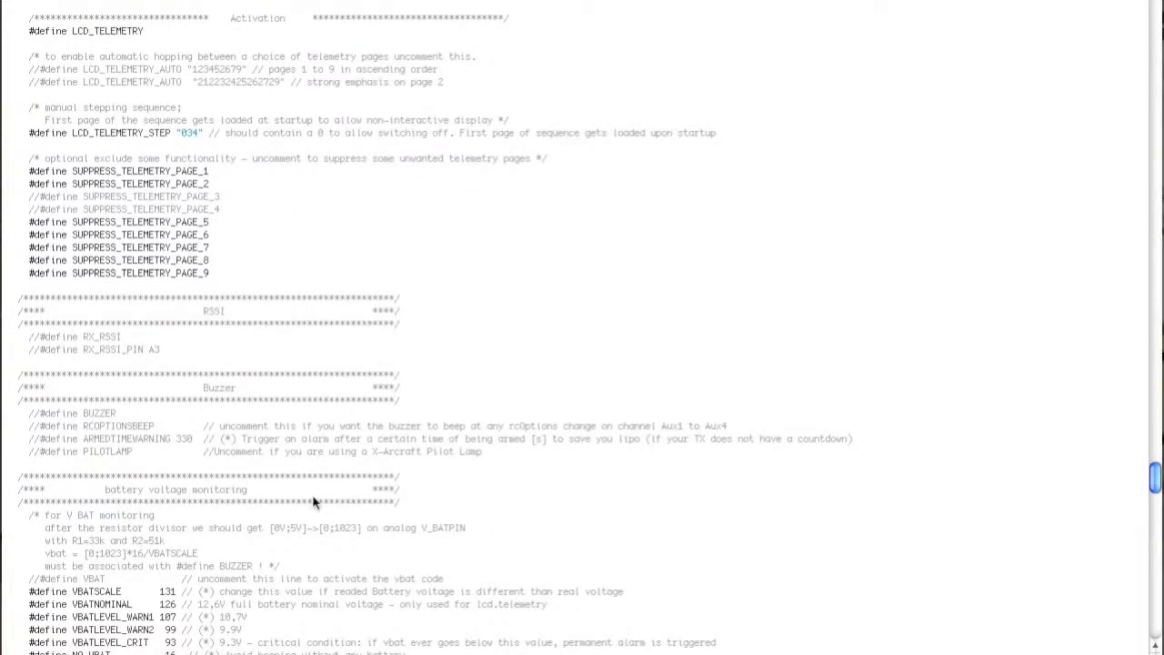
{"action": "scroll", "scroll_direction": "down", "scroll_amount": 3}
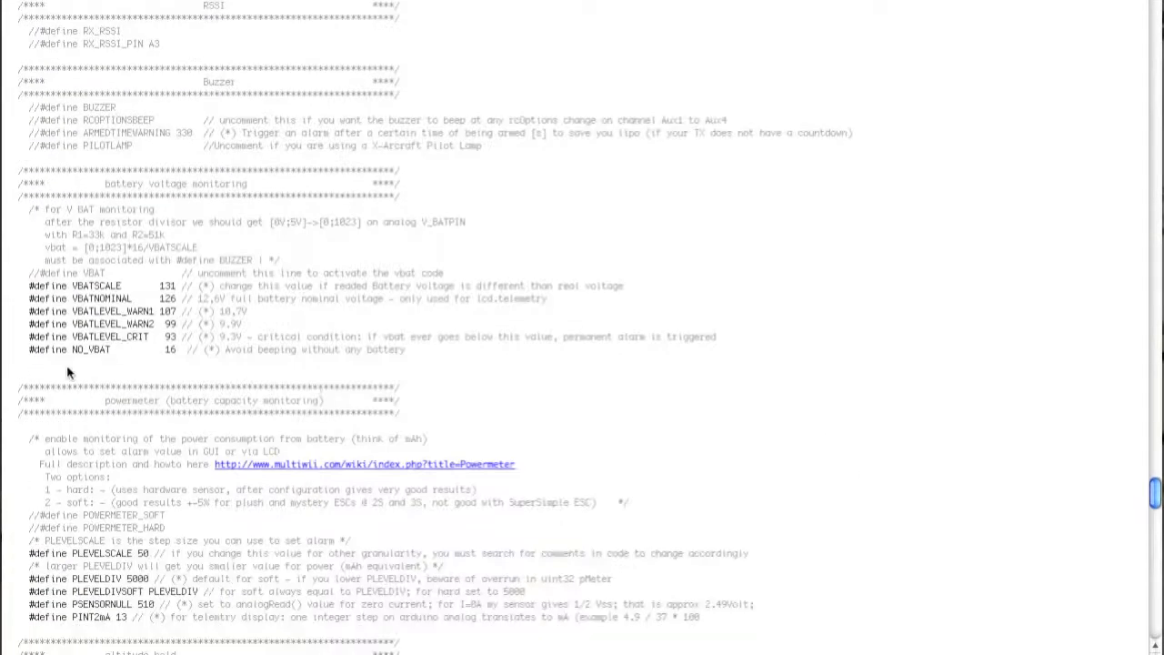
{"action": "scroll", "scroll_direction": "down", "scroll_amount": 3}
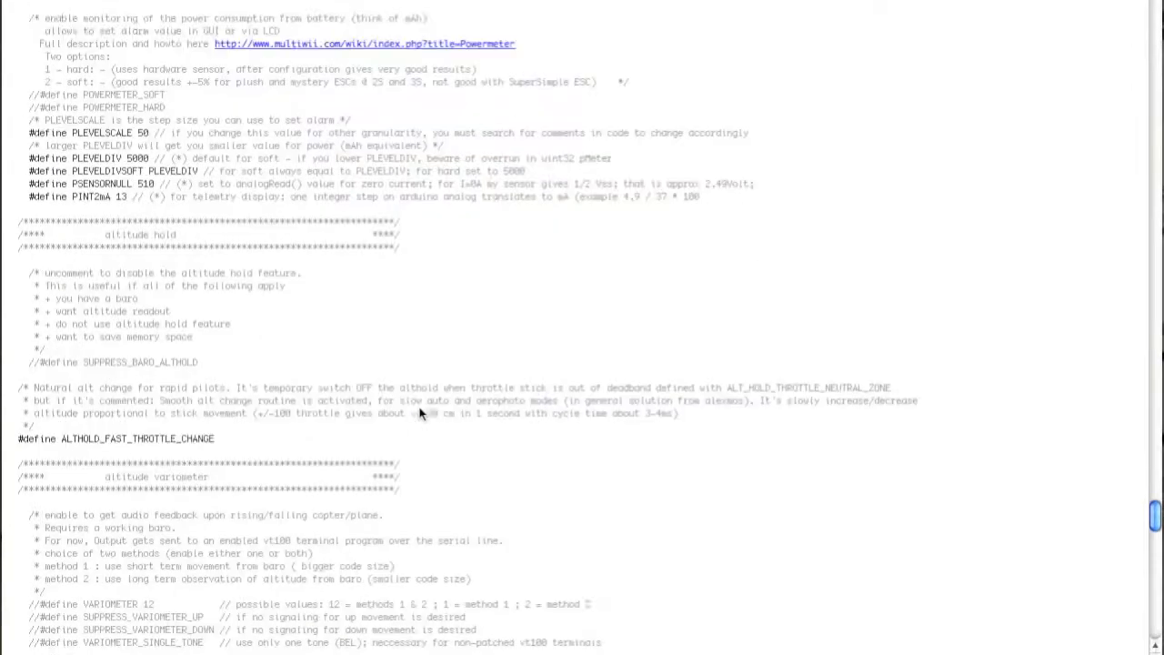
{"action": "scroll", "scroll_direction": "down", "scroll_amount": 3}
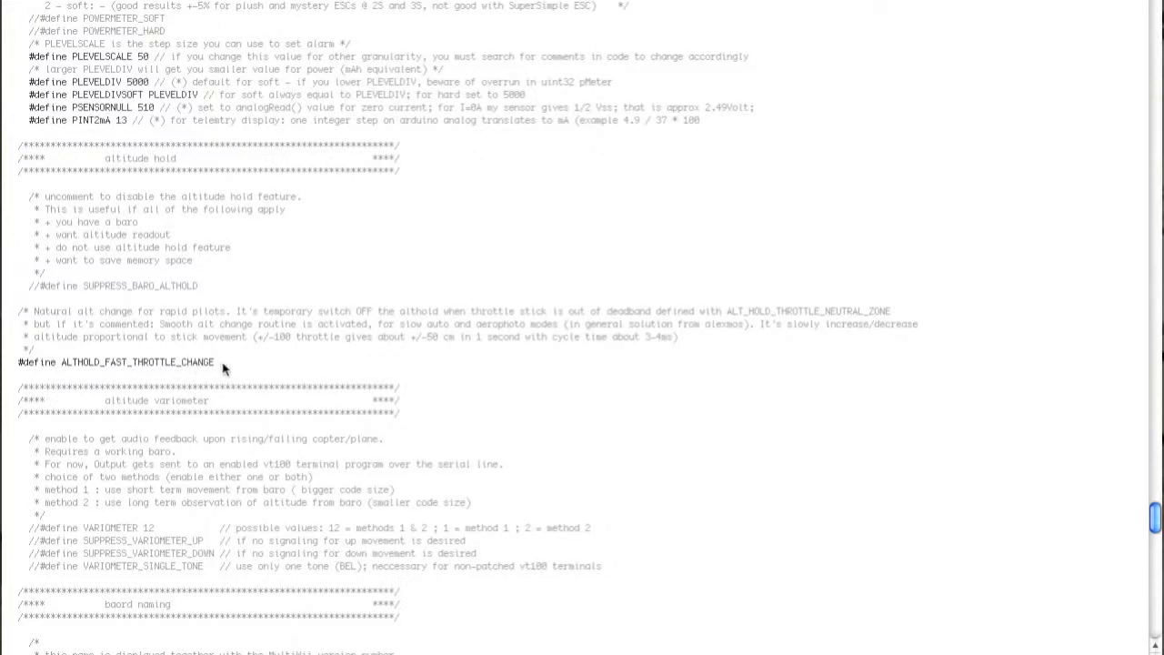
{"action": "scroll", "scroll_direction": "down", "scroll_amount": 3}
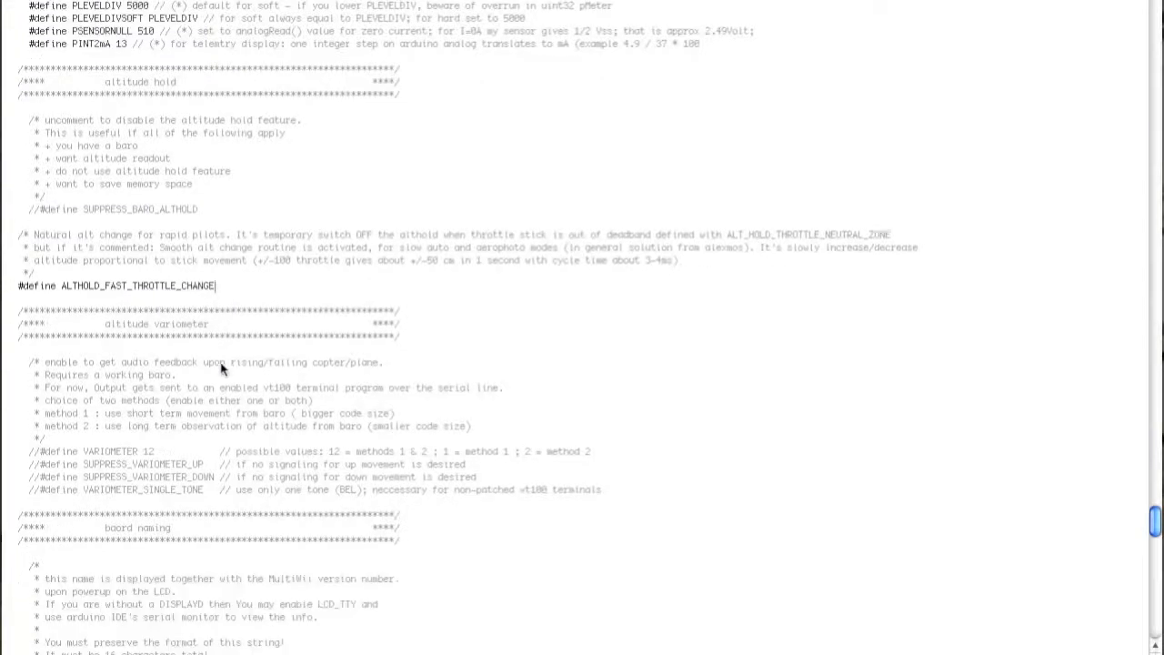
{"action": "scroll", "scroll_direction": "down", "scroll_amount": 3}
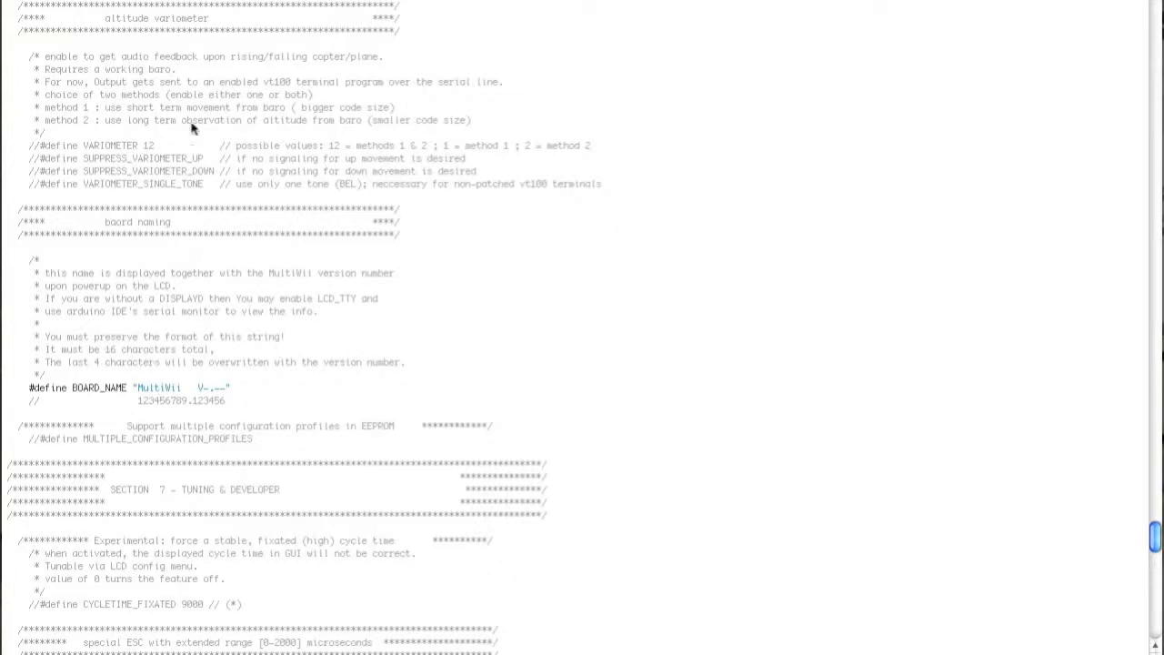
{"action": "mouse_move", "coordinate": [637, 280]}
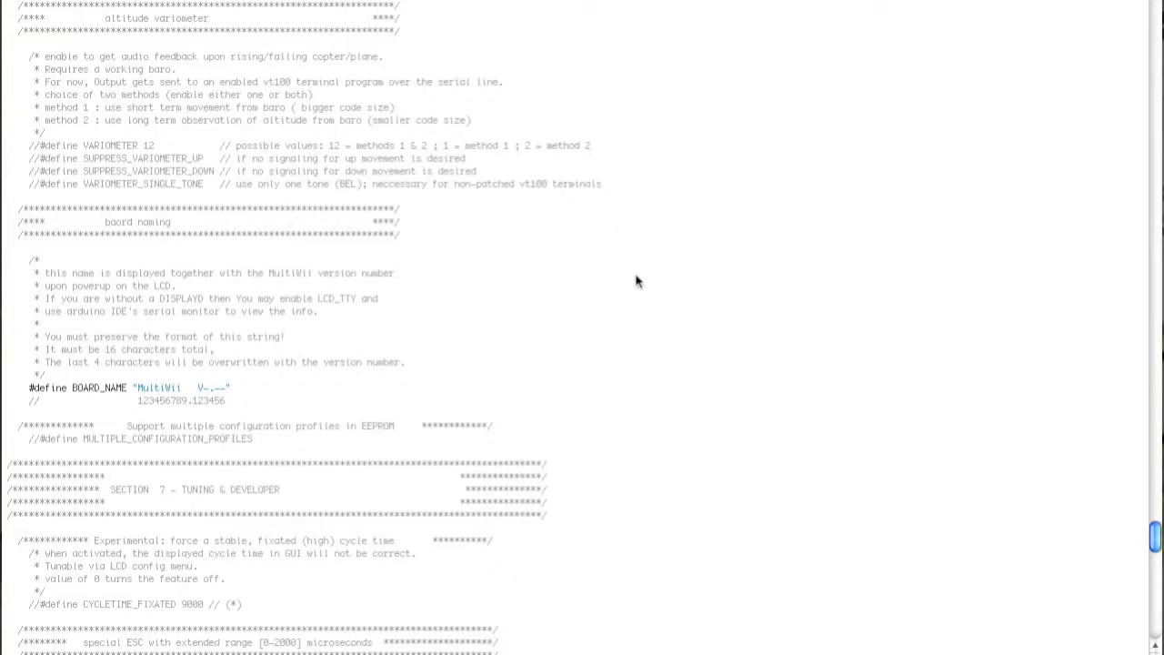
{"action": "scroll", "scroll_direction": "down", "scroll_amount": 3}
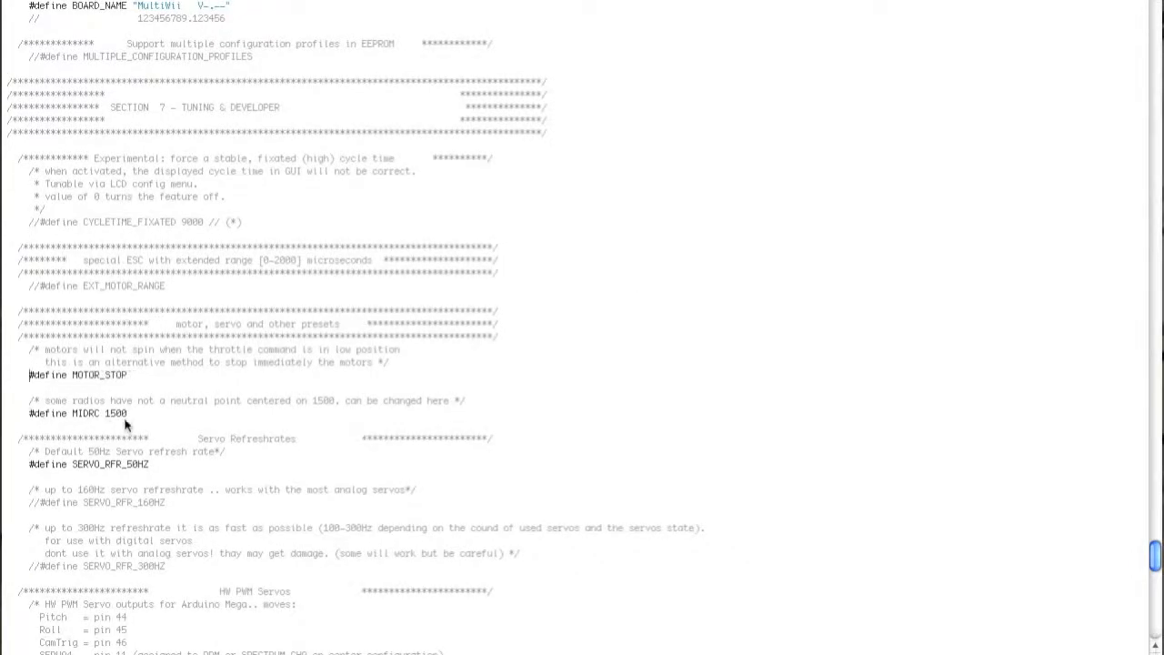
{"action": "mouse_move", "coordinate": [184, 470]}
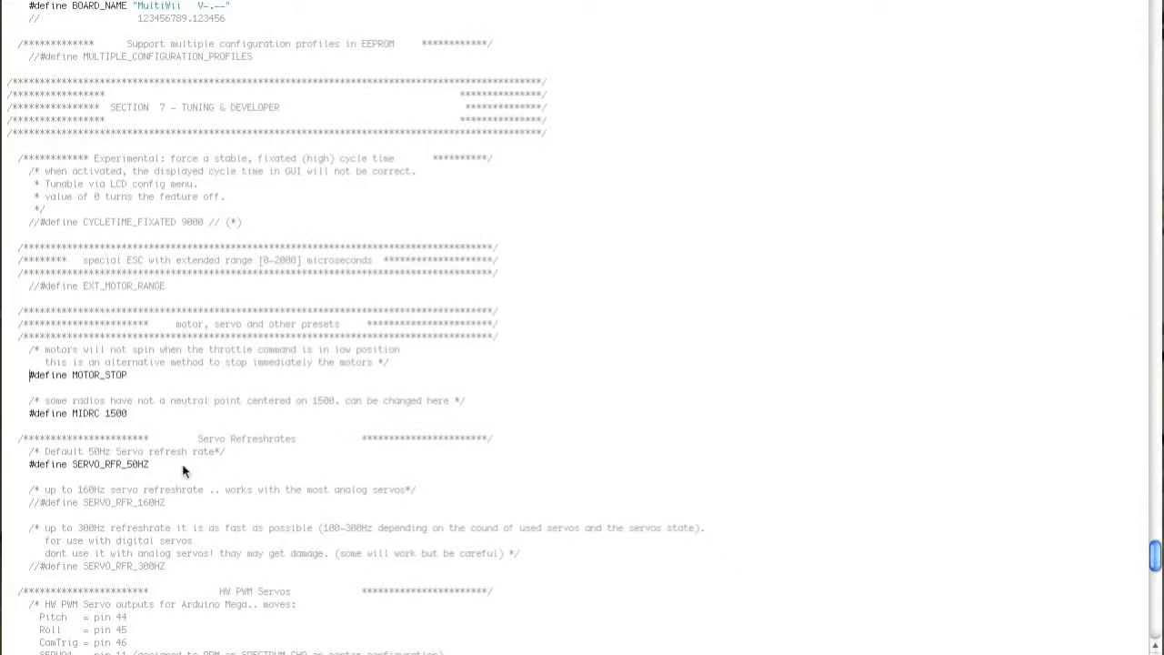
{"action": "scroll", "scroll_direction": "down", "scroll_amount": 3}
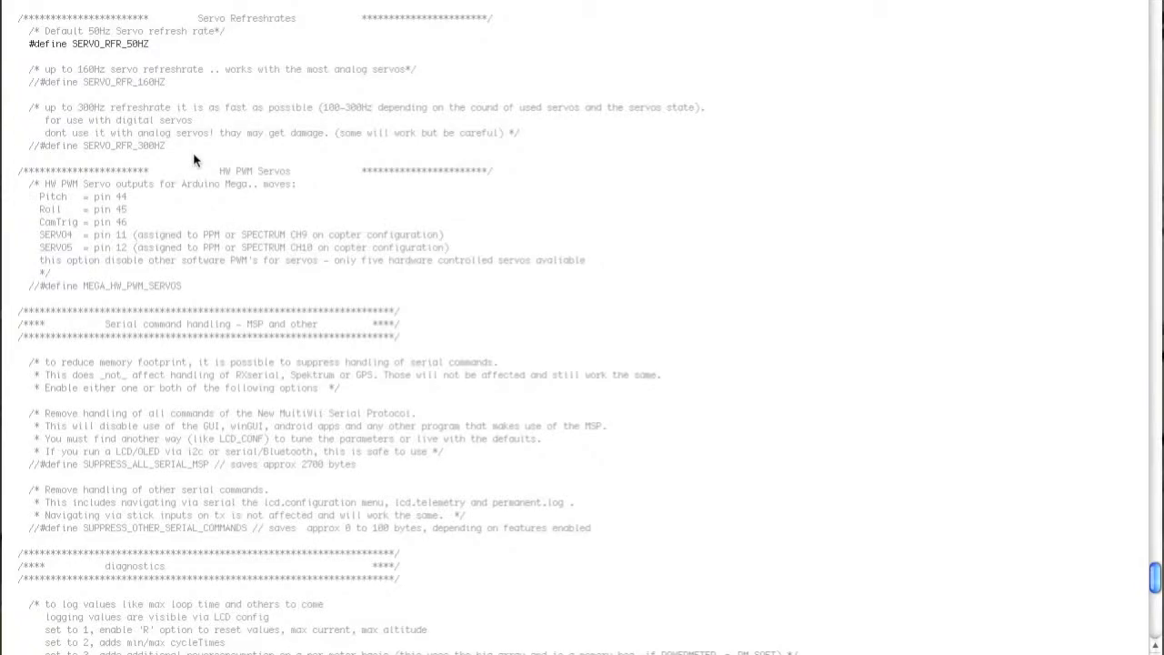
{"action": "scroll", "scroll_direction": "down", "scroll_amount": 3}
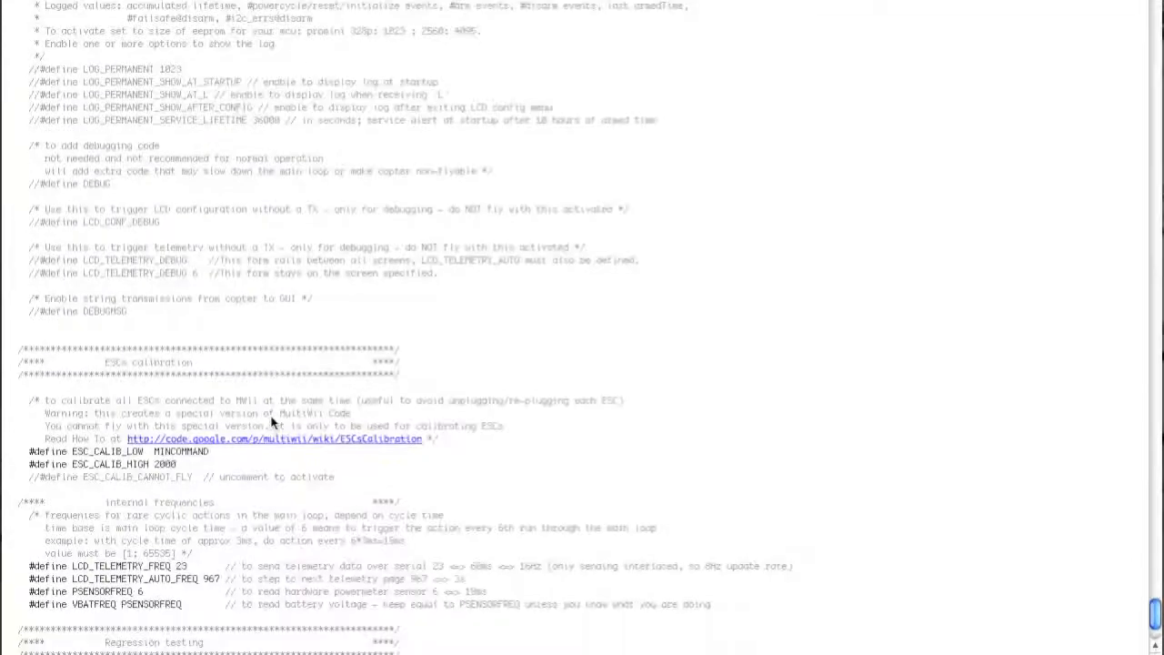
{"action": "scroll", "scroll_direction": "down", "scroll_amount": 3}
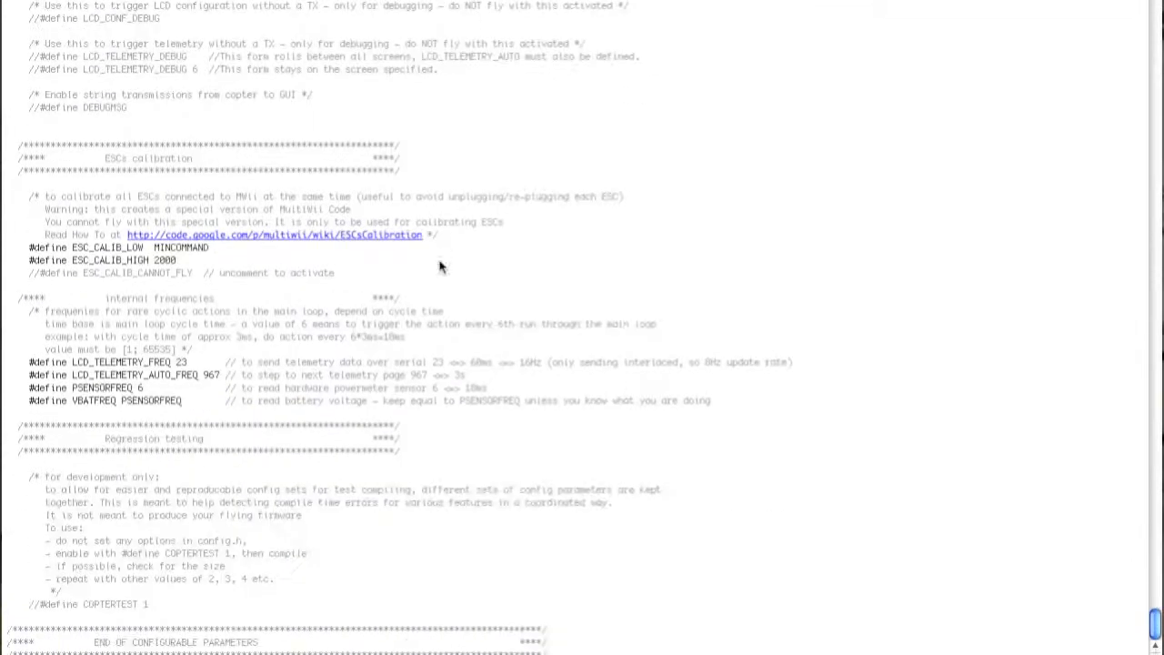